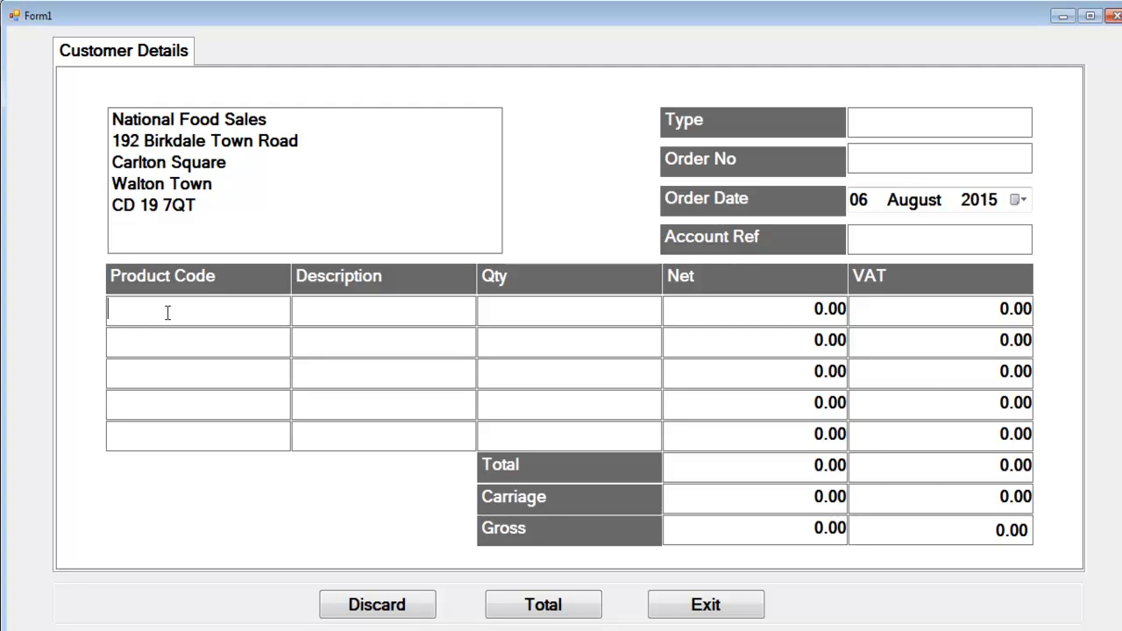
Step: Enter the Pen (Pen33) and Pencil (PC899) order lines with their quantities
type("P")
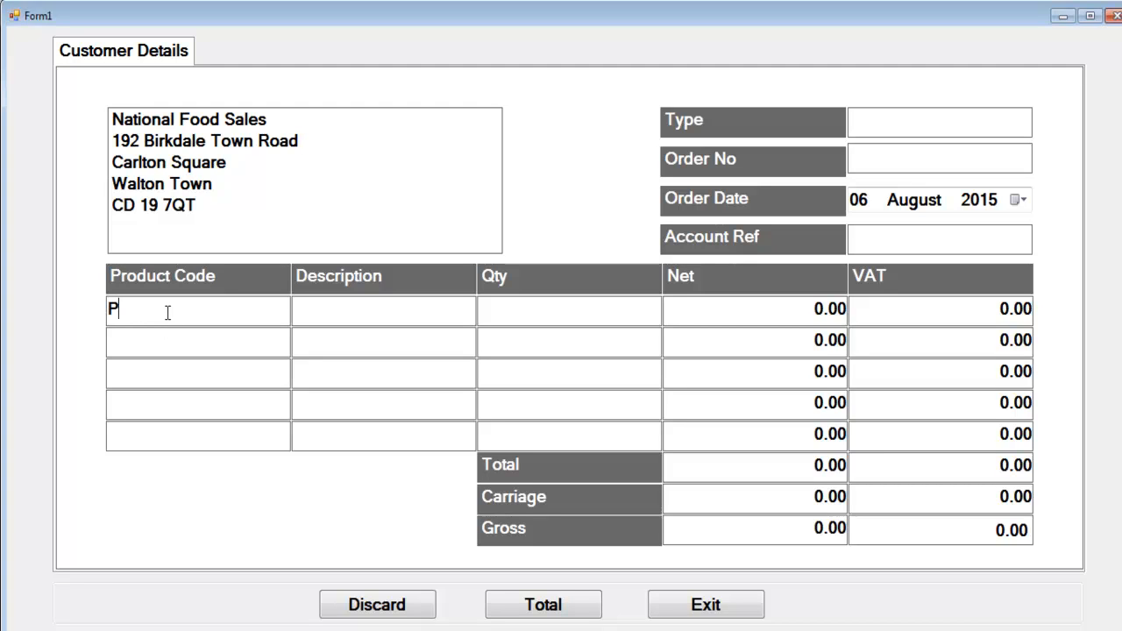
type("en")
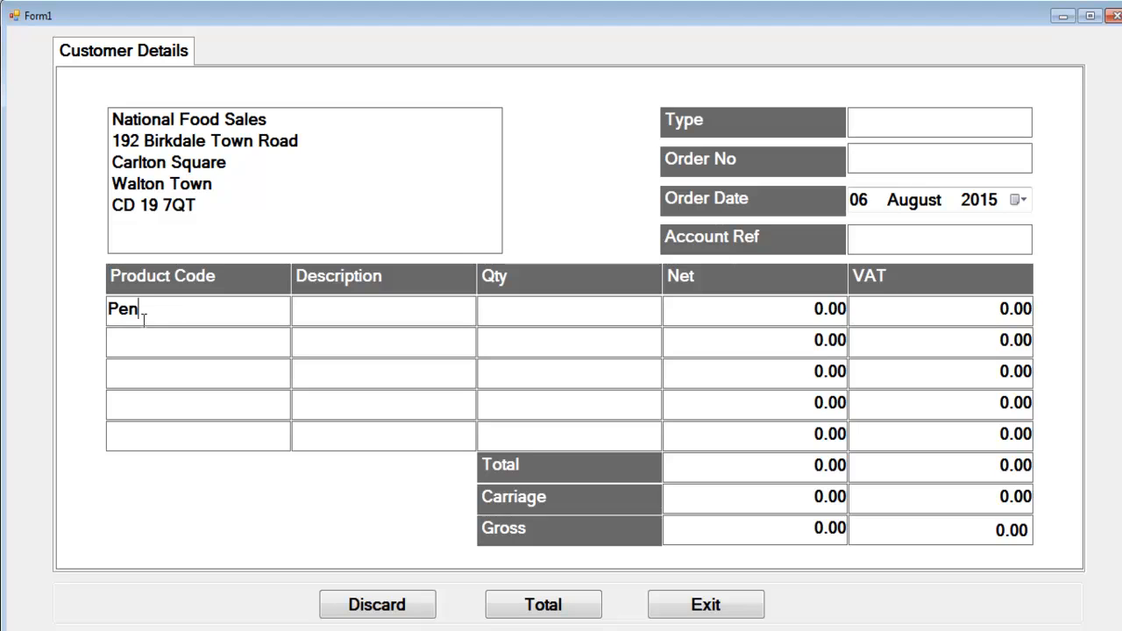
type("33")
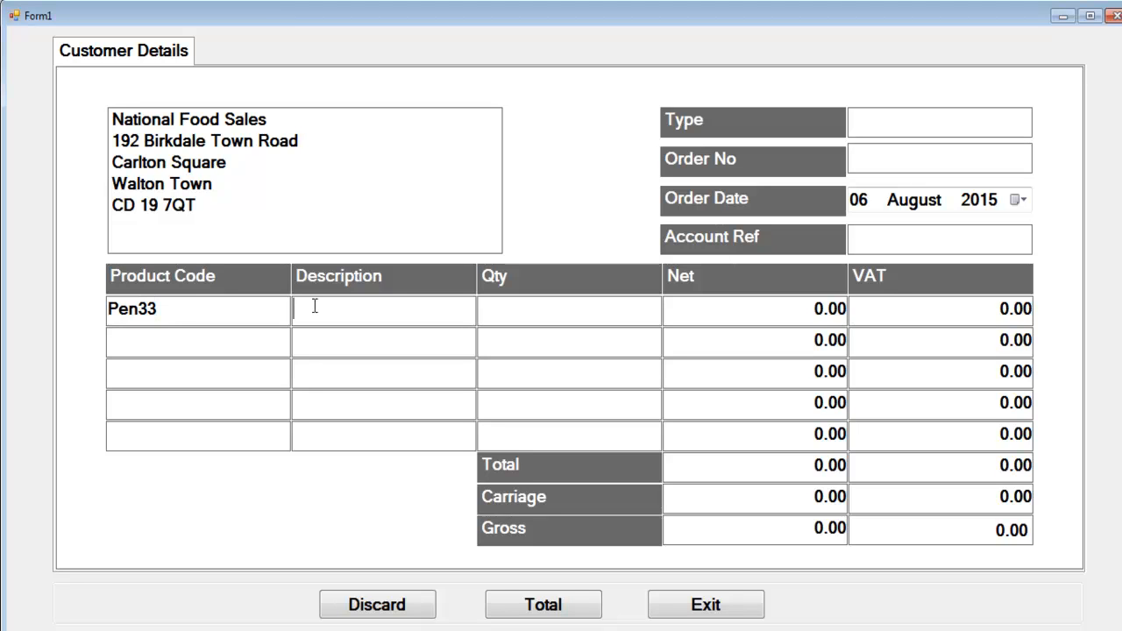
type("Pen")
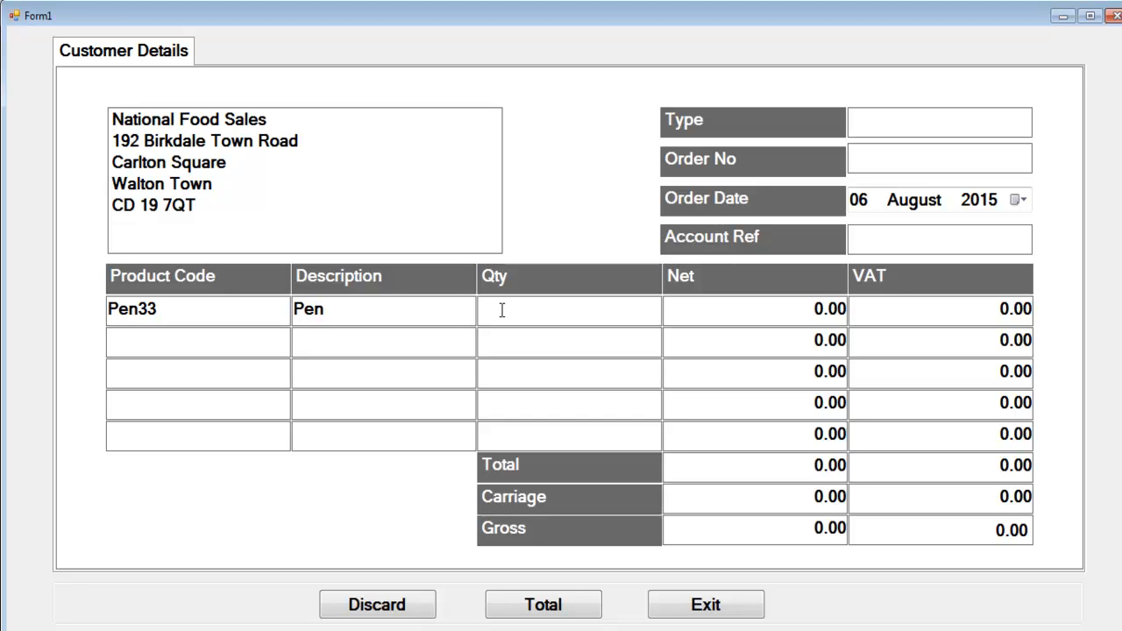
type("2")
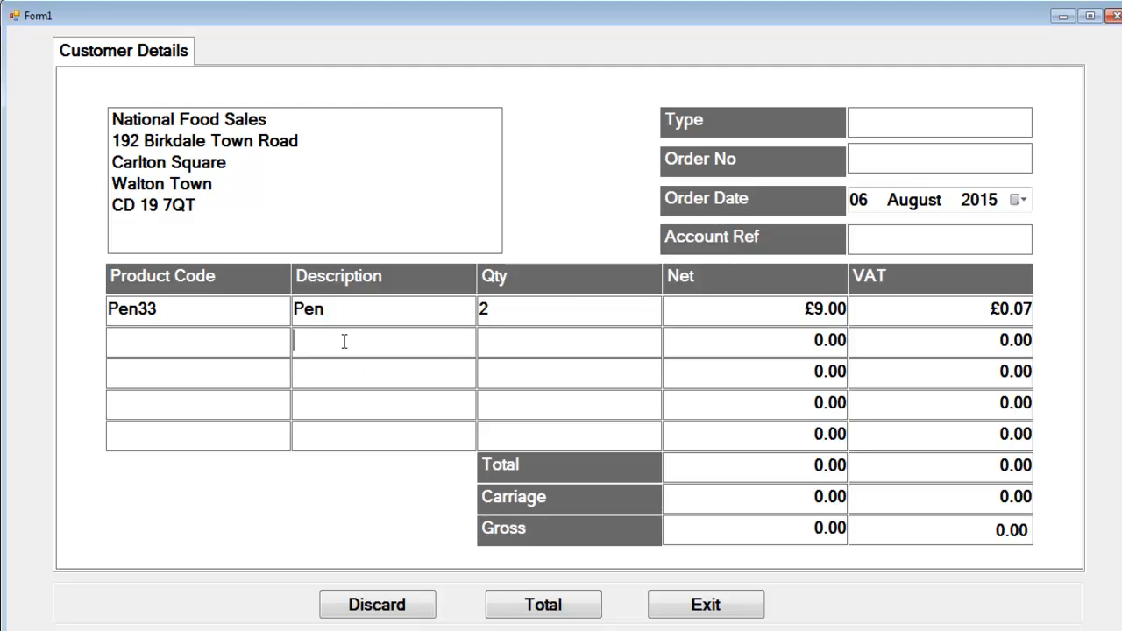
type("Pencil")
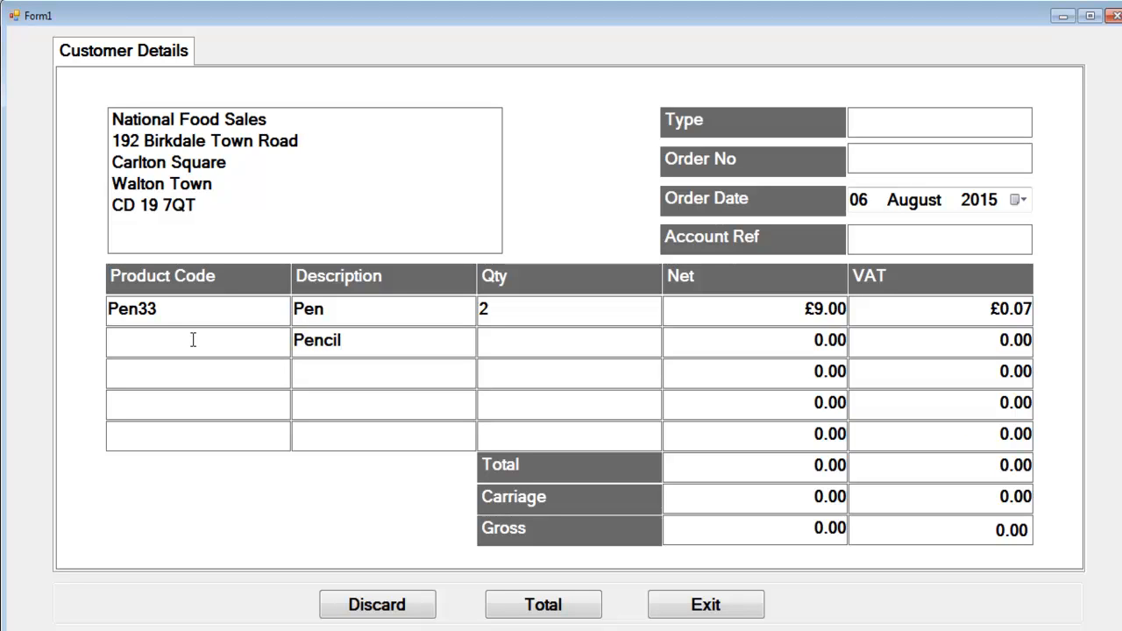
type("PC899")
type("NB")
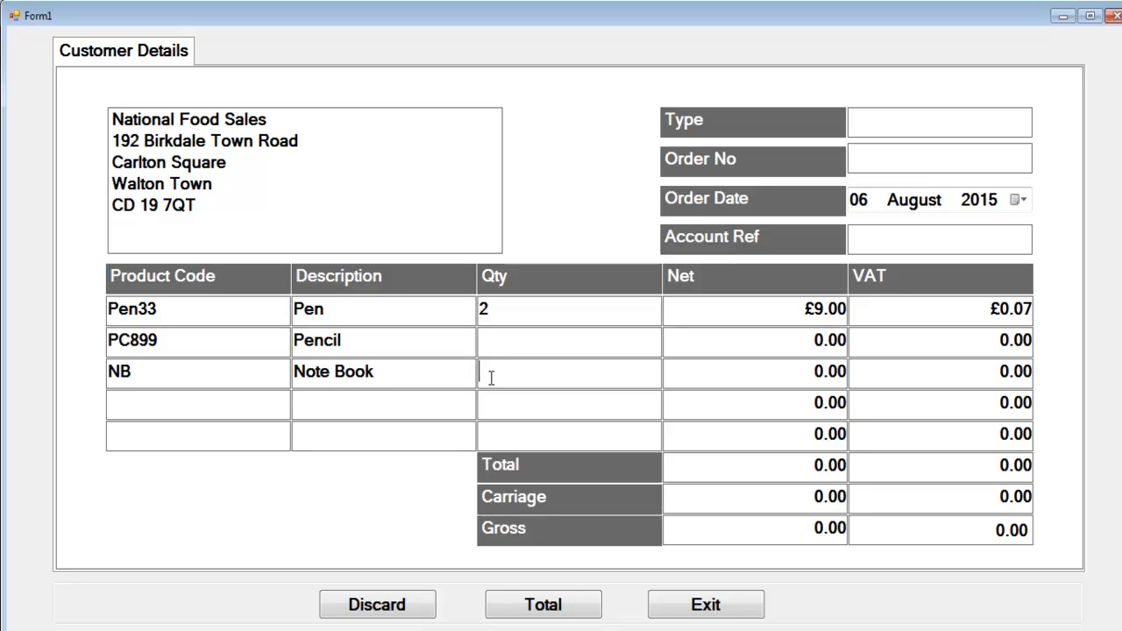
type("1")
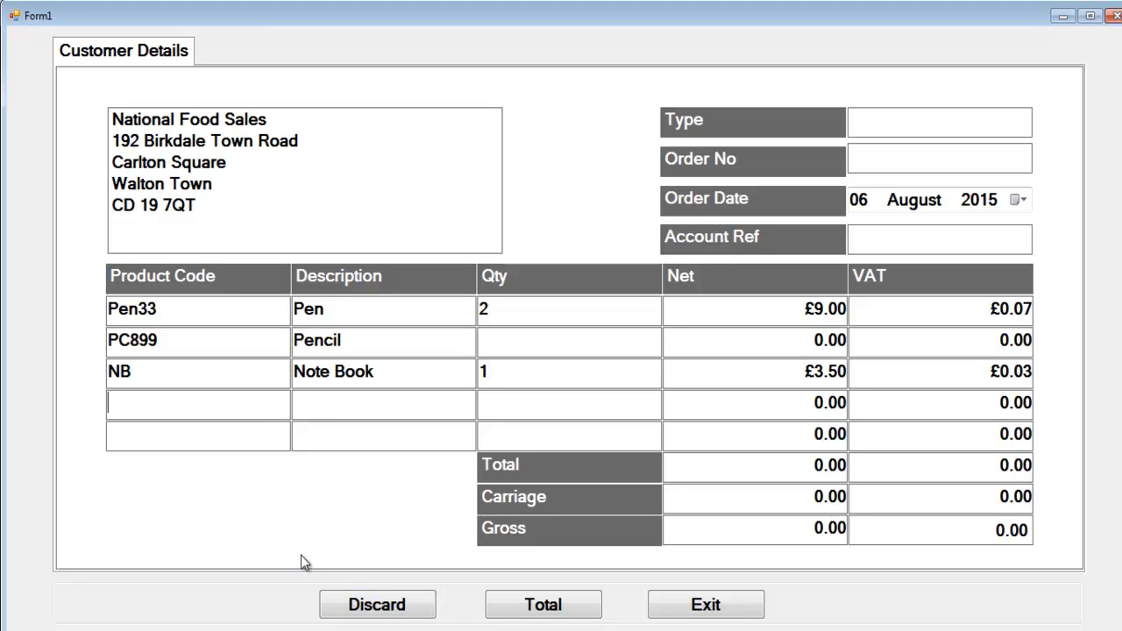
Step: Fill the remaining lines (Note Book, Ruler2, Calculator) with codes NB, RU7787, Cal78 and quantities
type("Ruler")
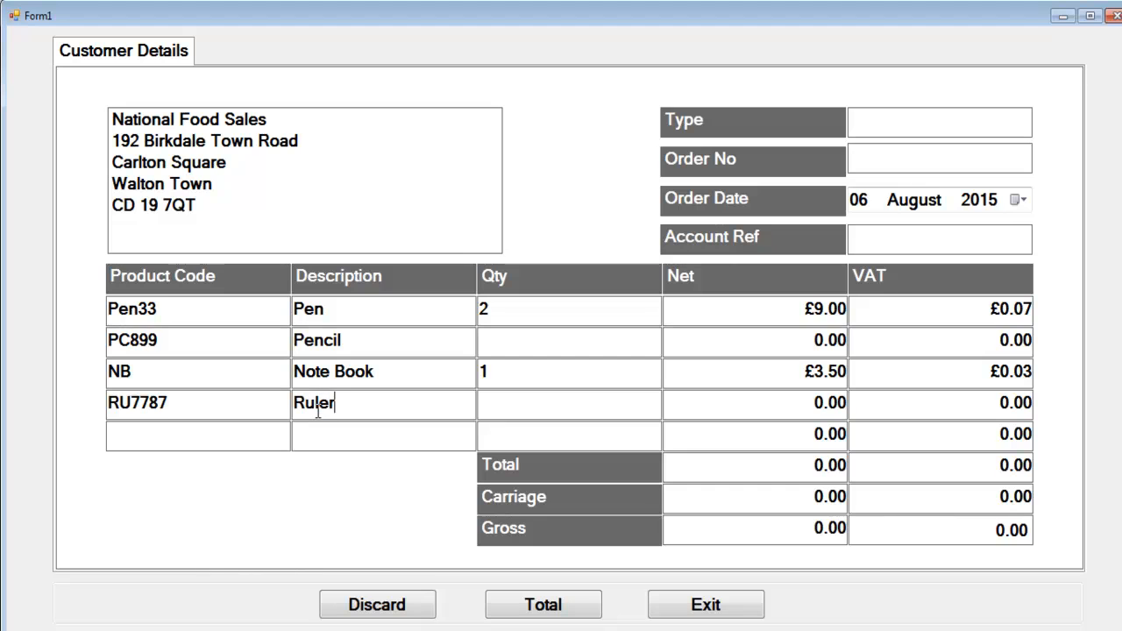
type("2")
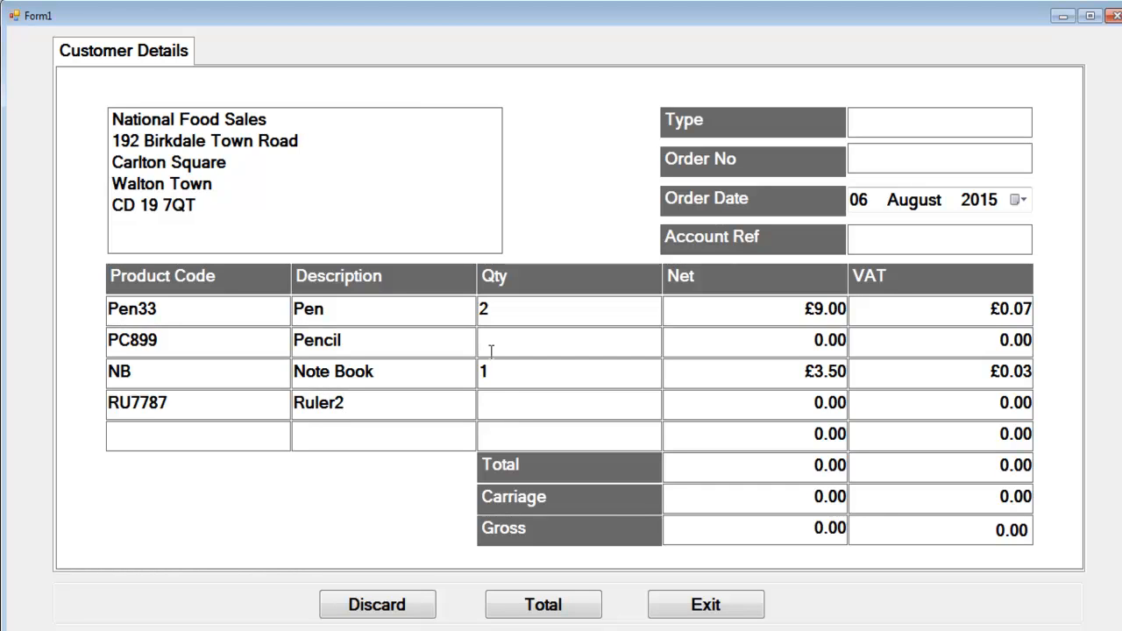
type("2")
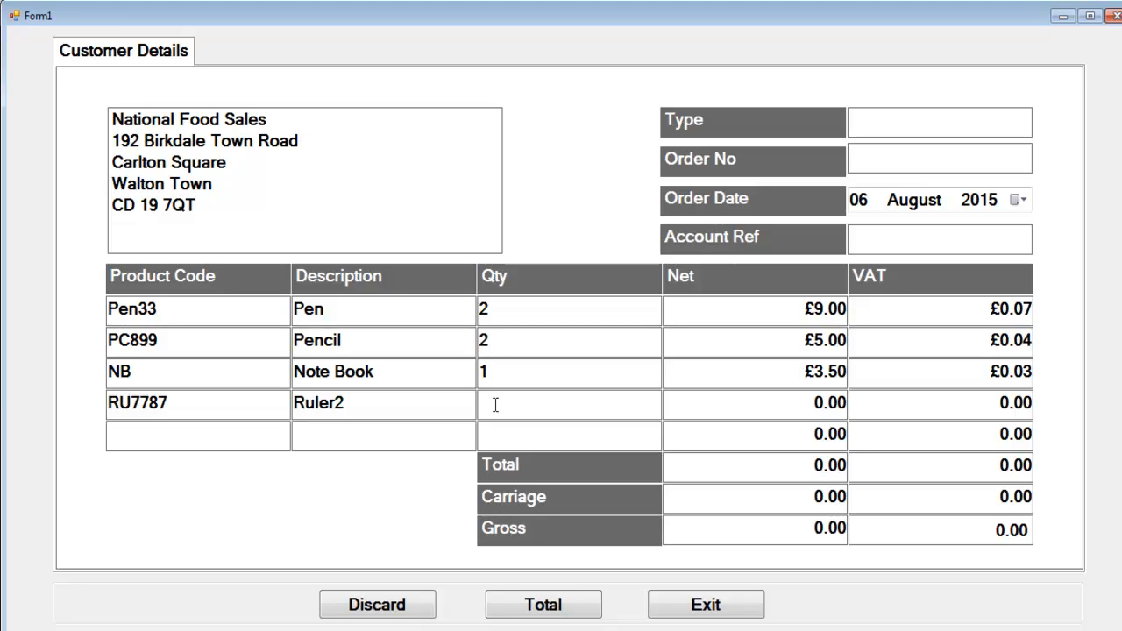
type("3")
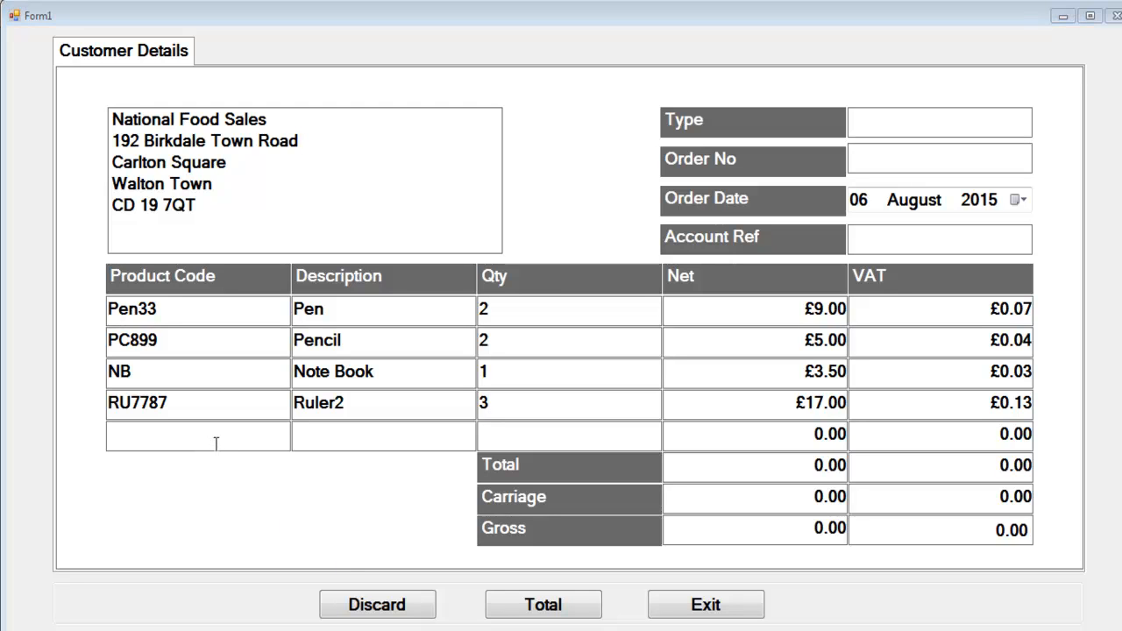
type("Cal78")
type("1")
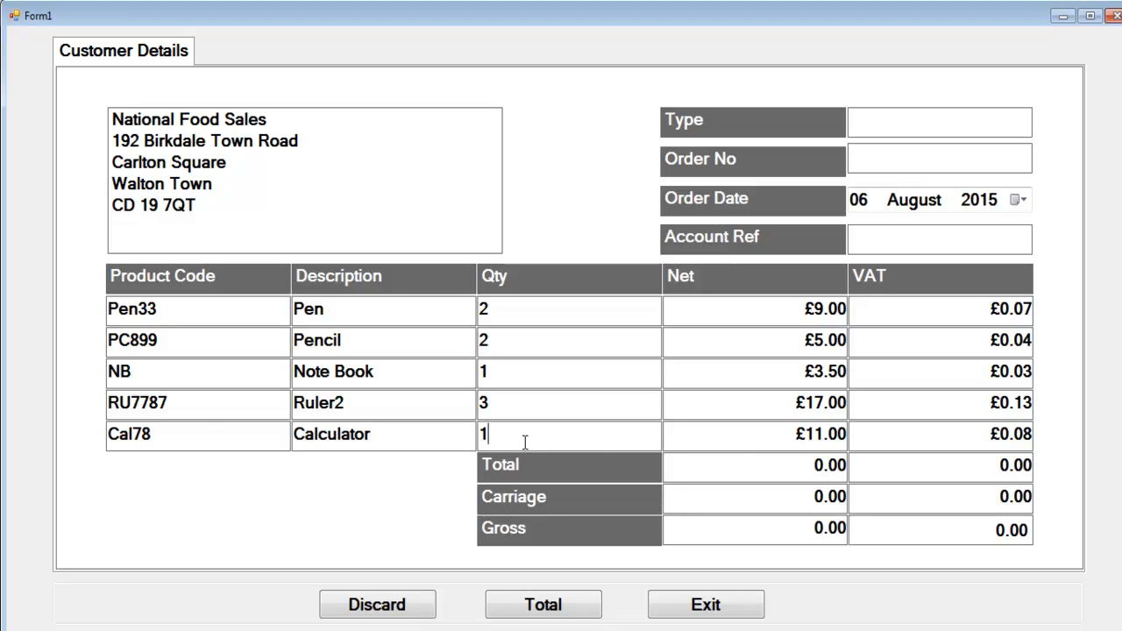
mouse_move(826, 476)
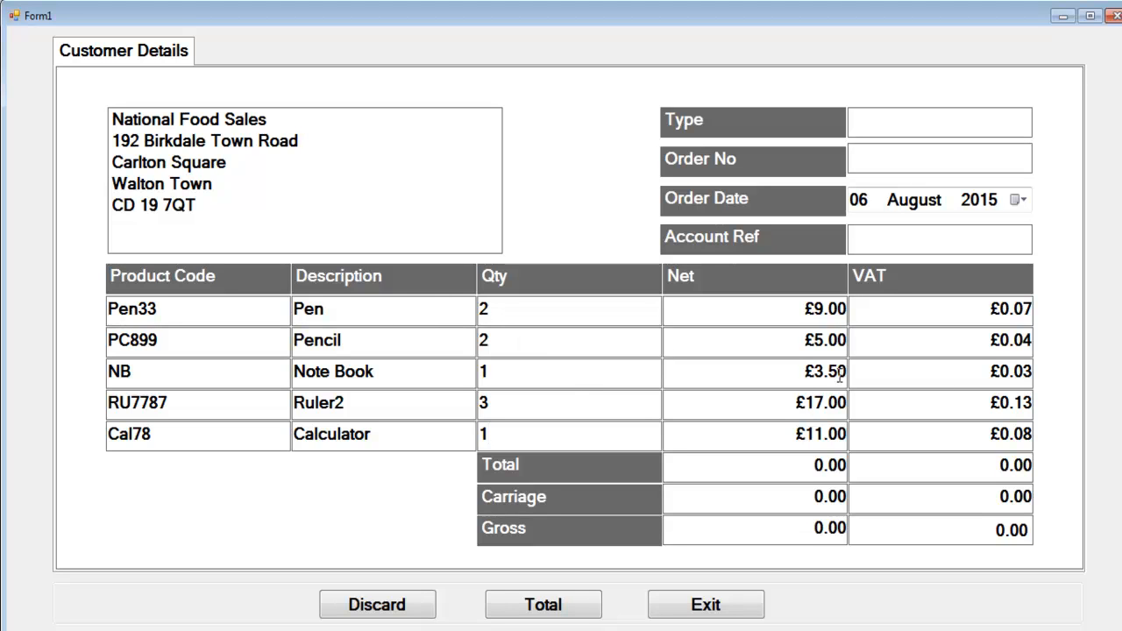
mouse_move(756, 475)
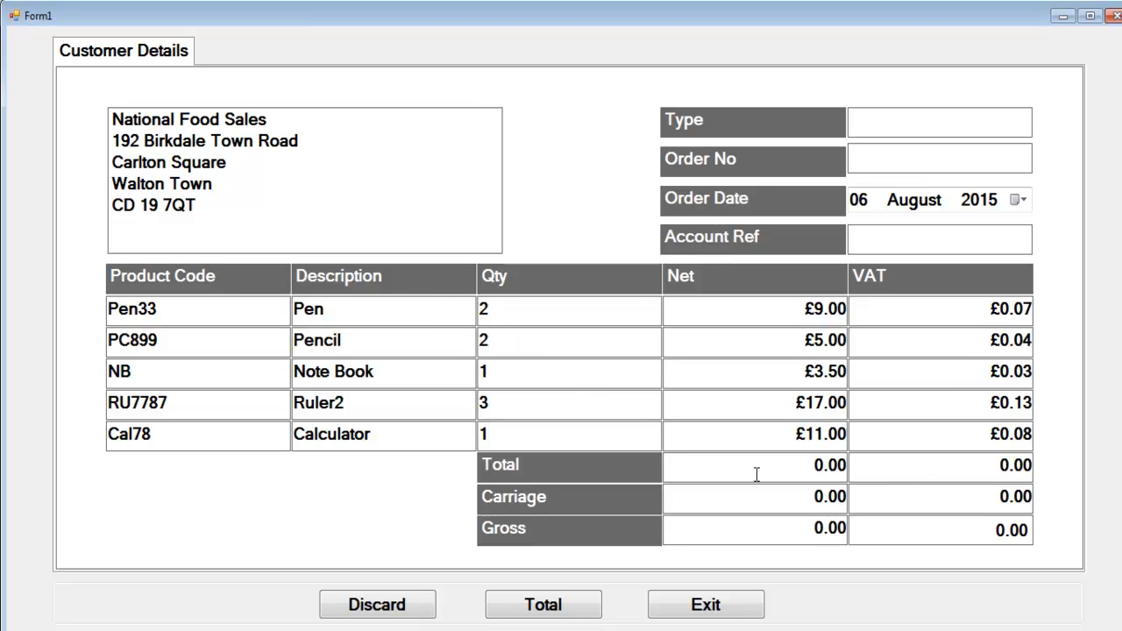
Step: Compute the totals: £45.50 net, £0.35 VAT, and a £45.85 gross with carriage
left_click(542, 603)
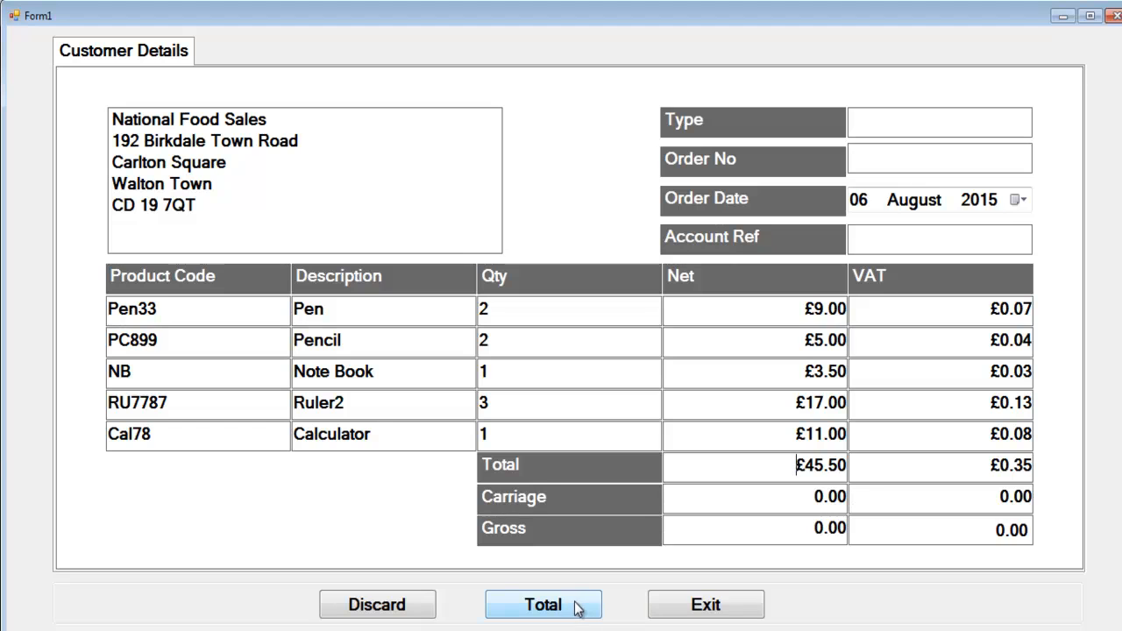
left_click(545, 604)
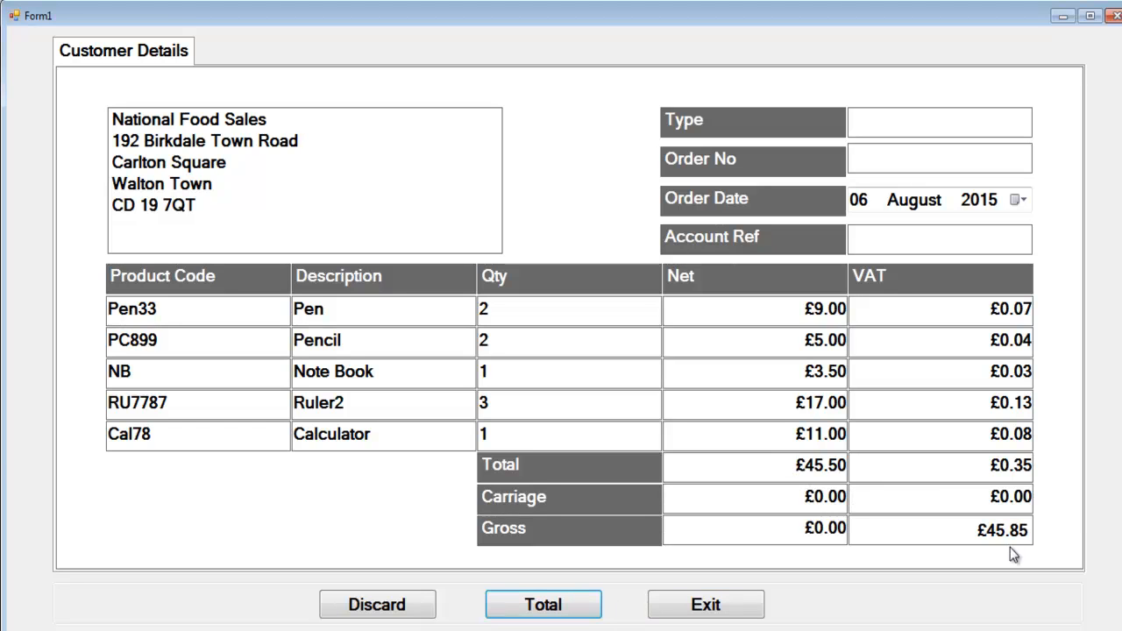
mouse_move(1017, 472)
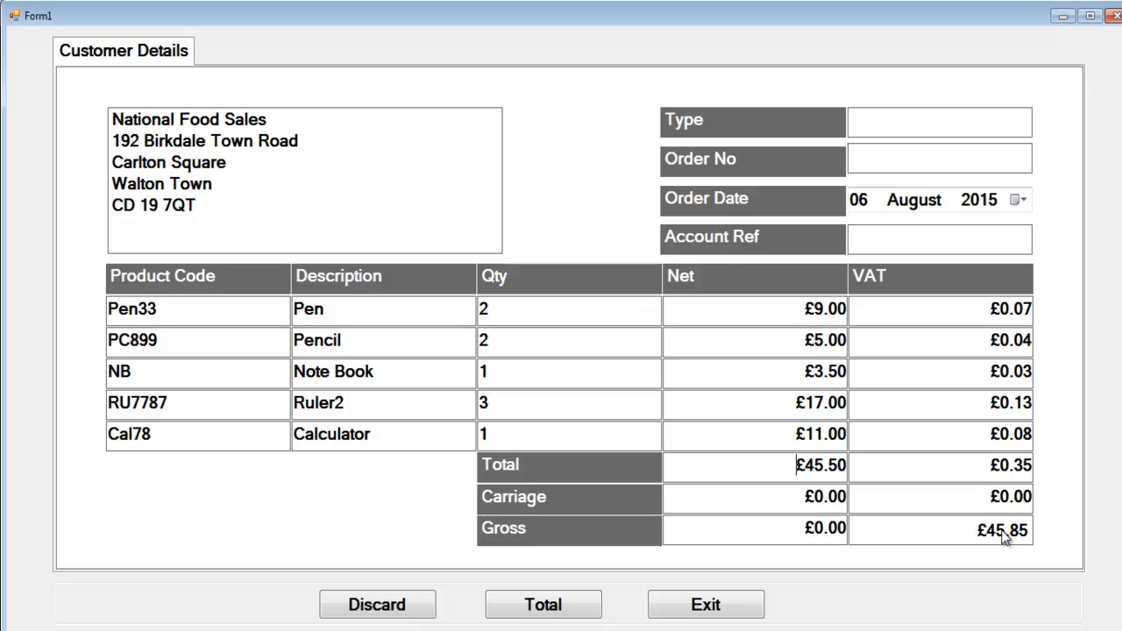
left_click(939, 121)
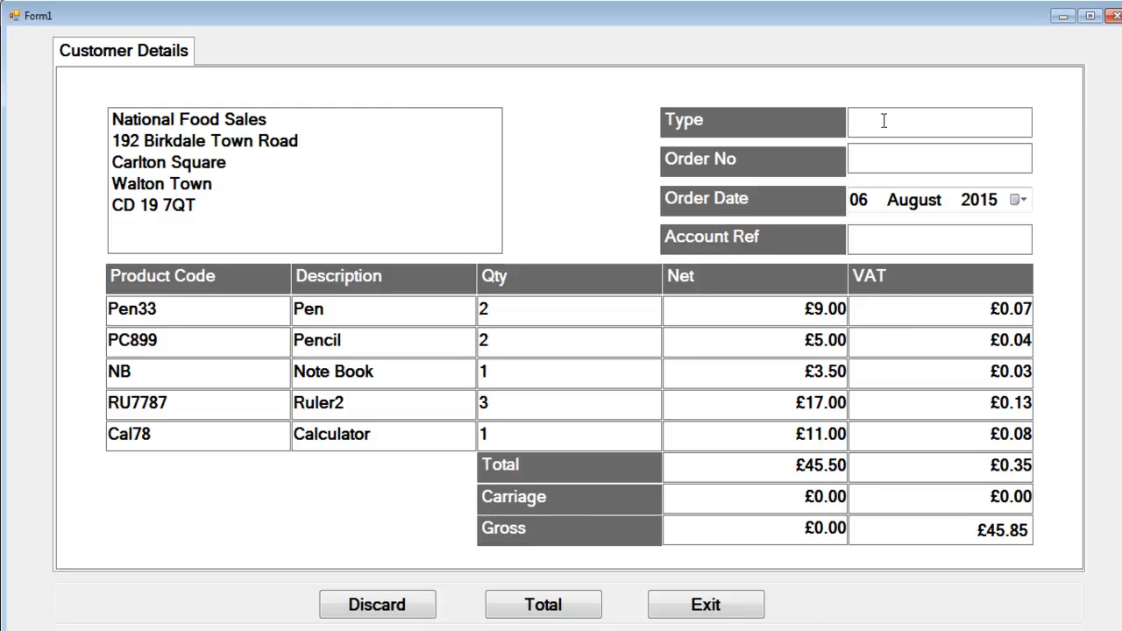
Step: Enter order type Home Delivery and order number HD129, and begin the account reference 'No'
type("Home Del")
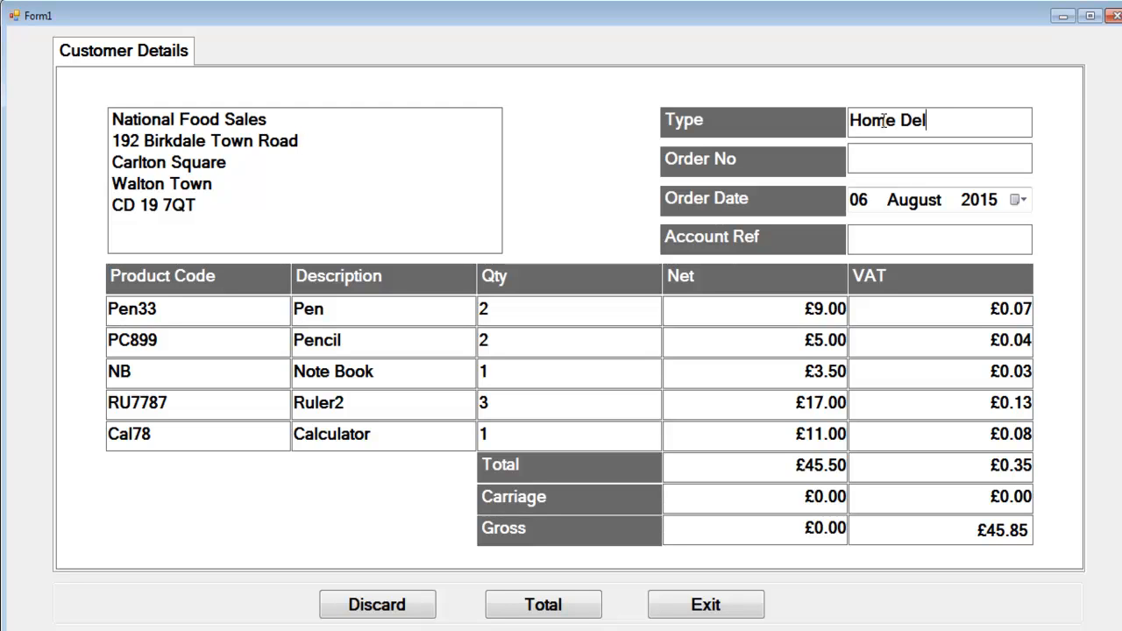
type("ivery")
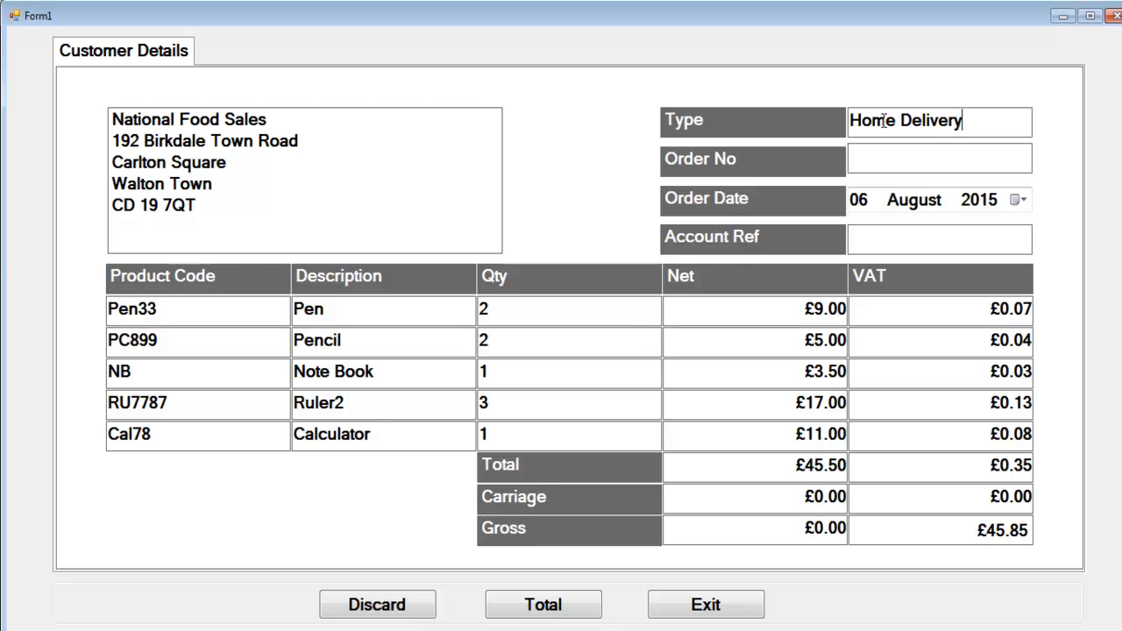
left_click(909, 160)
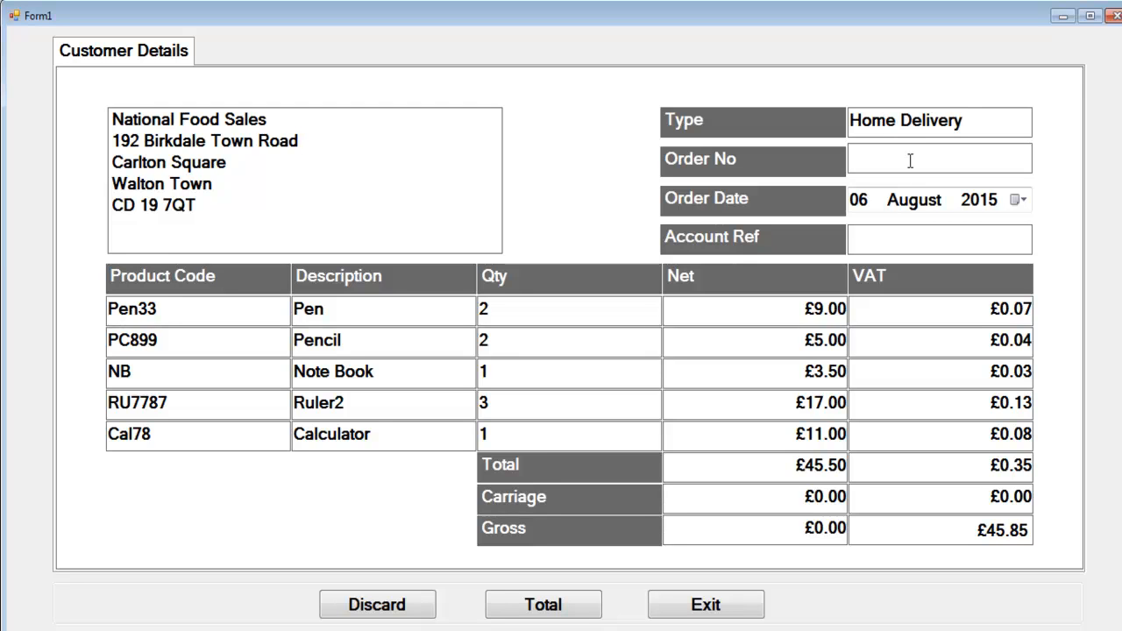
type("HD")
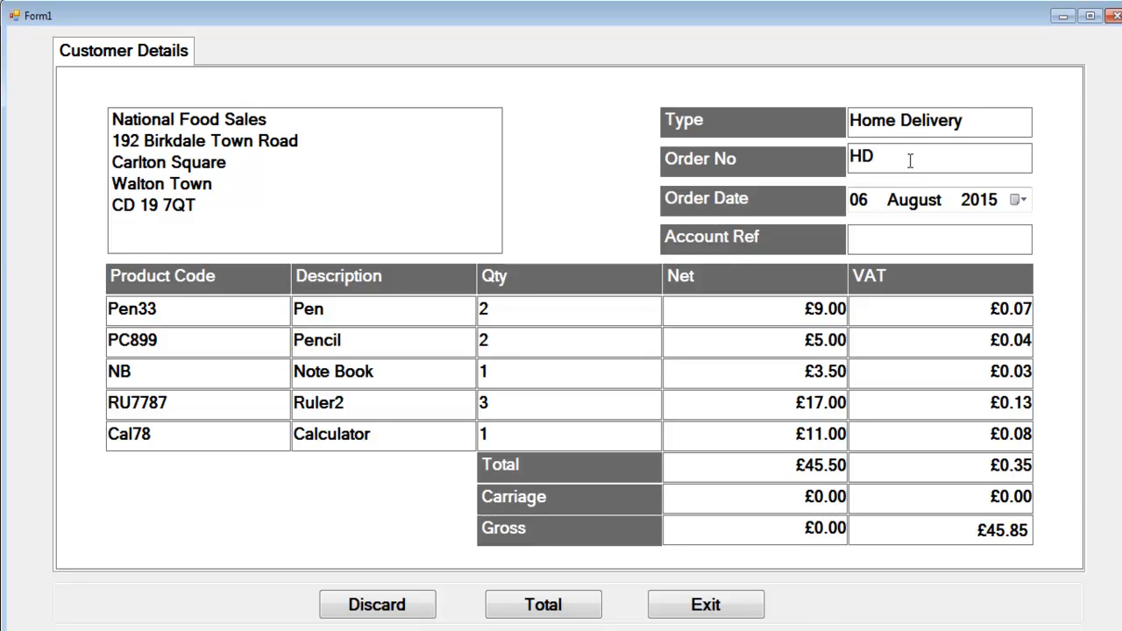
type("12")
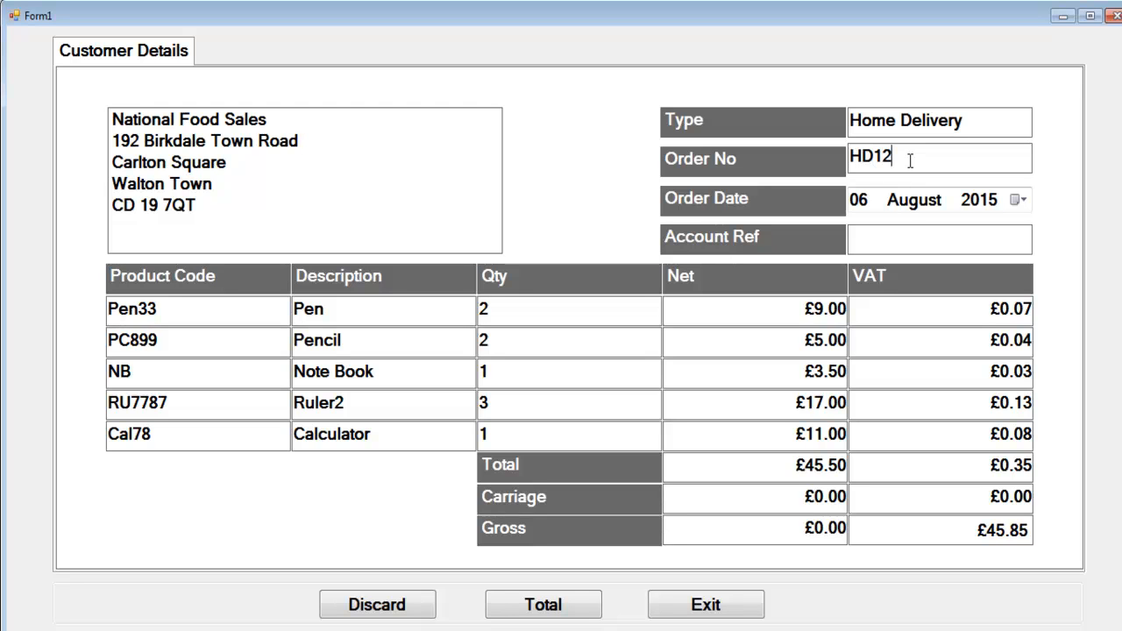
type("9")
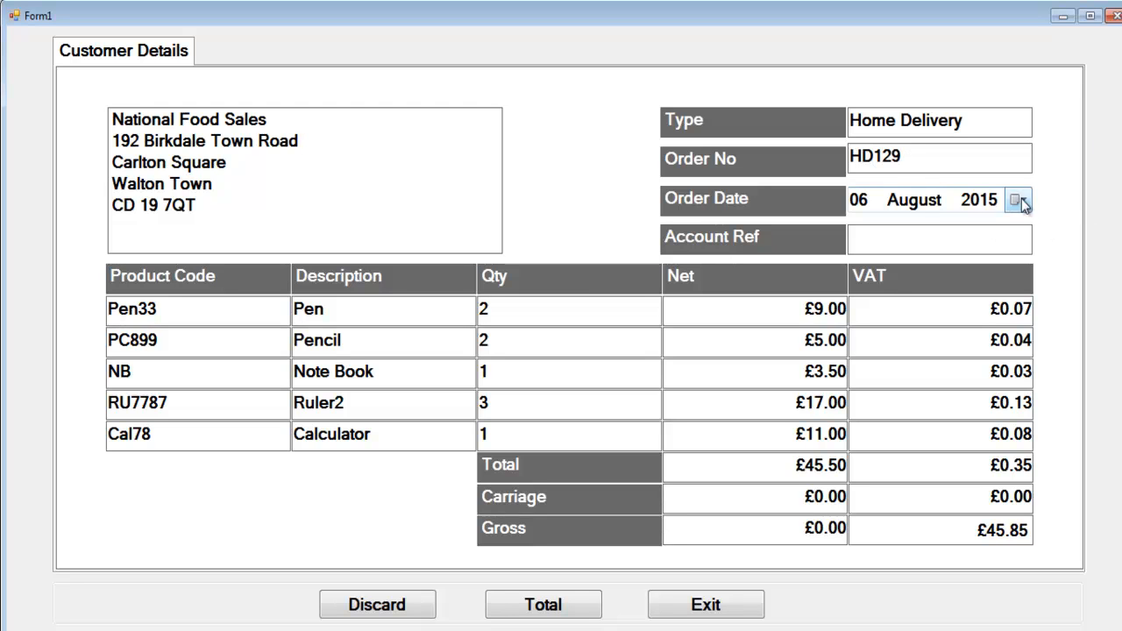
left_click(938, 238)
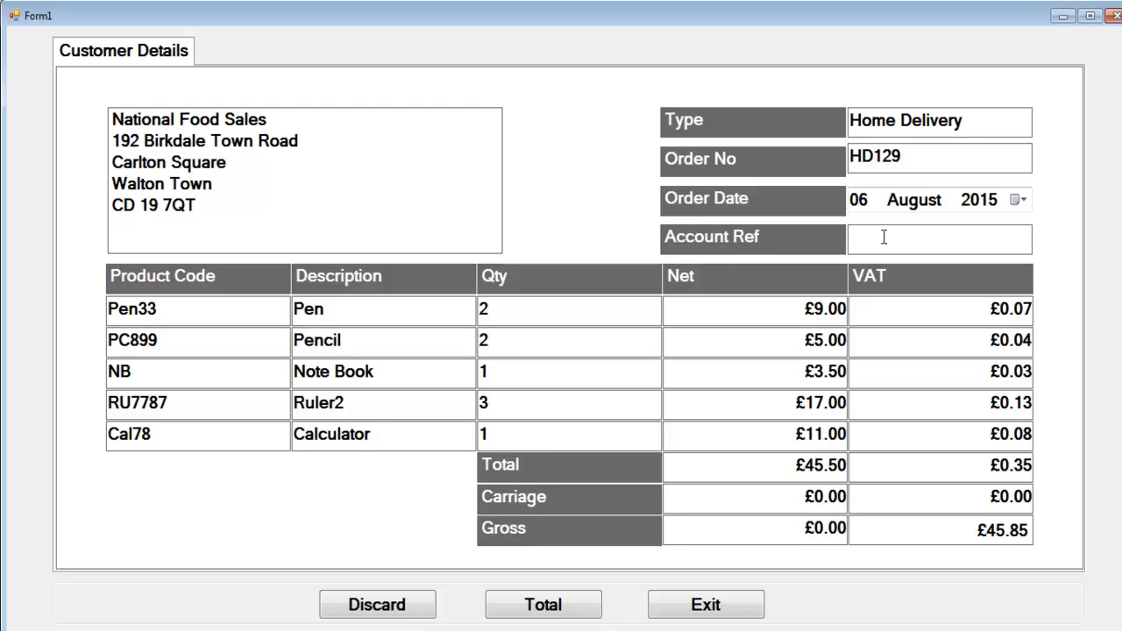
type("No")
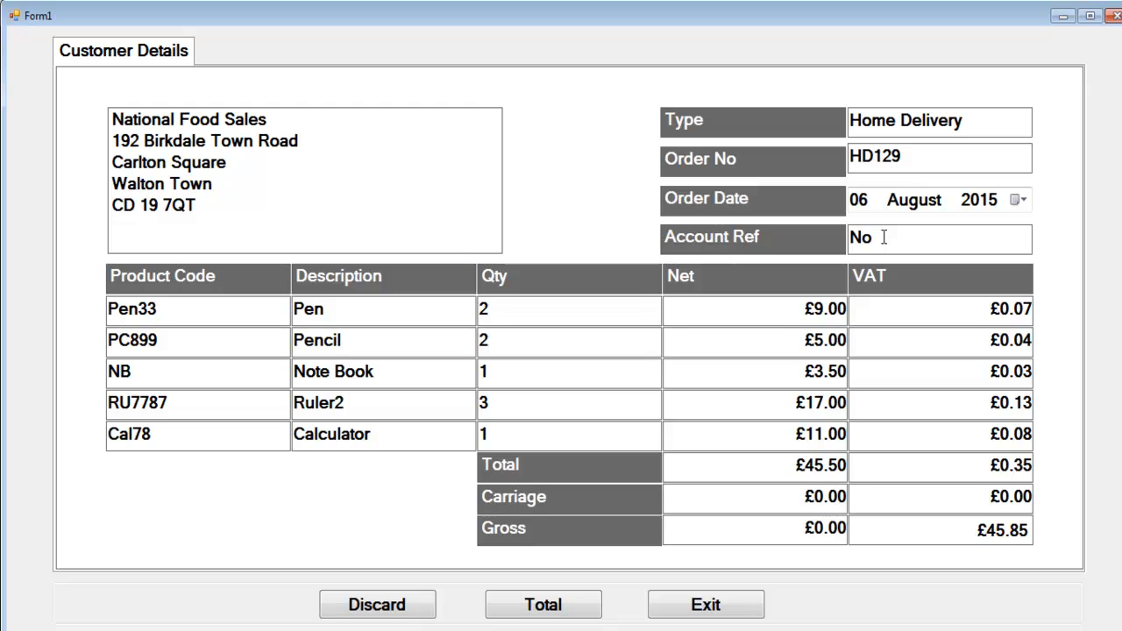
mouse_move(157, 114)
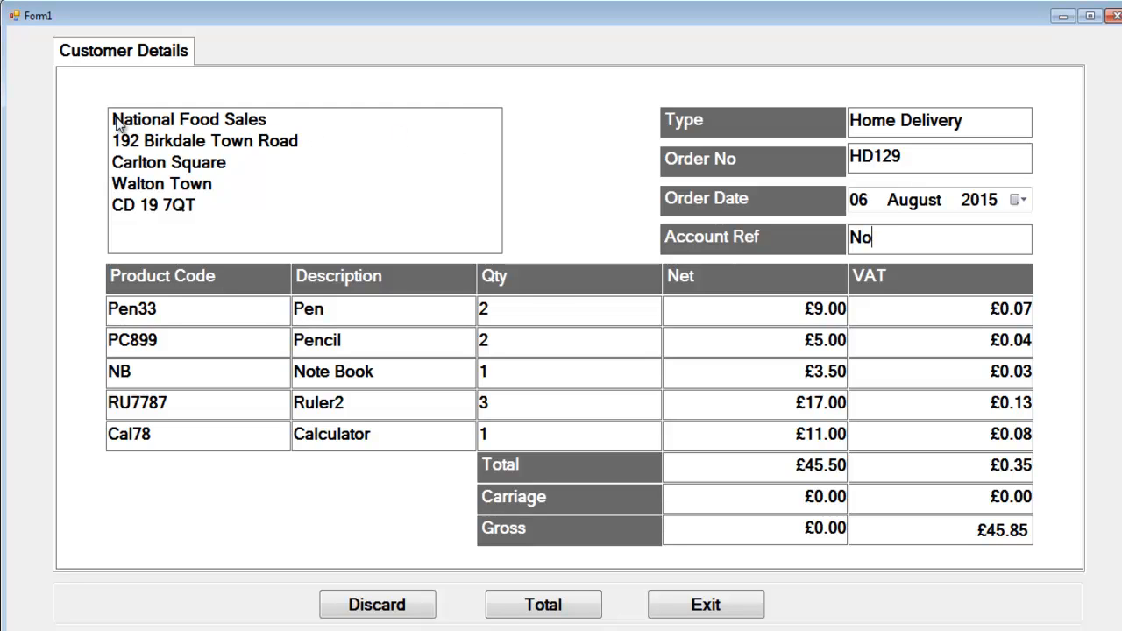
mouse_move(221, 233)
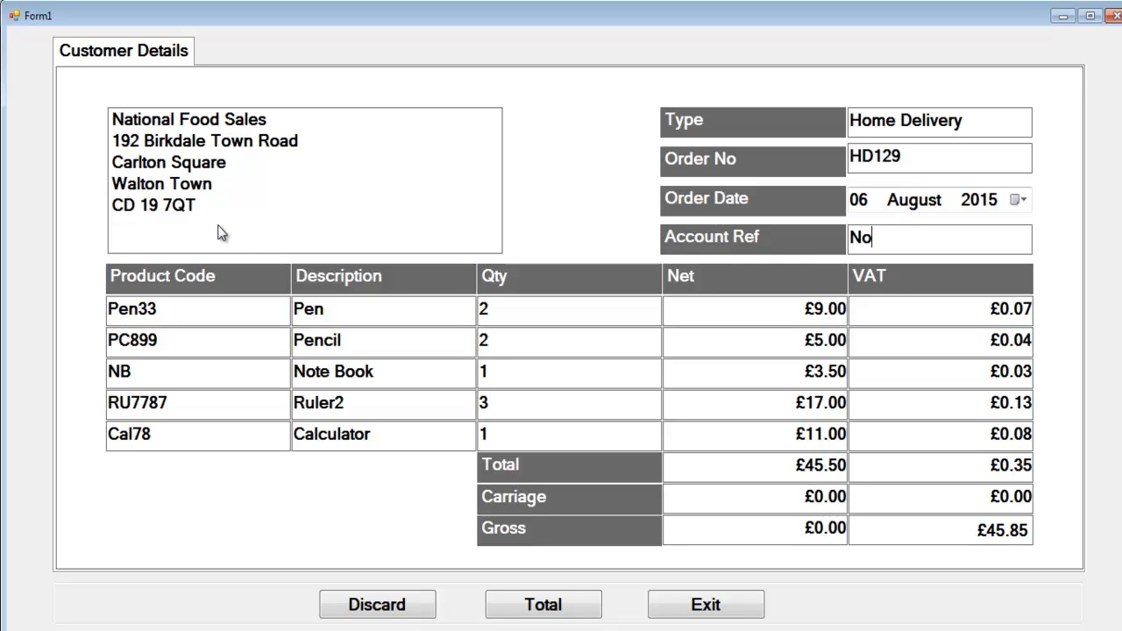
mouse_move(546, 334)
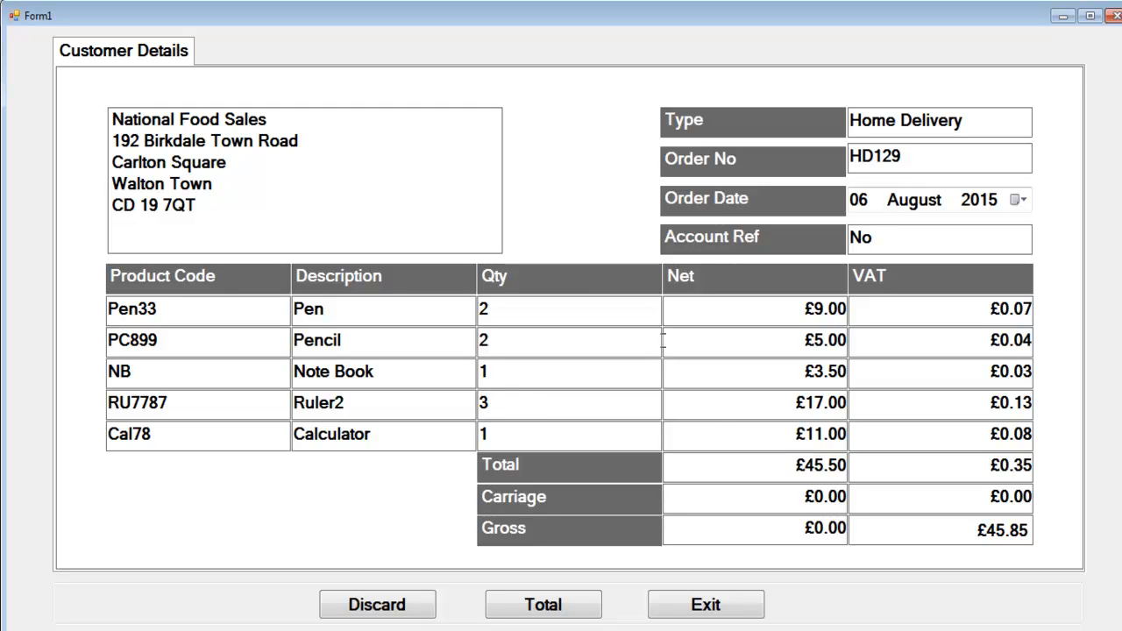
mouse_move(683, 491)
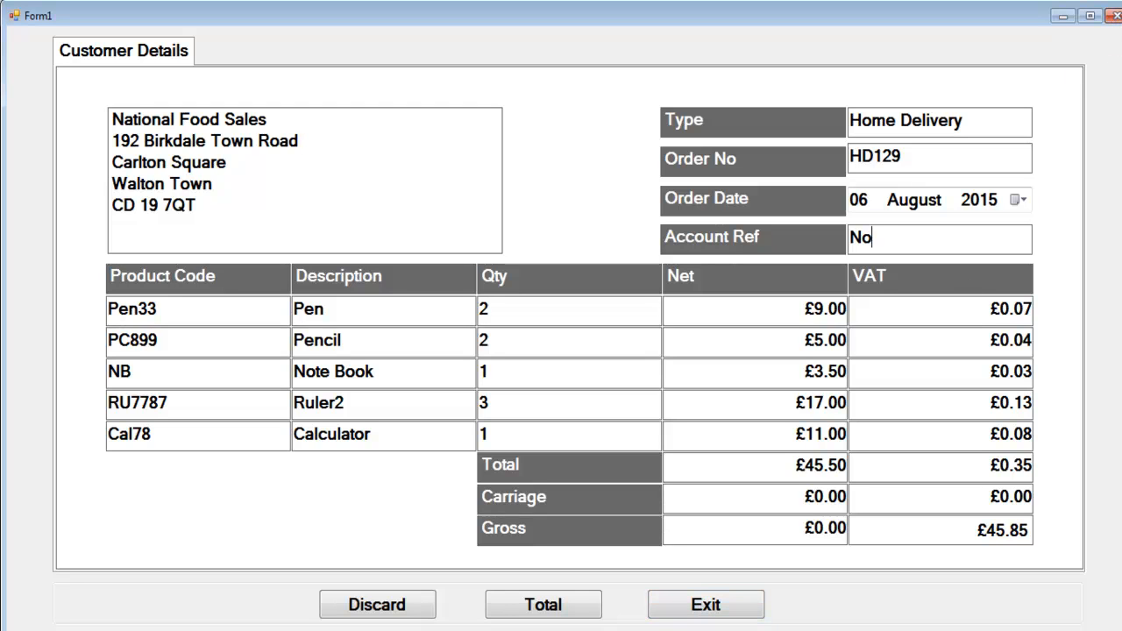
mouse_move(460, 593)
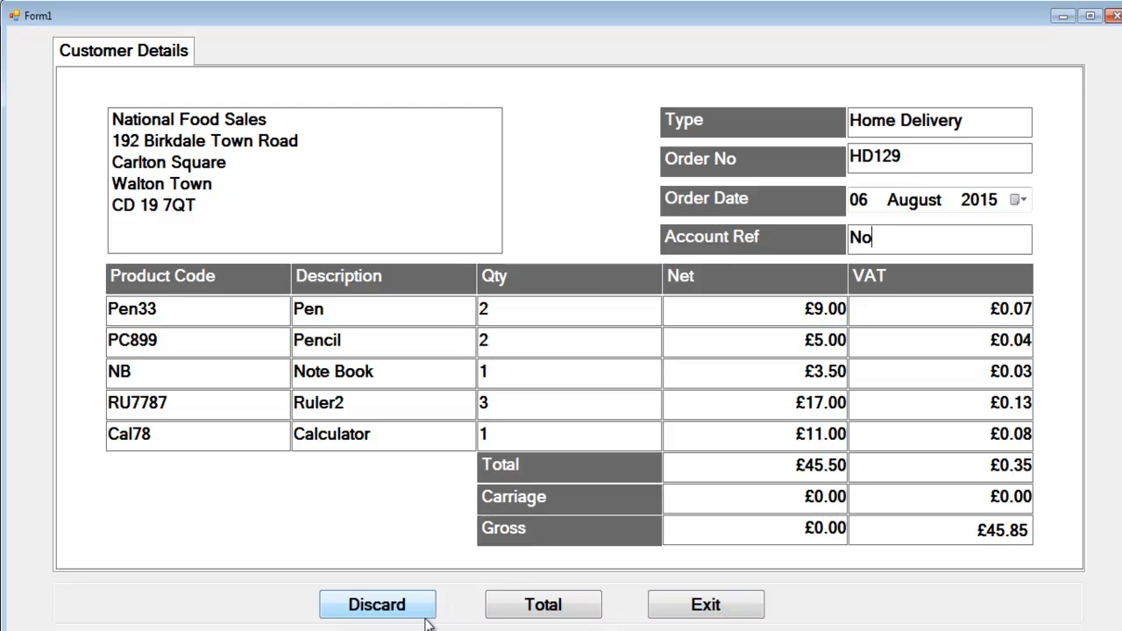
Step: Discard the order, blanking all fields and resetting amounts to 0.00
left_click(377, 604)
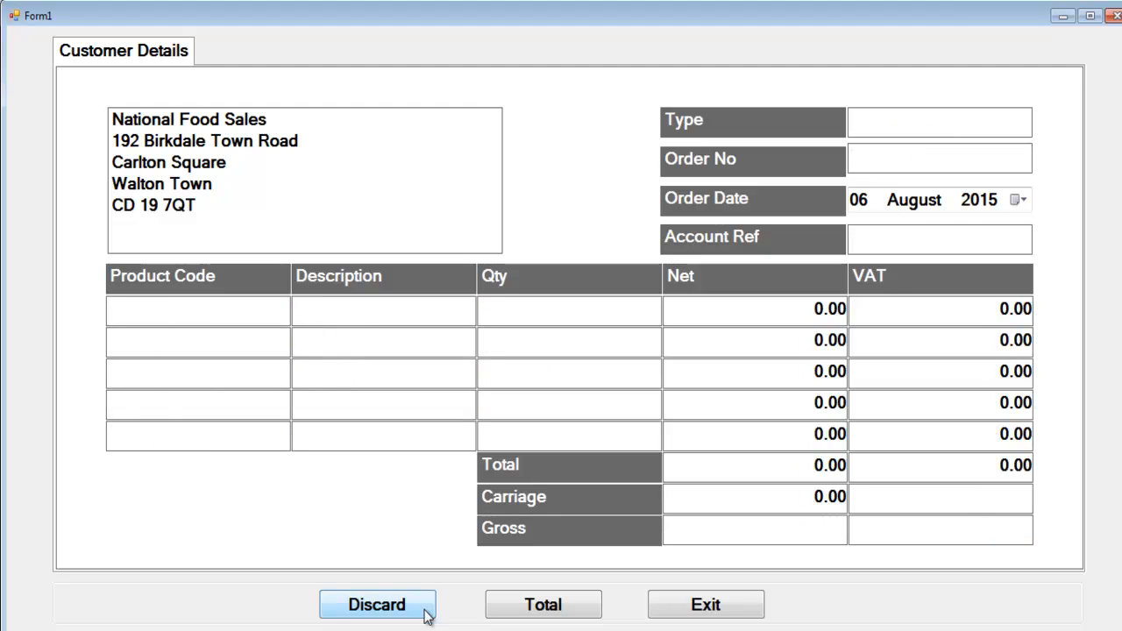
mouse_move(679, 607)
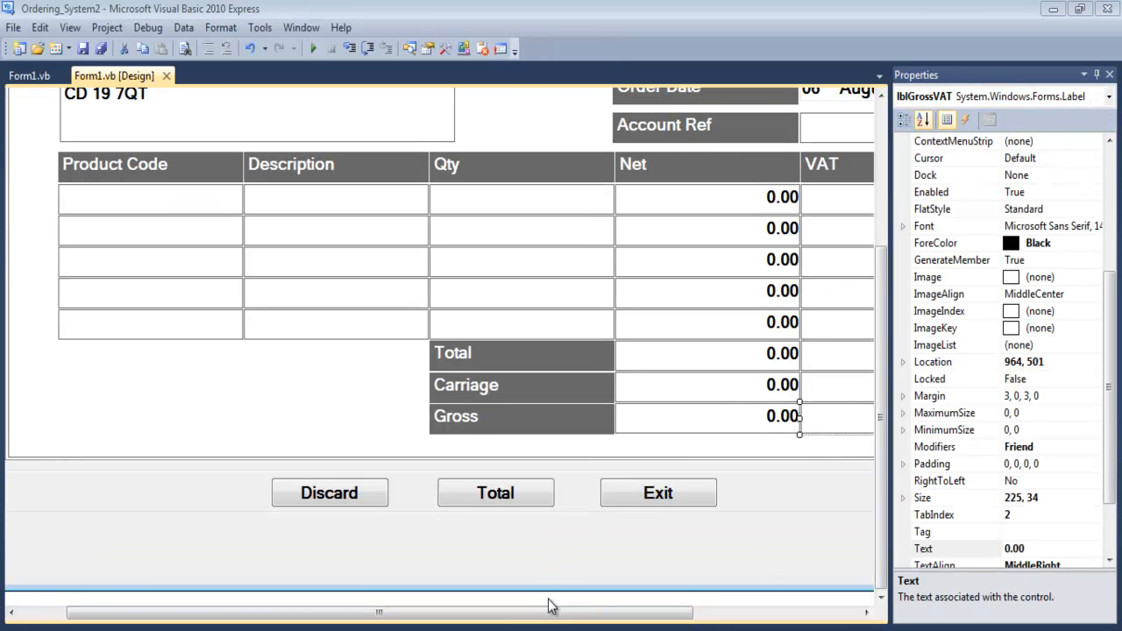
left_click_drag(552, 611, 613, 611)
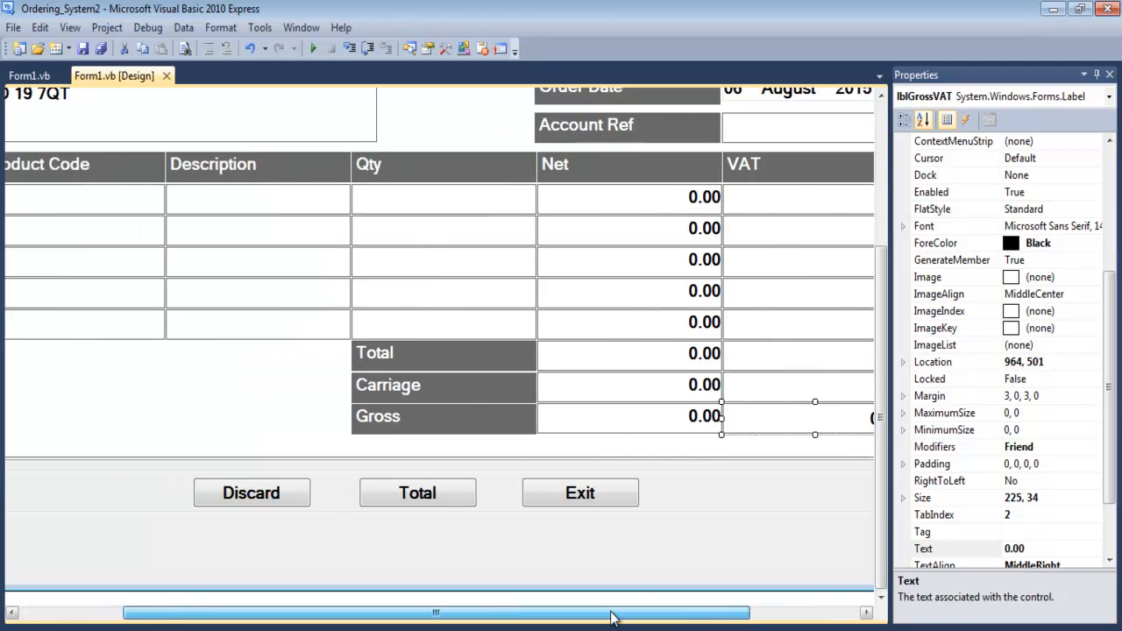
left_click_drag(614, 612, 524, 612)
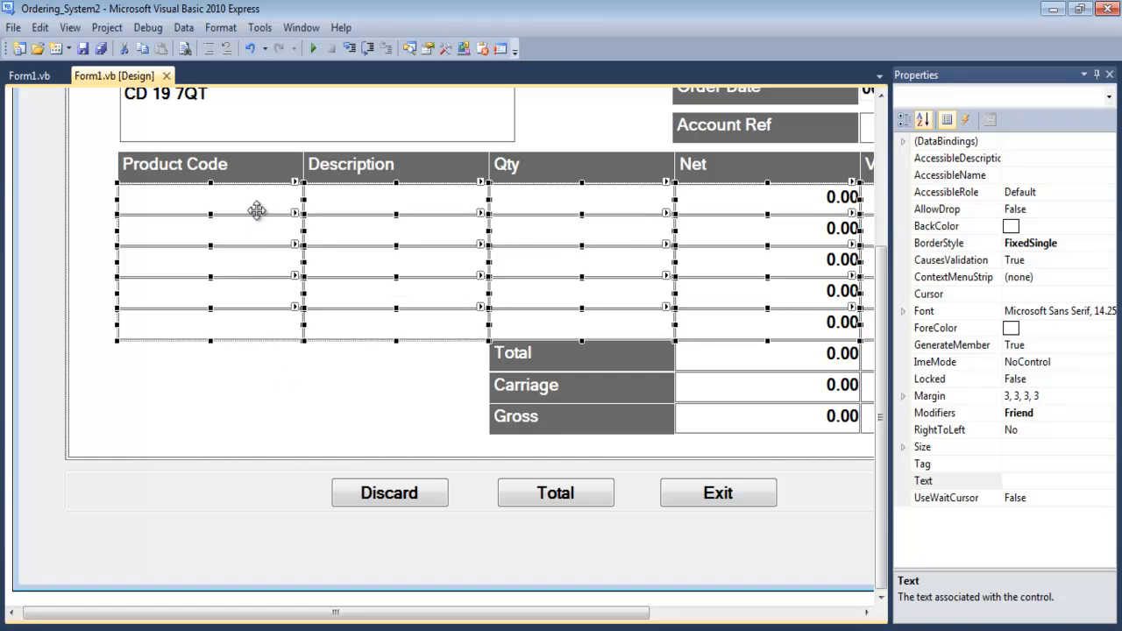
left_click(513, 362)
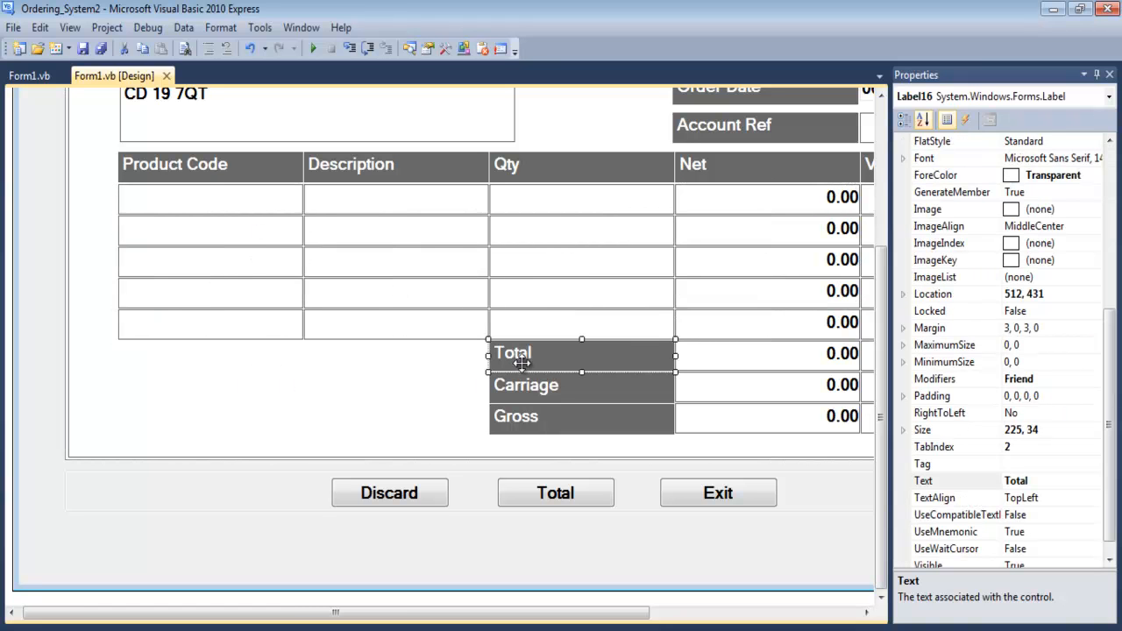
left_click(351, 165)
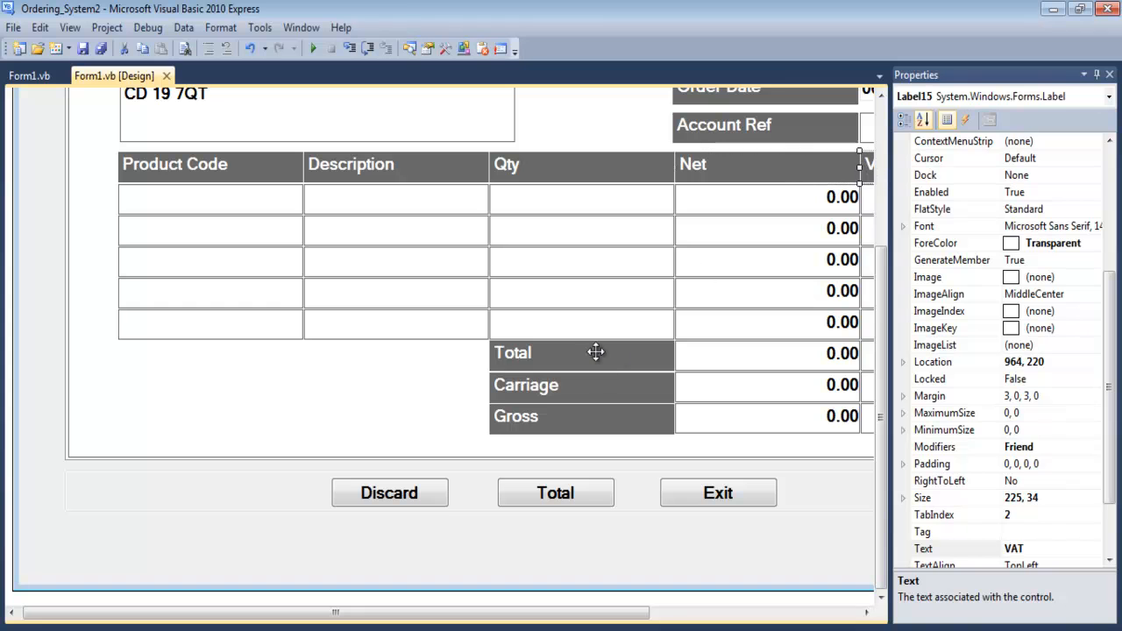
left_click(544, 418)
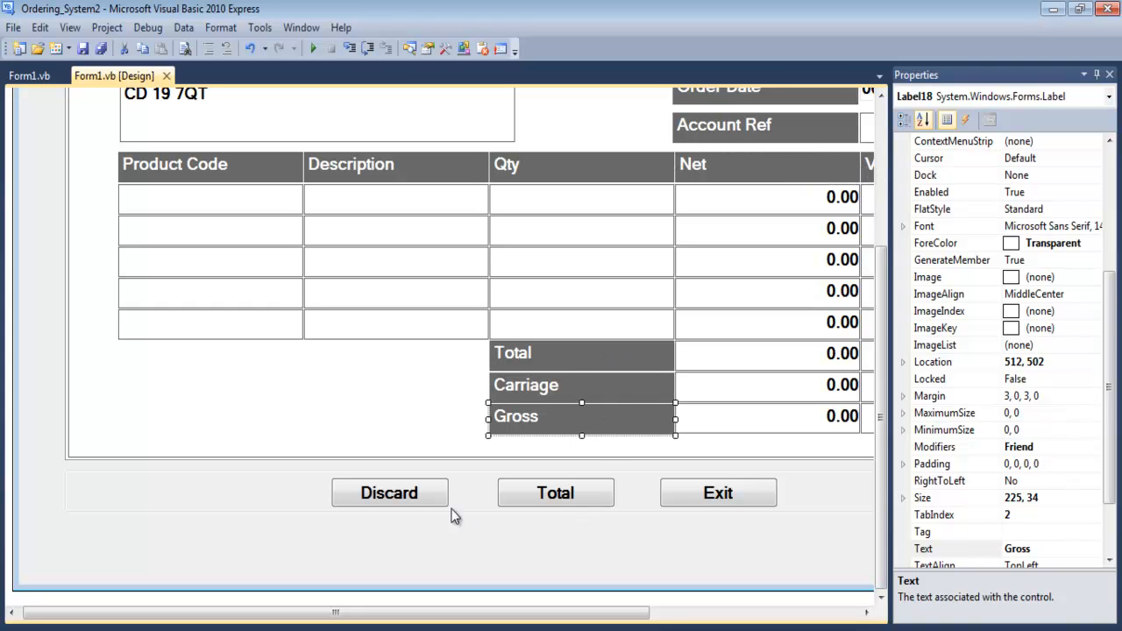
left_click(717, 491)
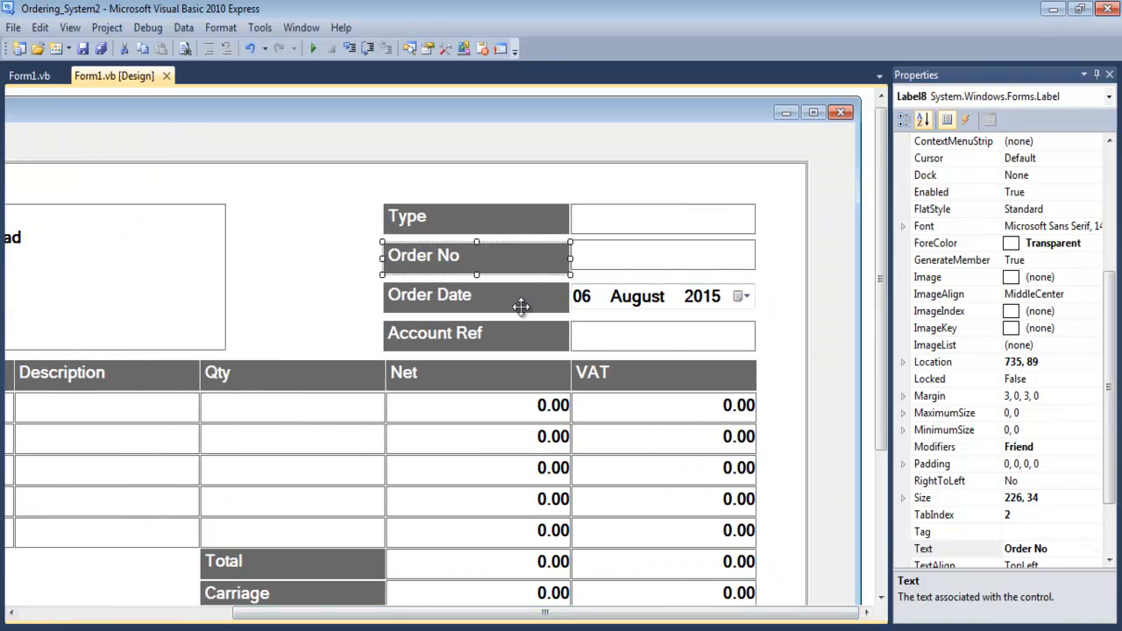
left_click(637, 296)
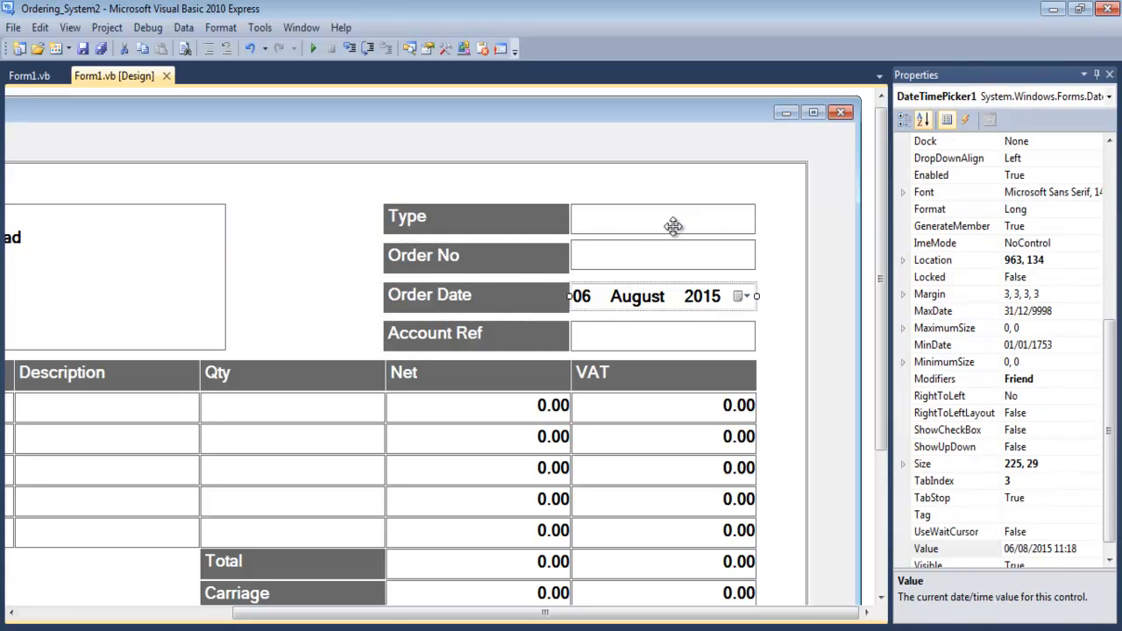
left_click(662, 254)
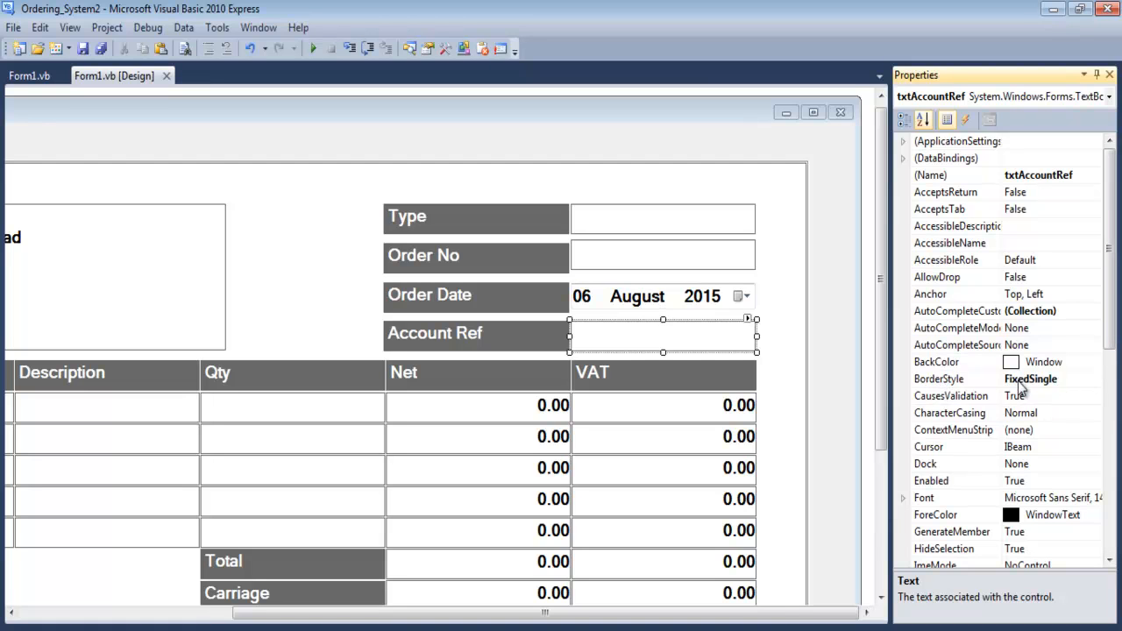
left_click(1093, 378)
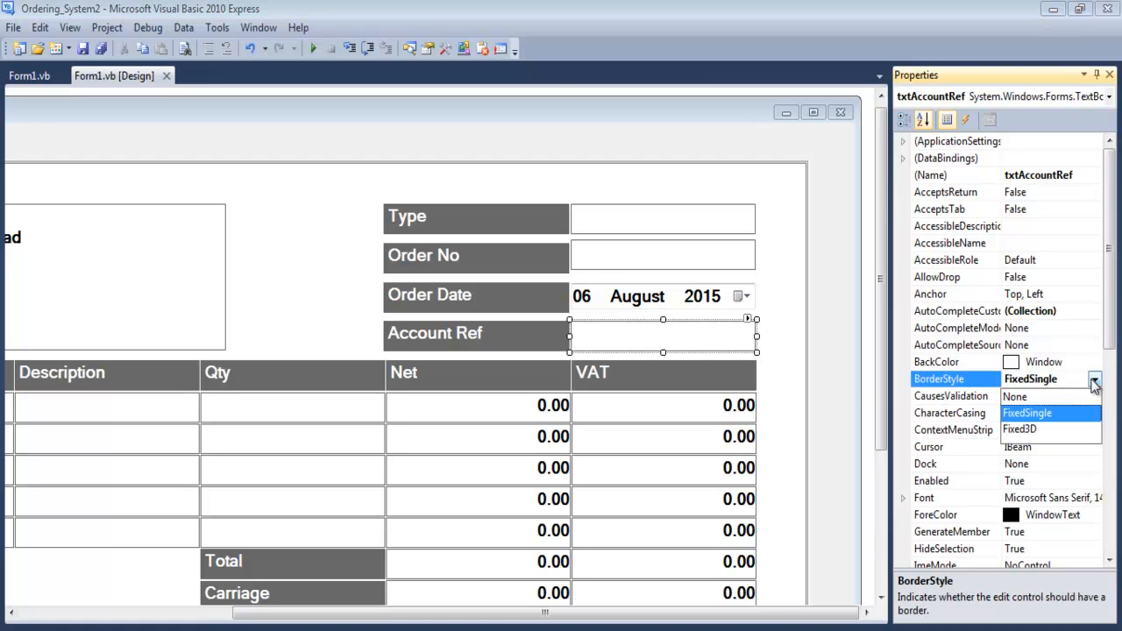
left_click(1051, 413)
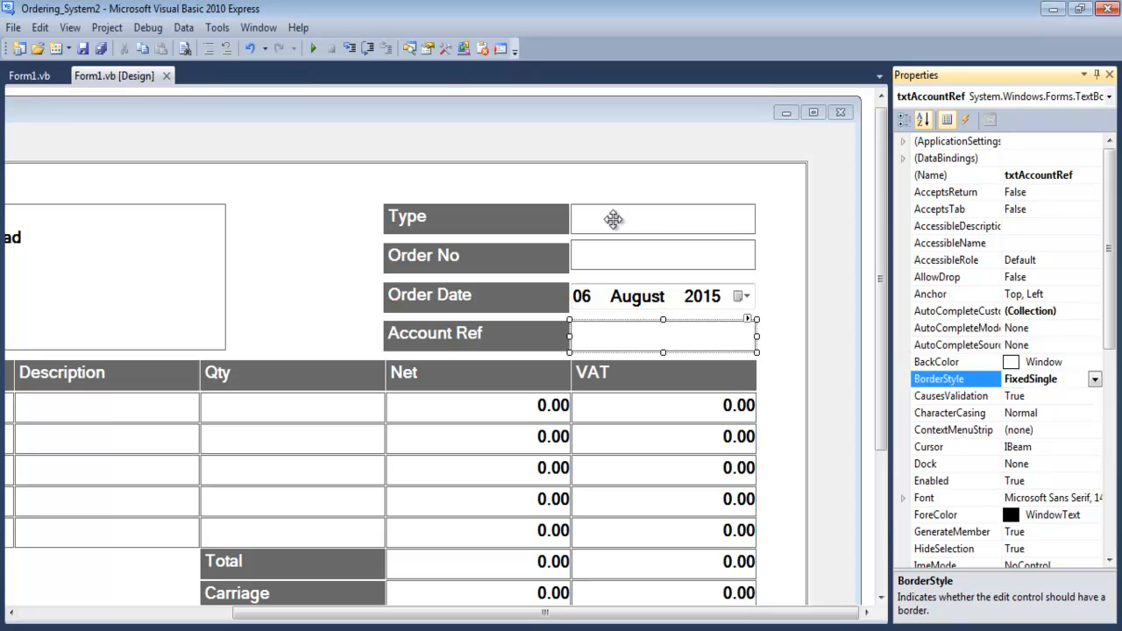
mouse_move(872, 221)
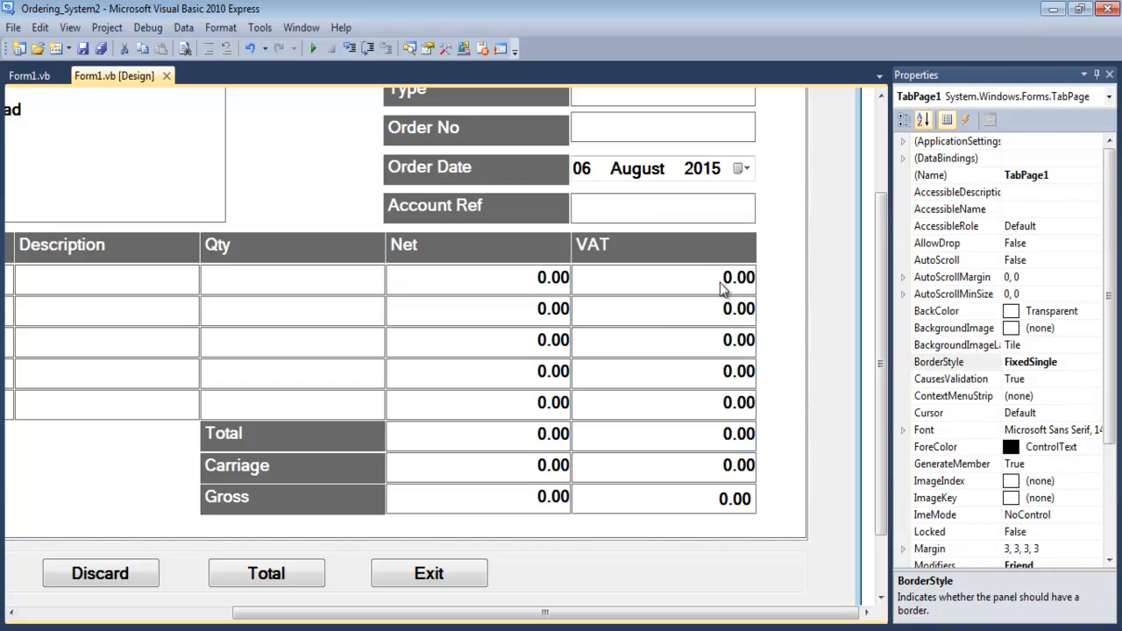
left_click(478, 278)
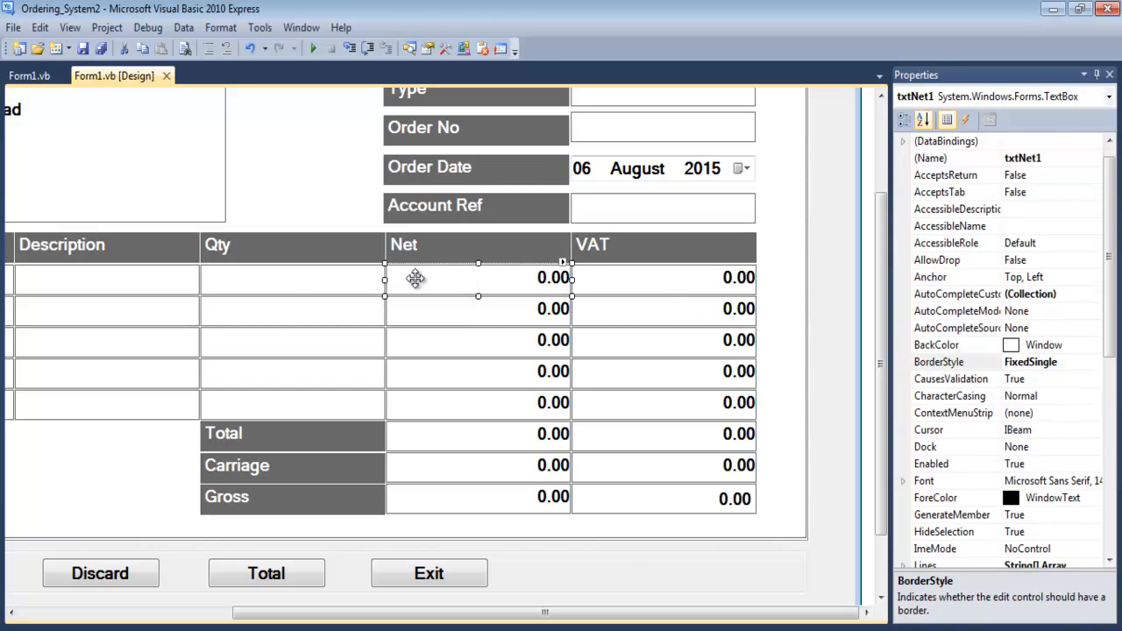
left_click(292, 340)
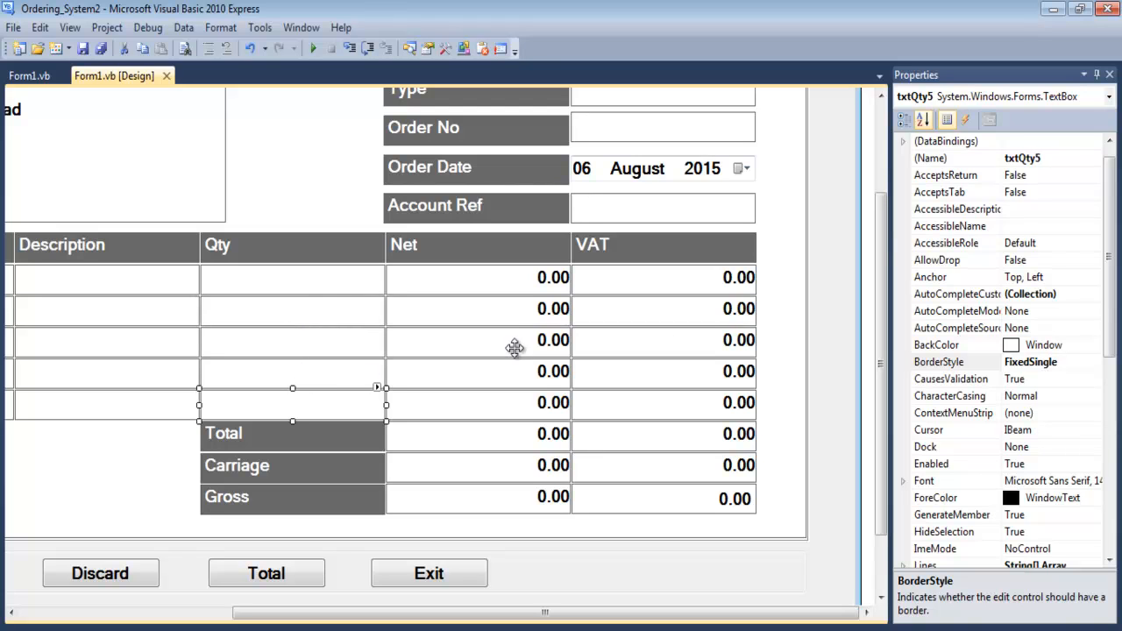
mouse_move(776, 282)
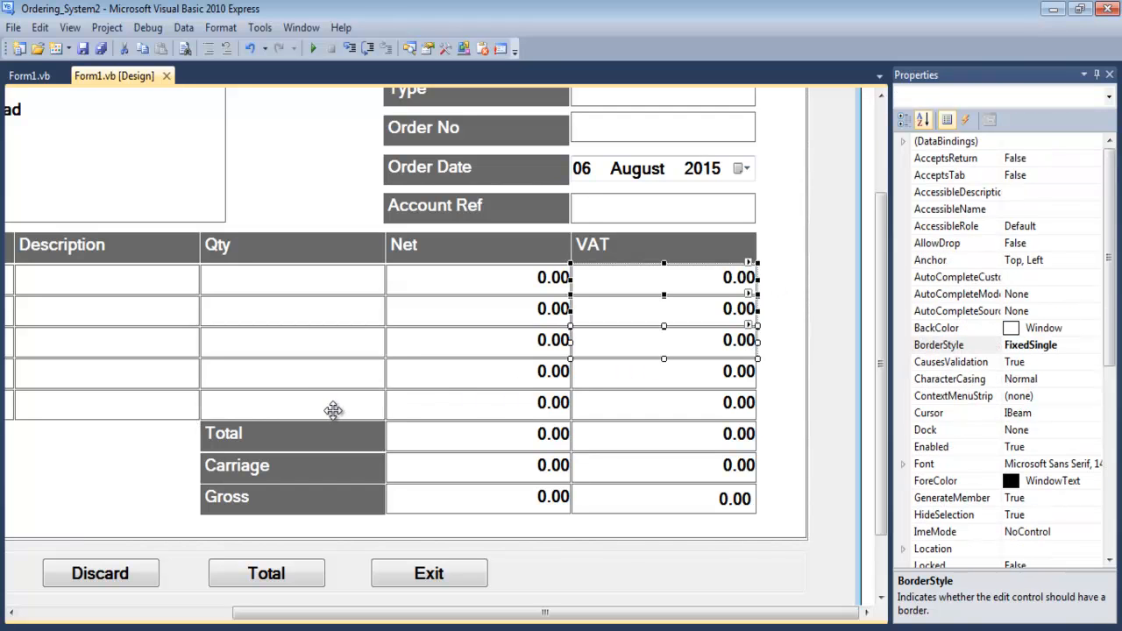
left_click(143, 447)
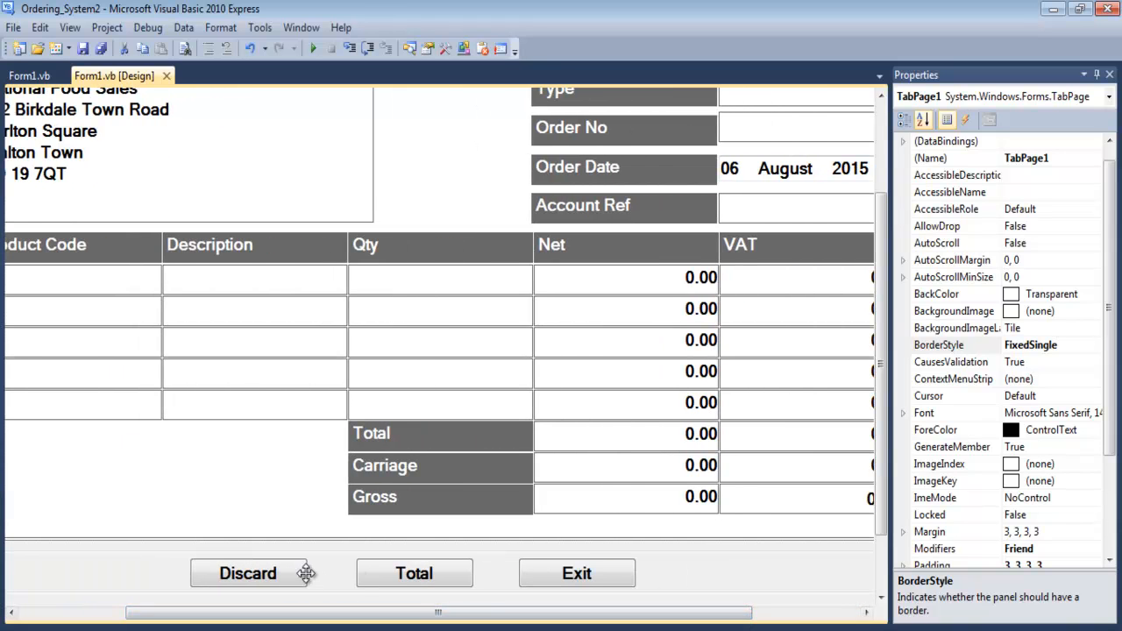
Step: Open Form1.vb code from the Discard button and scroll down to btnTotal_Click
double_click(248, 573)
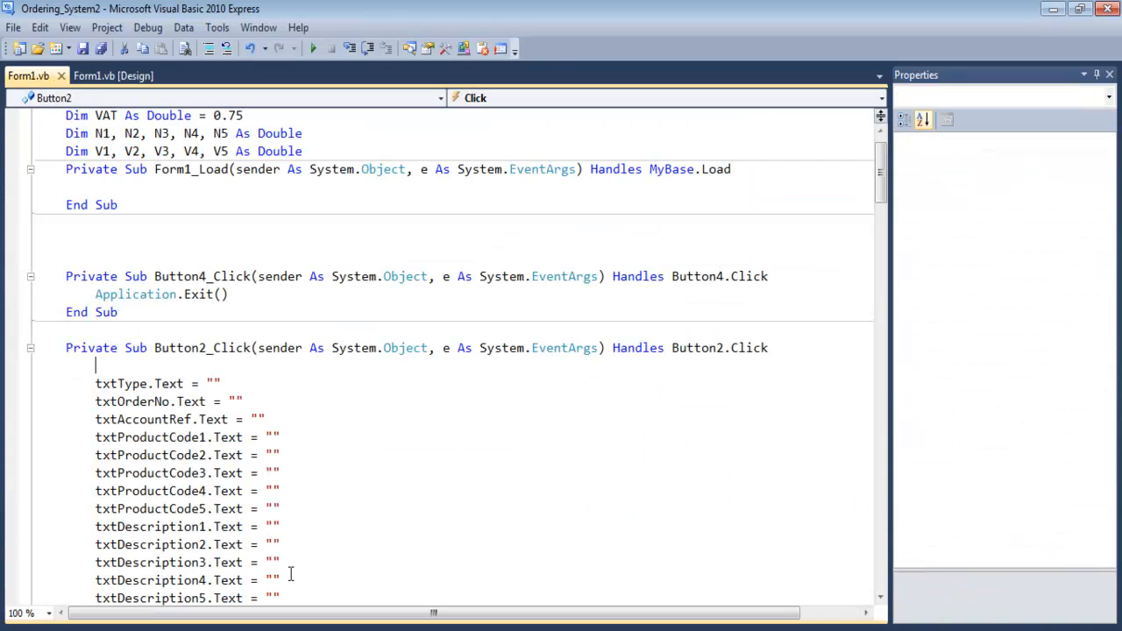
scroll("down", 3)
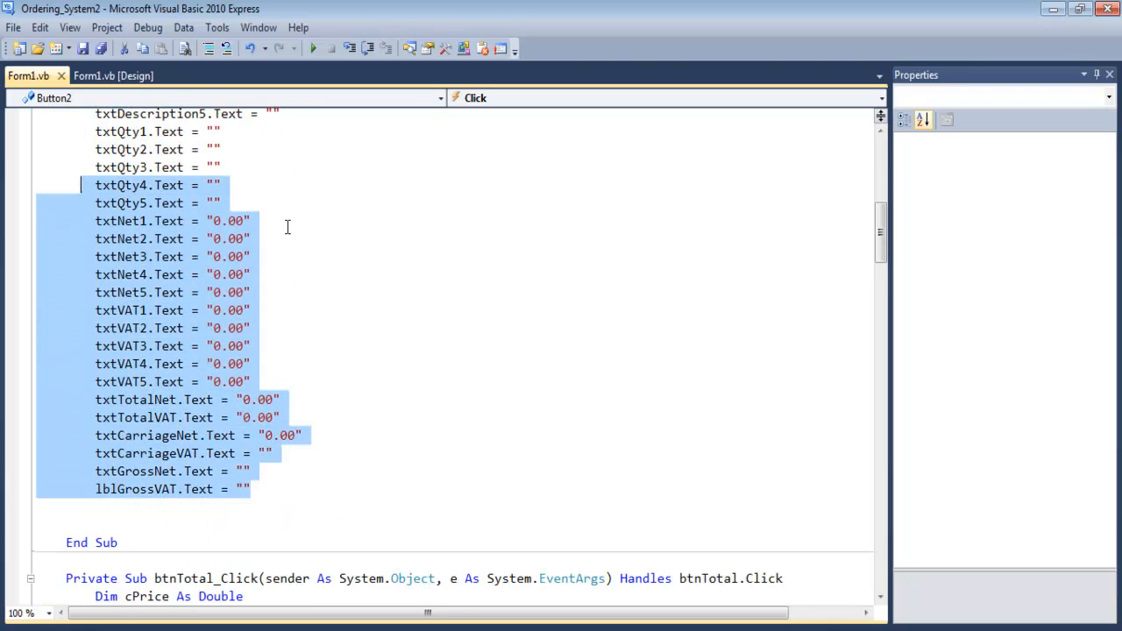
left_click(125, 75)
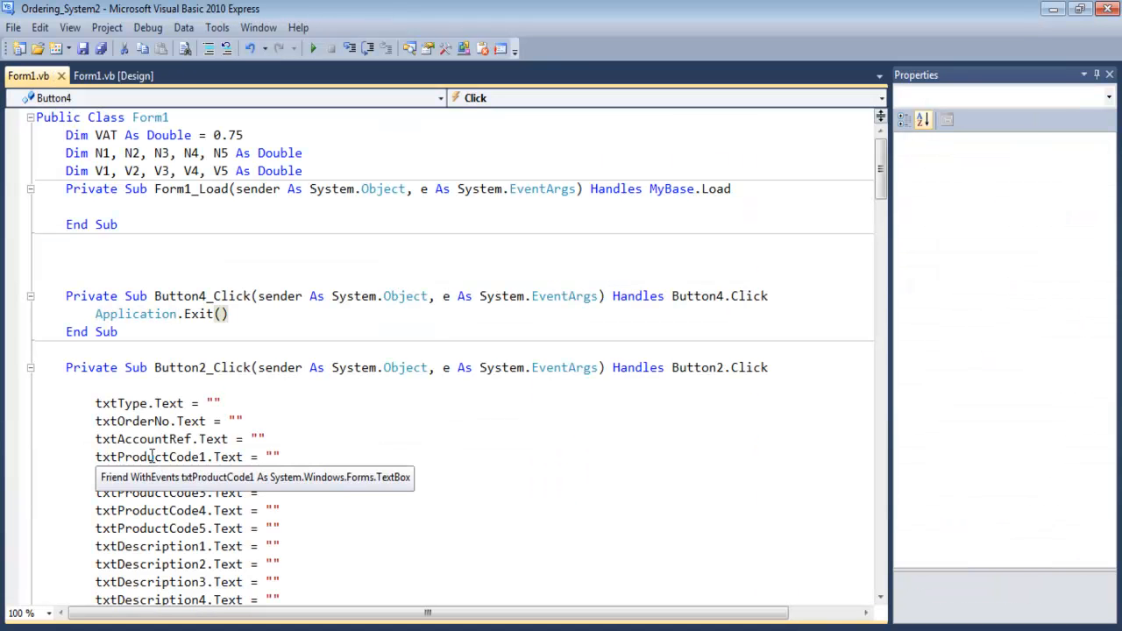
scroll("down", 3)
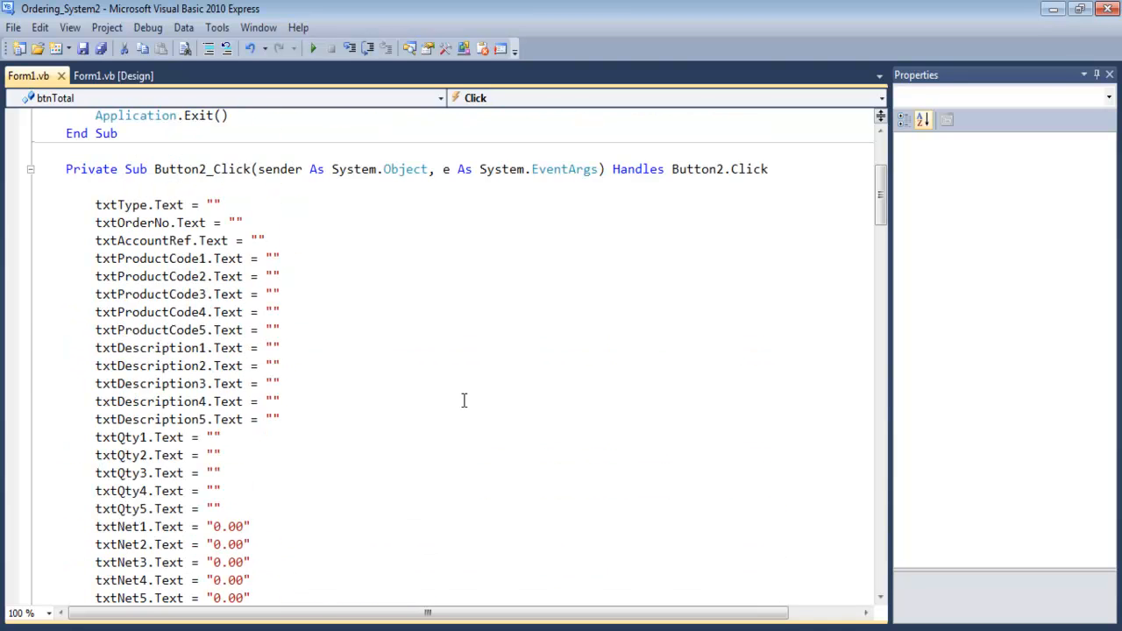
scroll("down", 3)
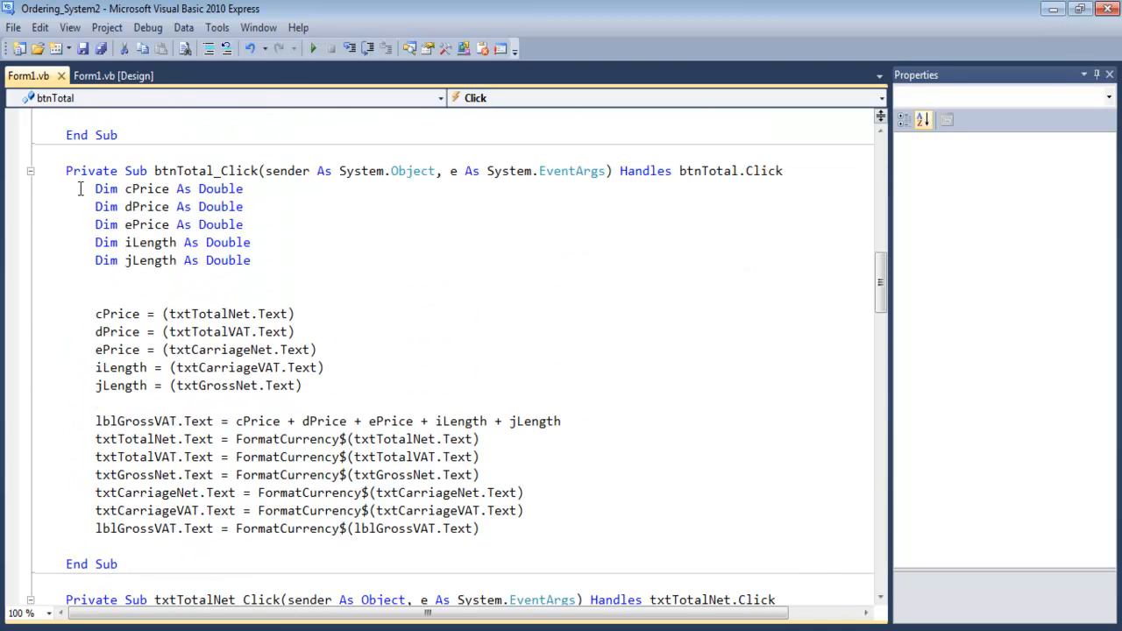
Step: Highlight the FormatCurrency lines in btnTotal_Click, then return to the Form1 design view
left_click_drag(95, 189, 252, 261)
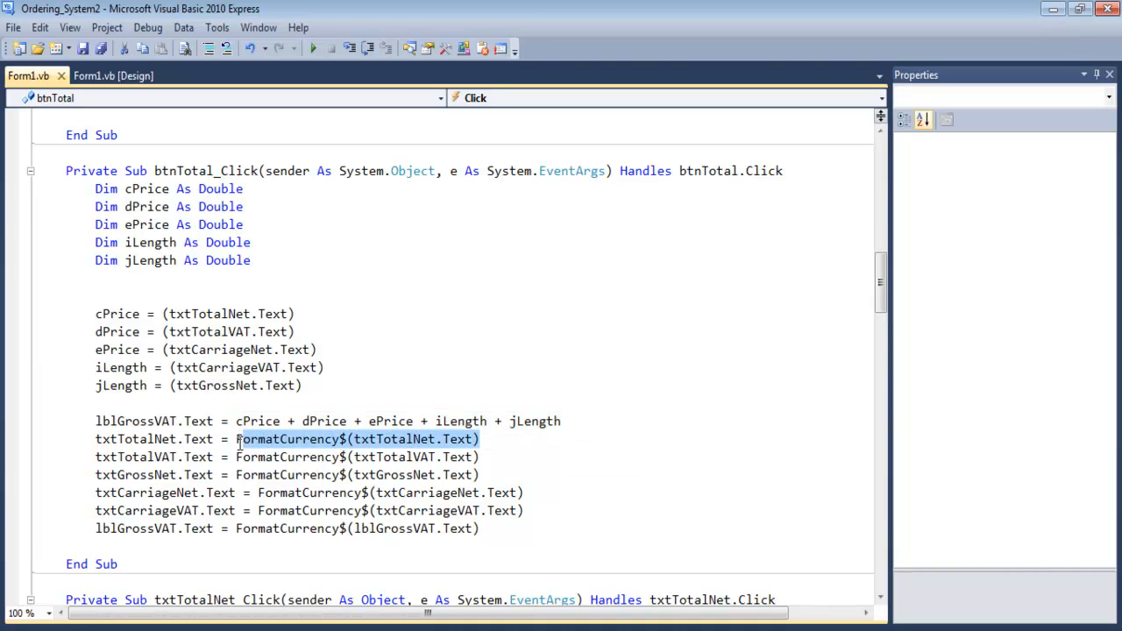
left_click(341, 439)
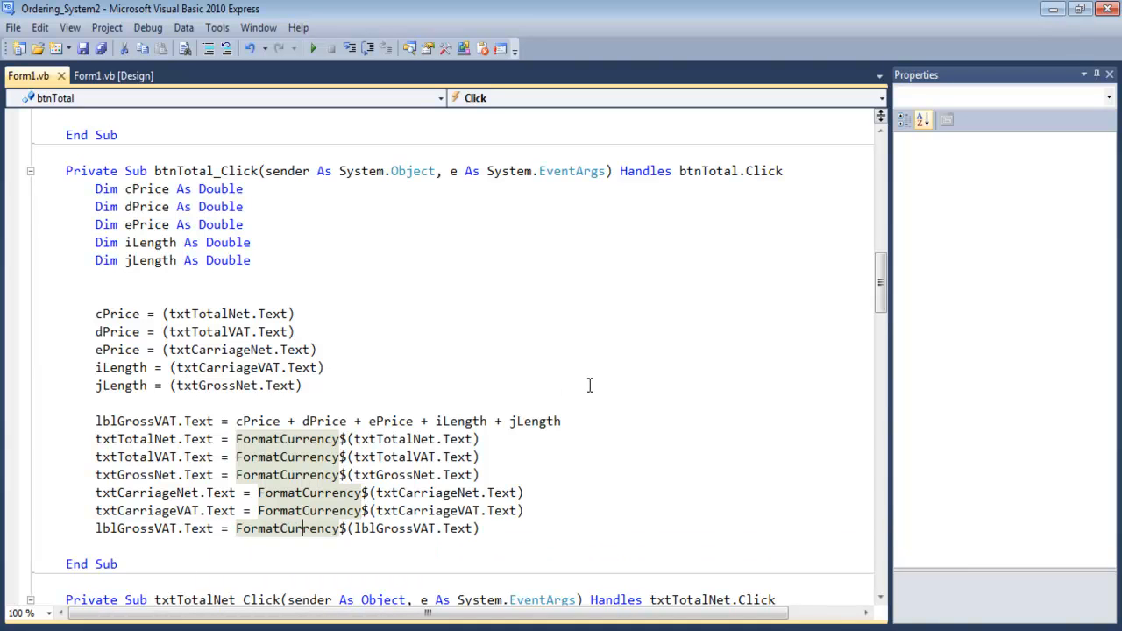
mouse_move(221, 331)
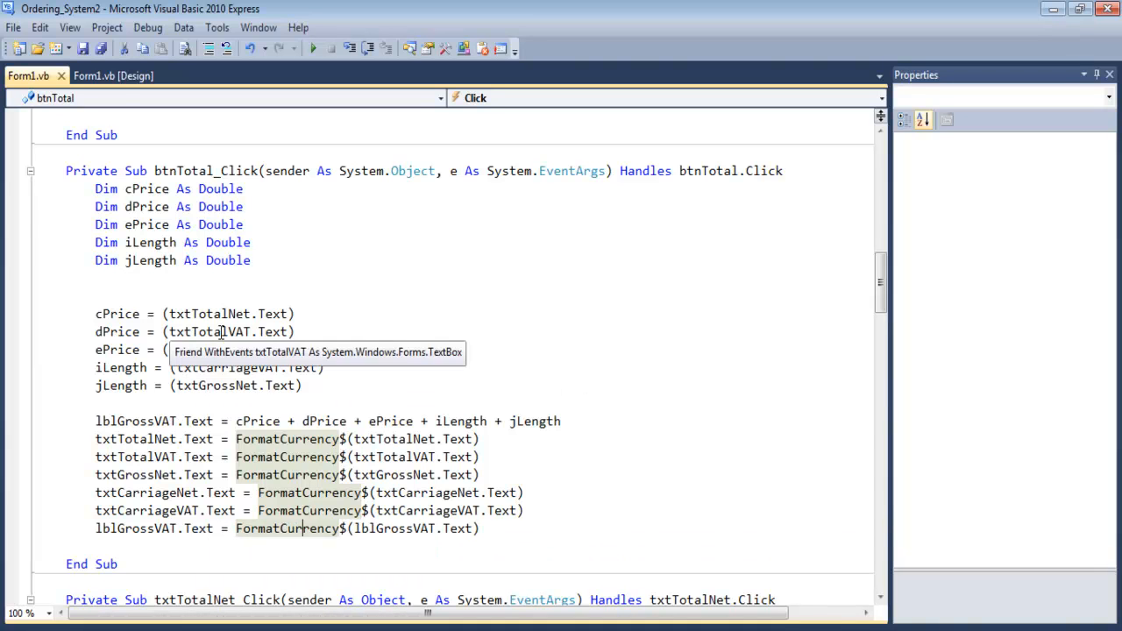
left_click(123, 76)
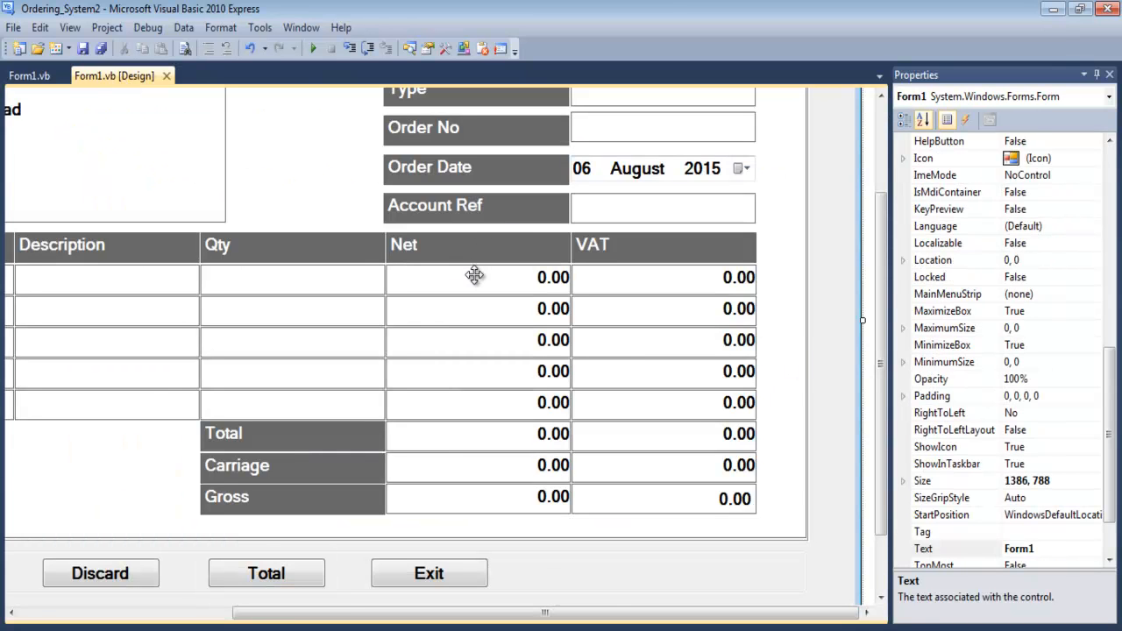
left_click(476, 277)
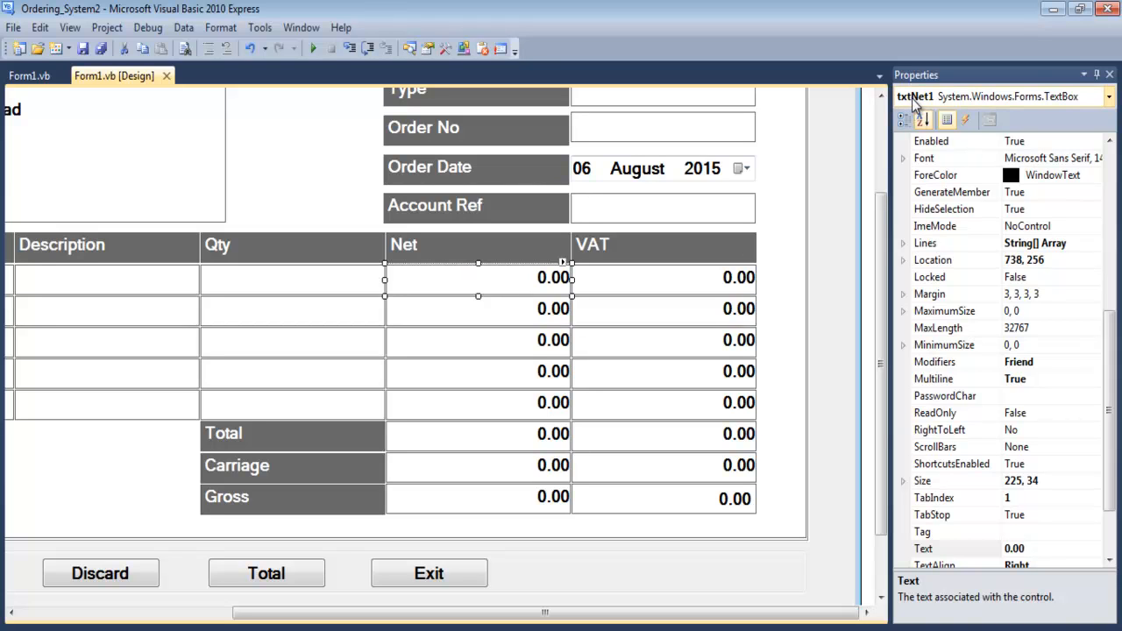
left_click(911, 120)
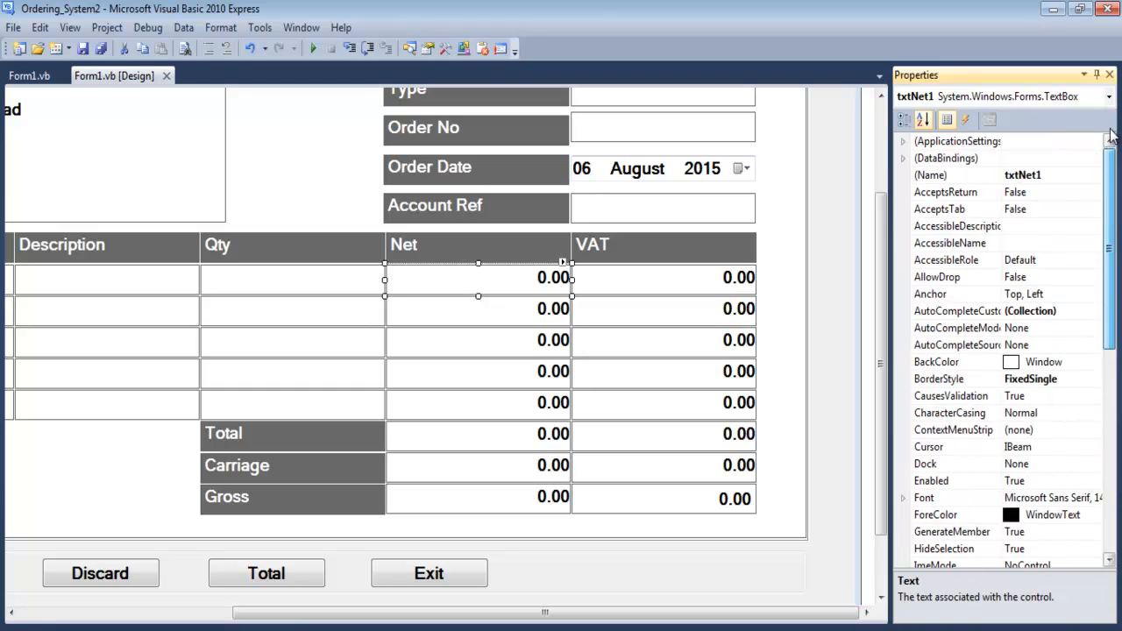
mouse_move(492, 324)
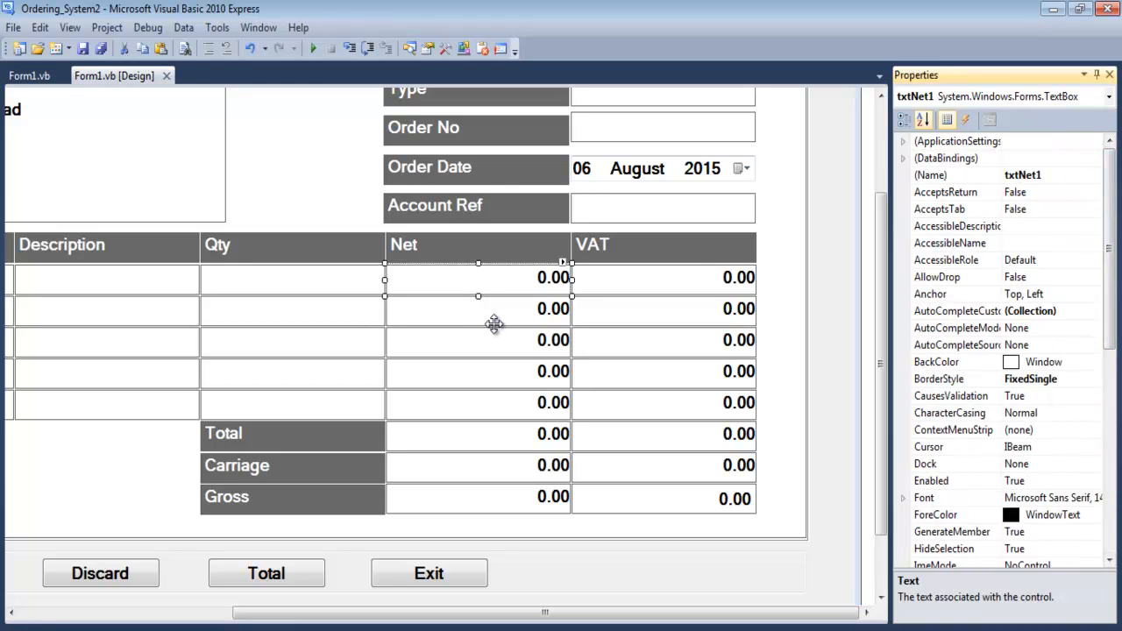
left_click(477, 309)
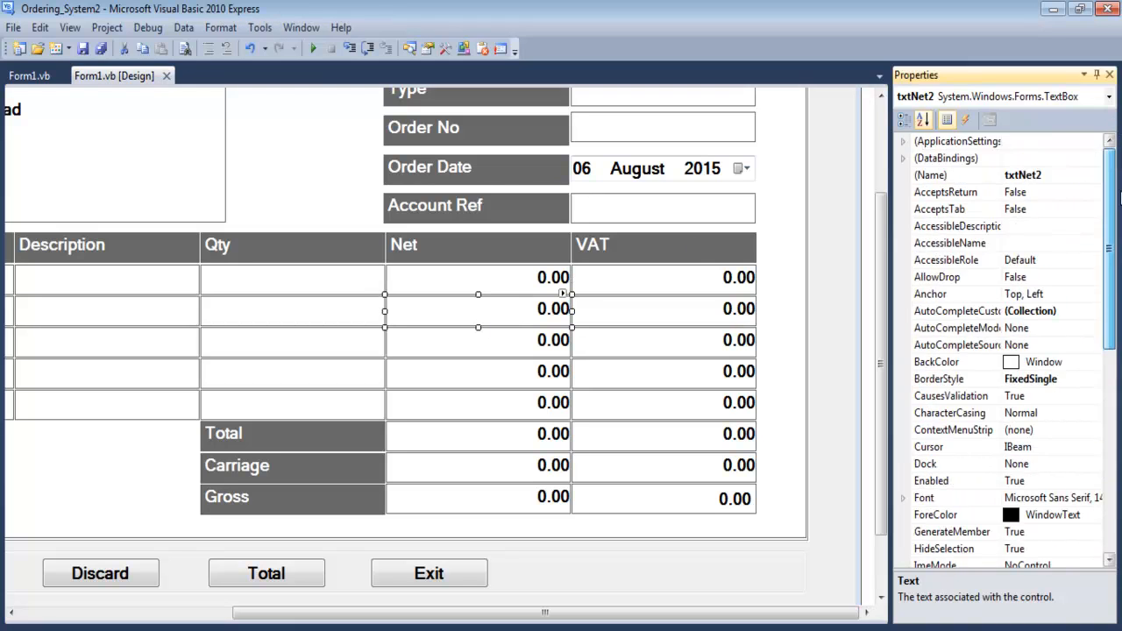
left_click(478, 341)
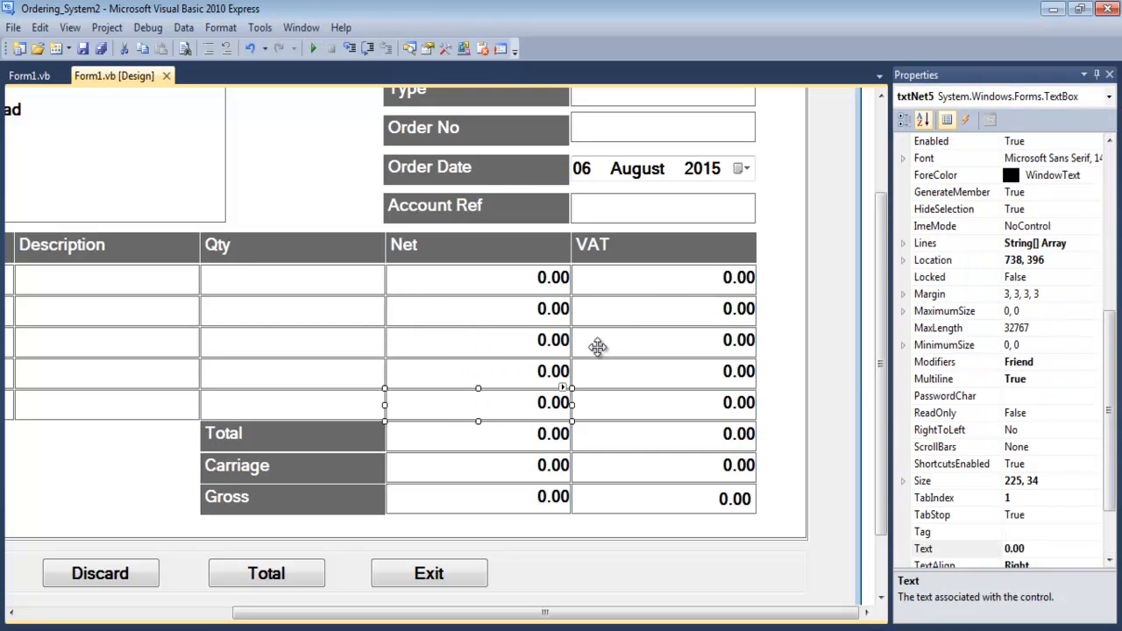
left_click(662, 277)
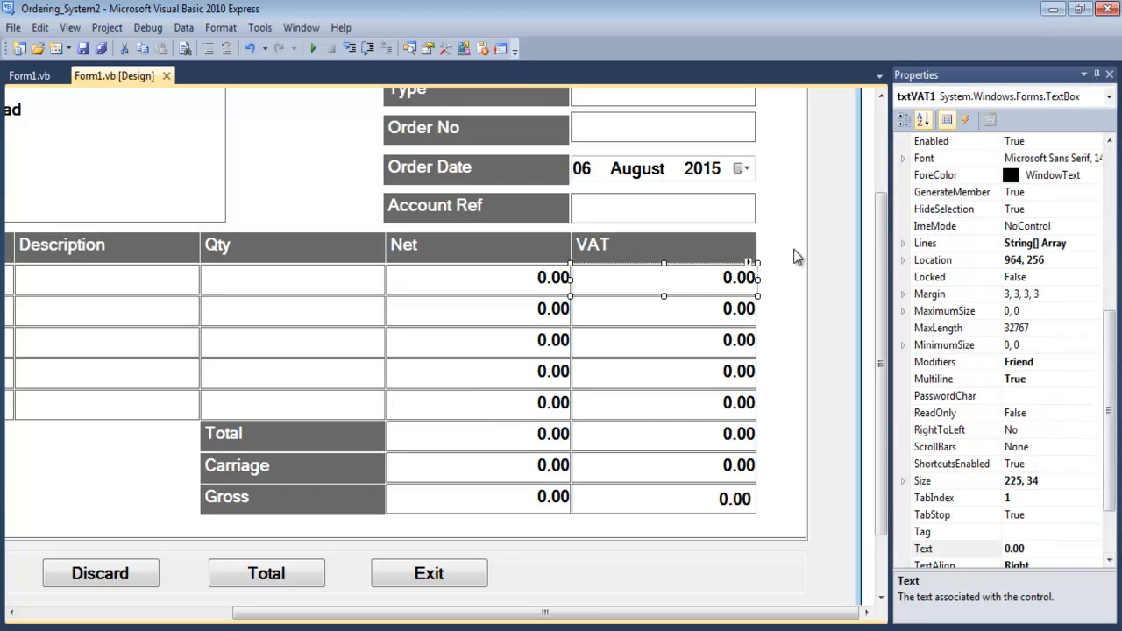
mouse_move(607, 330)
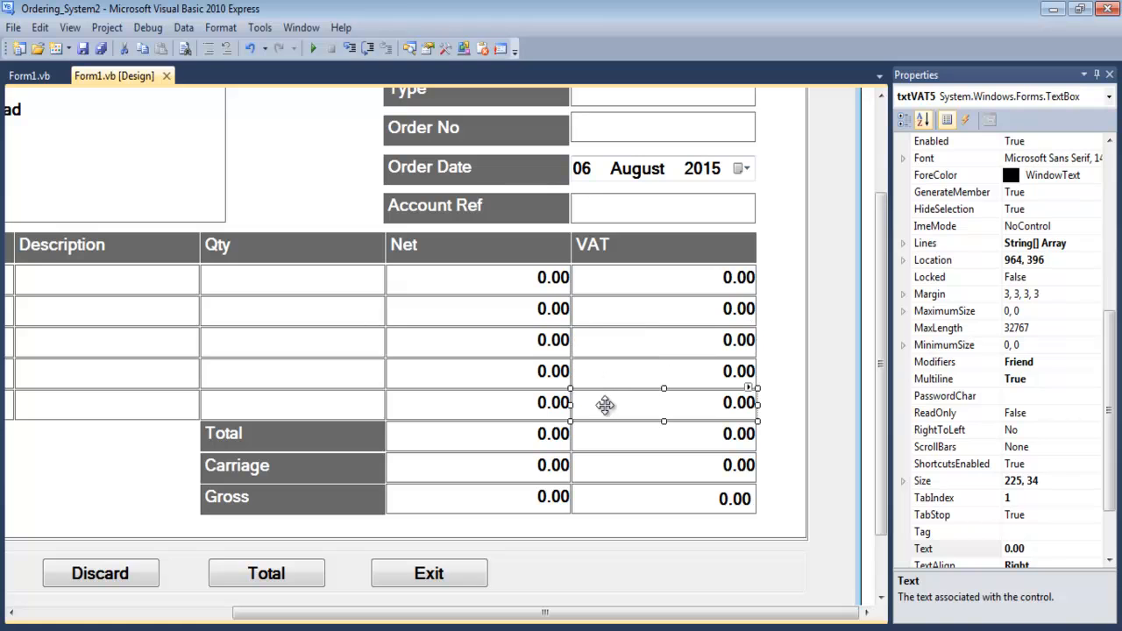
mouse_move(550, 450)
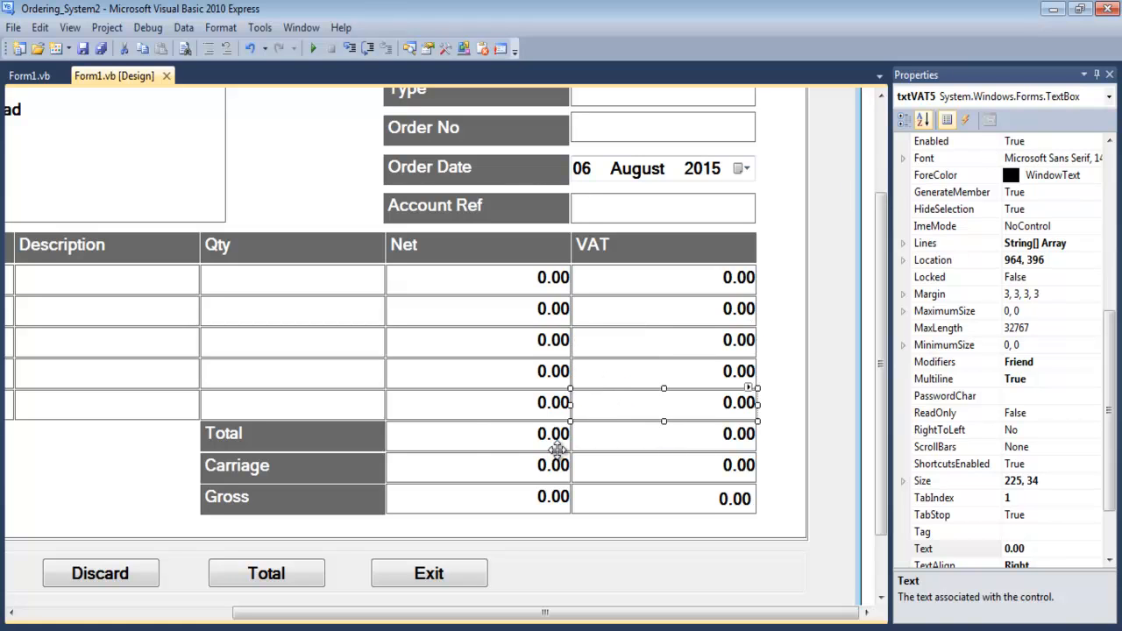
left_click(478, 434)
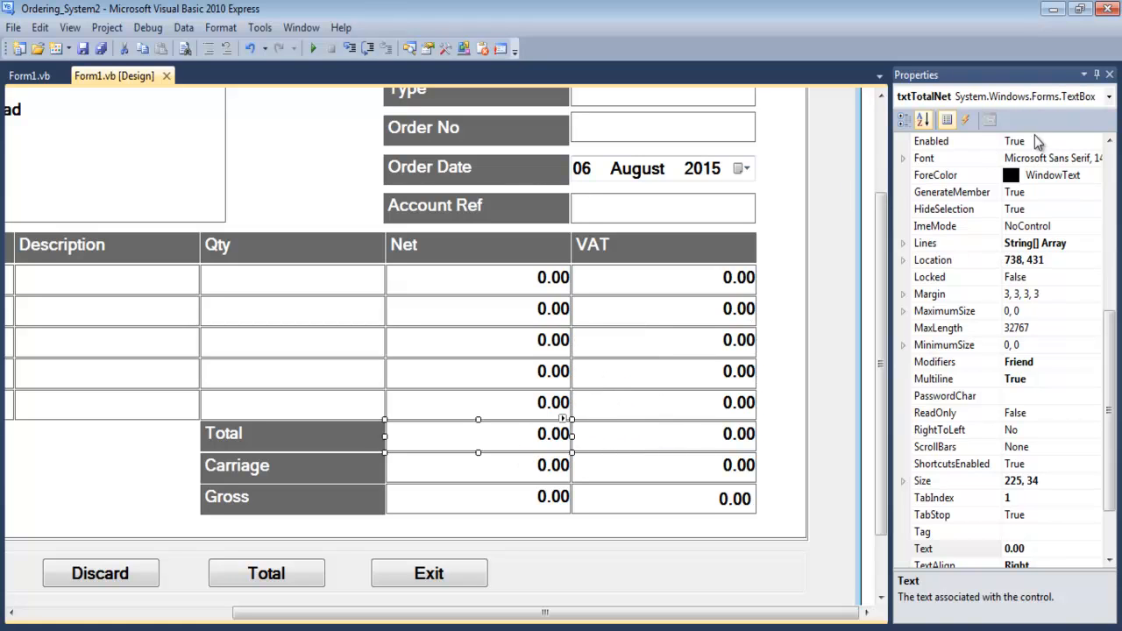
mouse_move(516, 470)
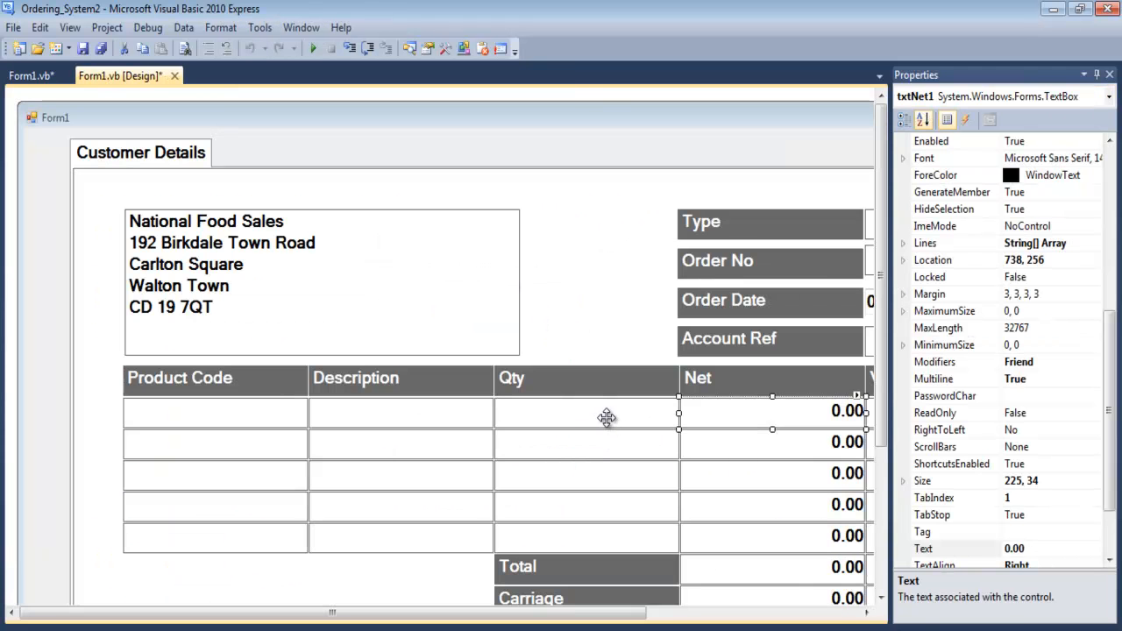
Step: Scroll to txtQty1_TextChanged and highlight txtNet1 and the 100 in the VAT calculation
left_click(29, 75)
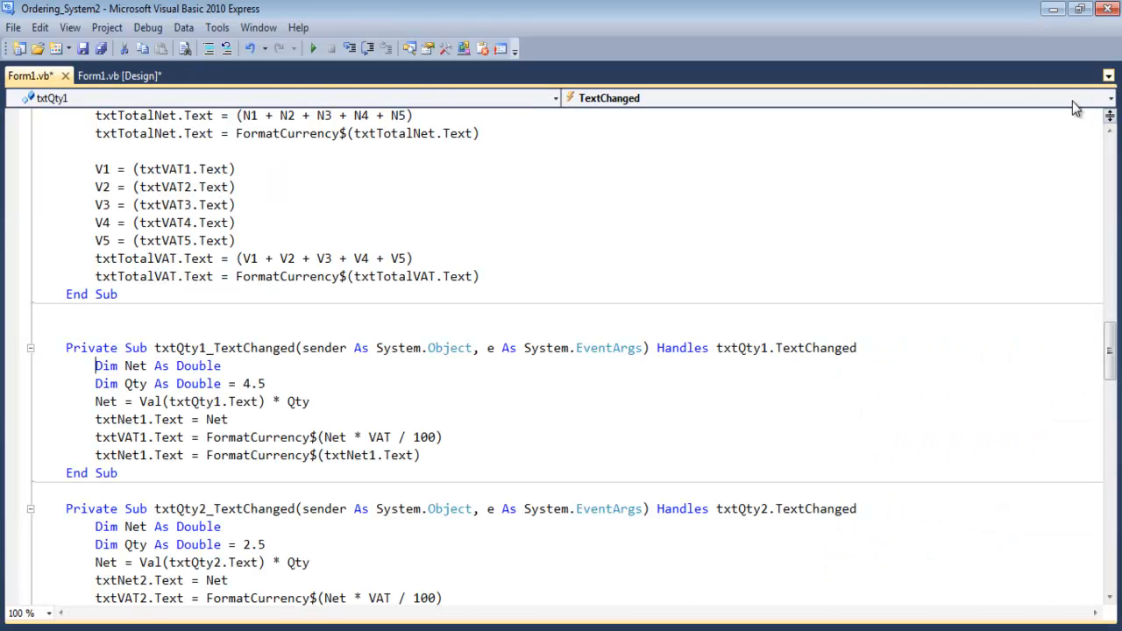
scroll("down", 3)
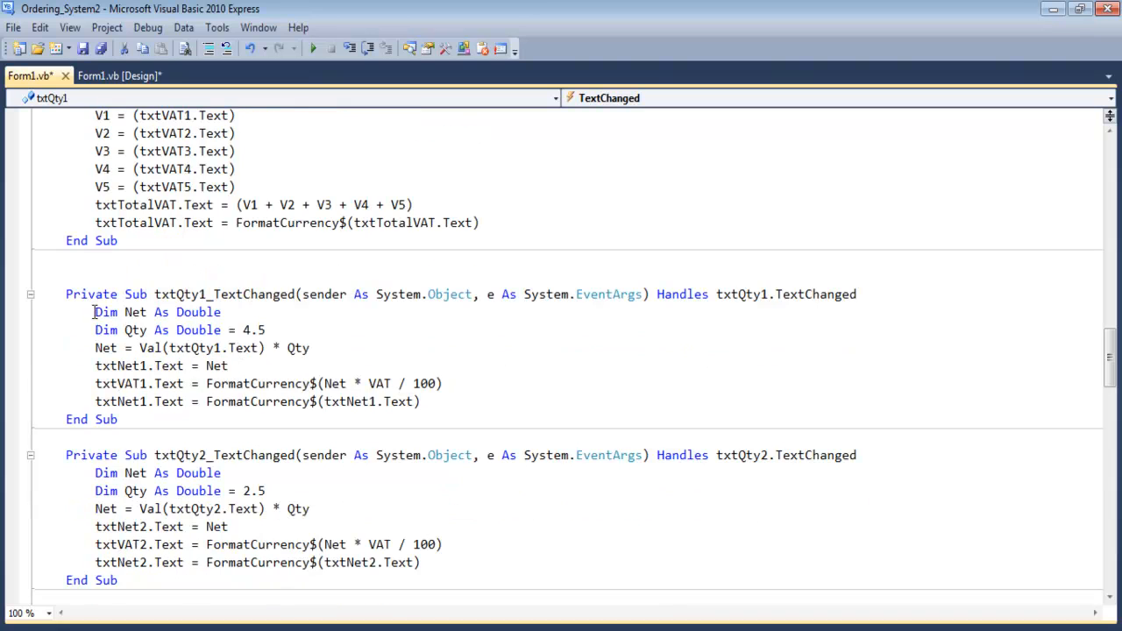
left_click_drag(94, 312, 211, 330)
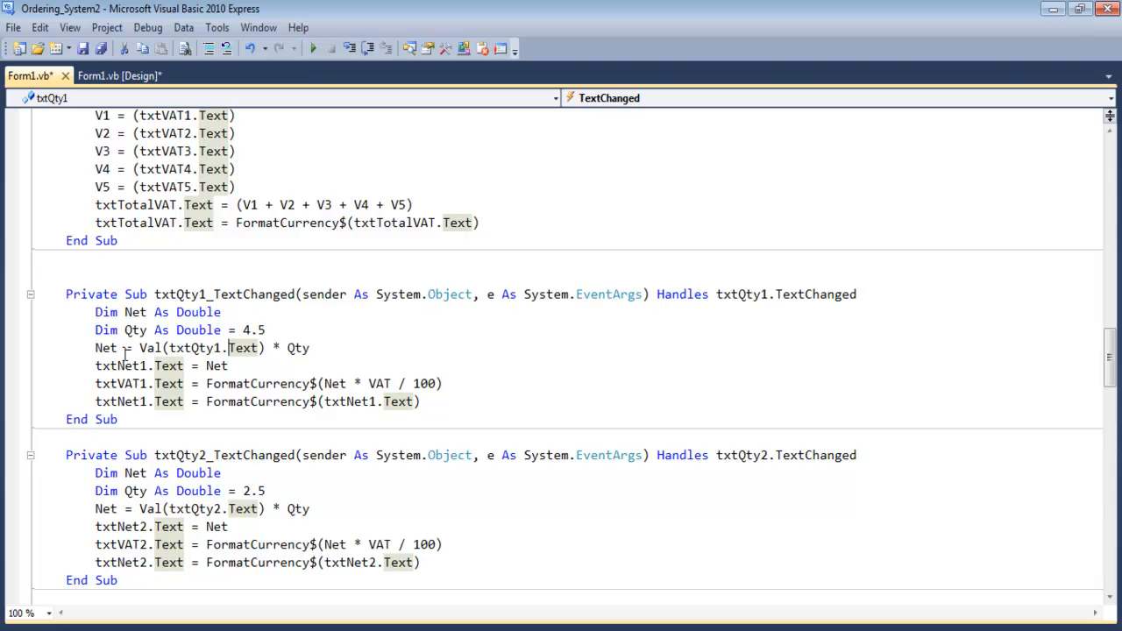
double_click(95, 348)
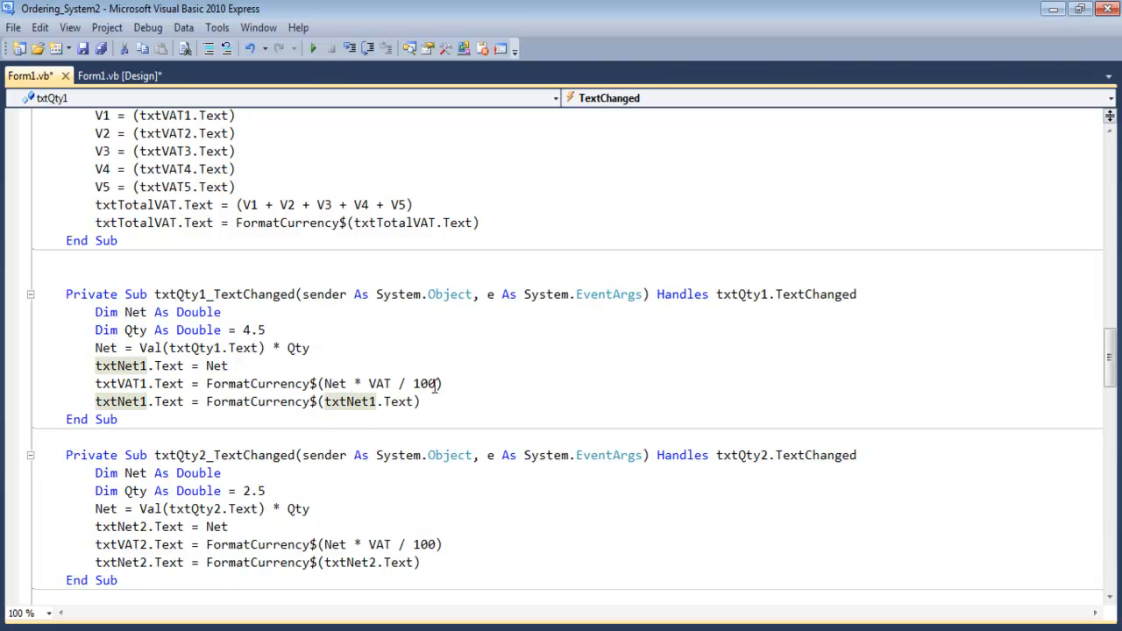
double_click(425, 383)
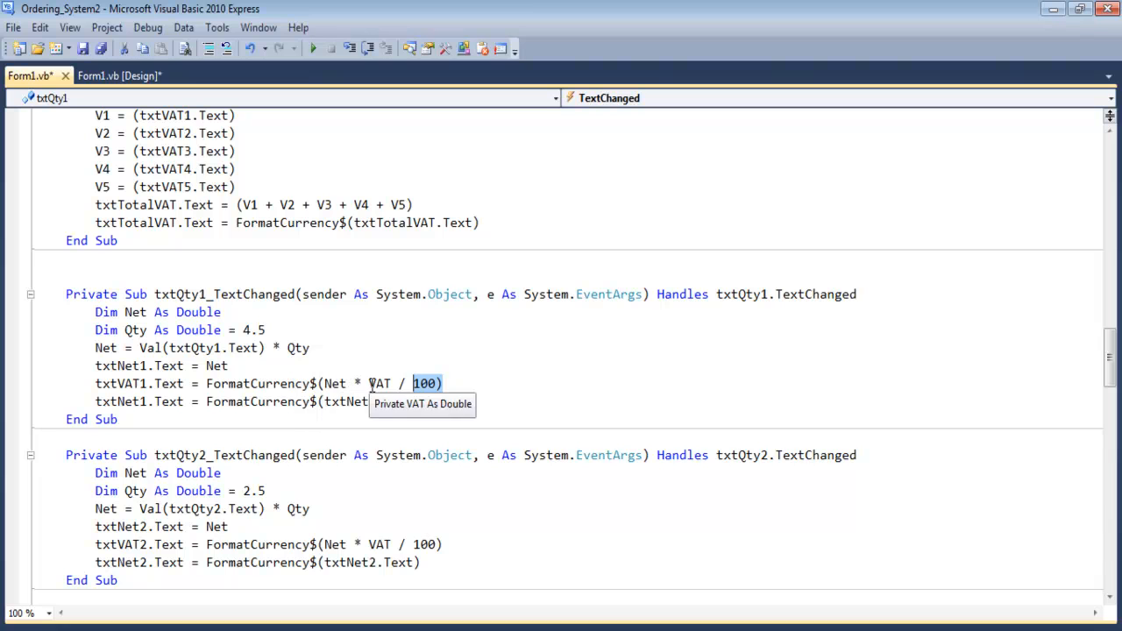
mouse_move(453, 391)
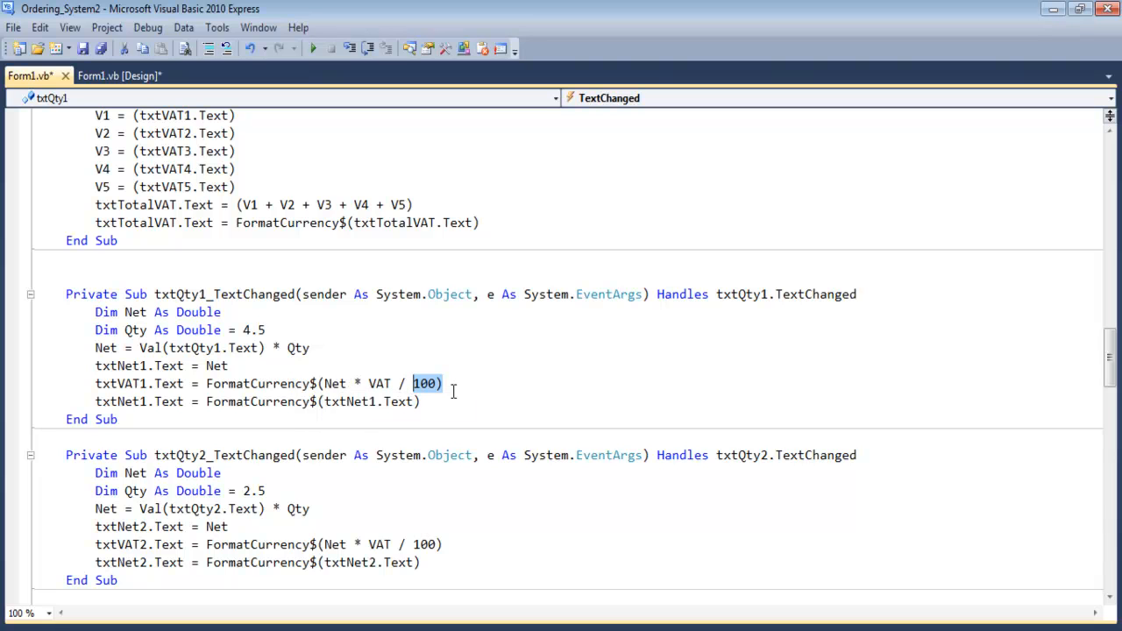
mouse_move(254, 383)
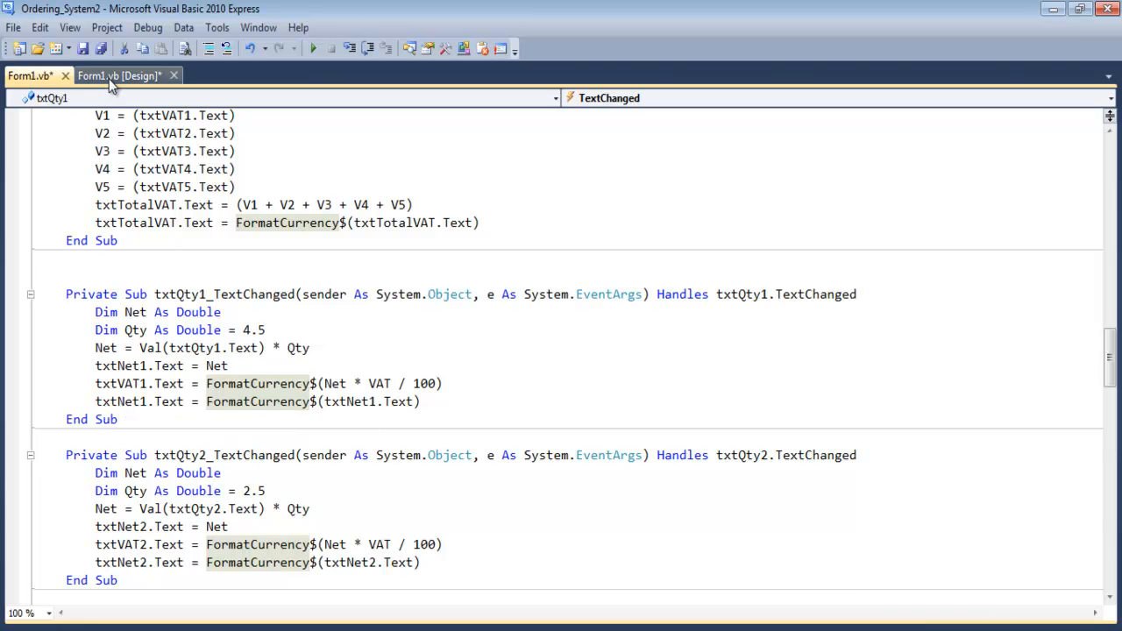
Step: Scroll through the txtQty3–txtQty5 handlers in code, then return to the form designer
left_click(115, 75)
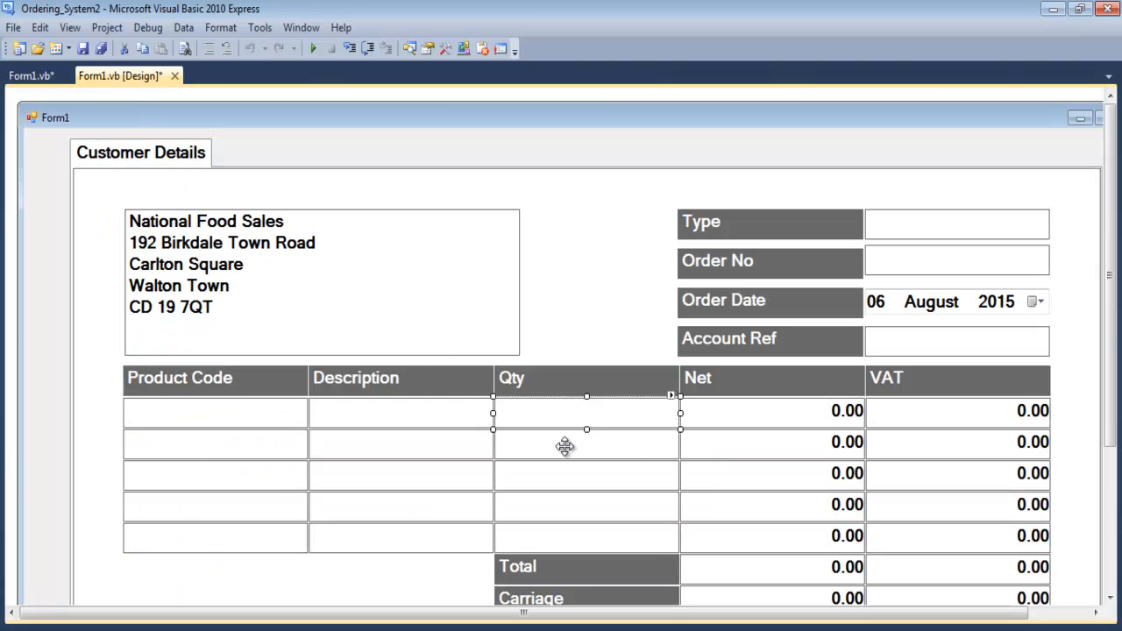
left_click(30, 75)
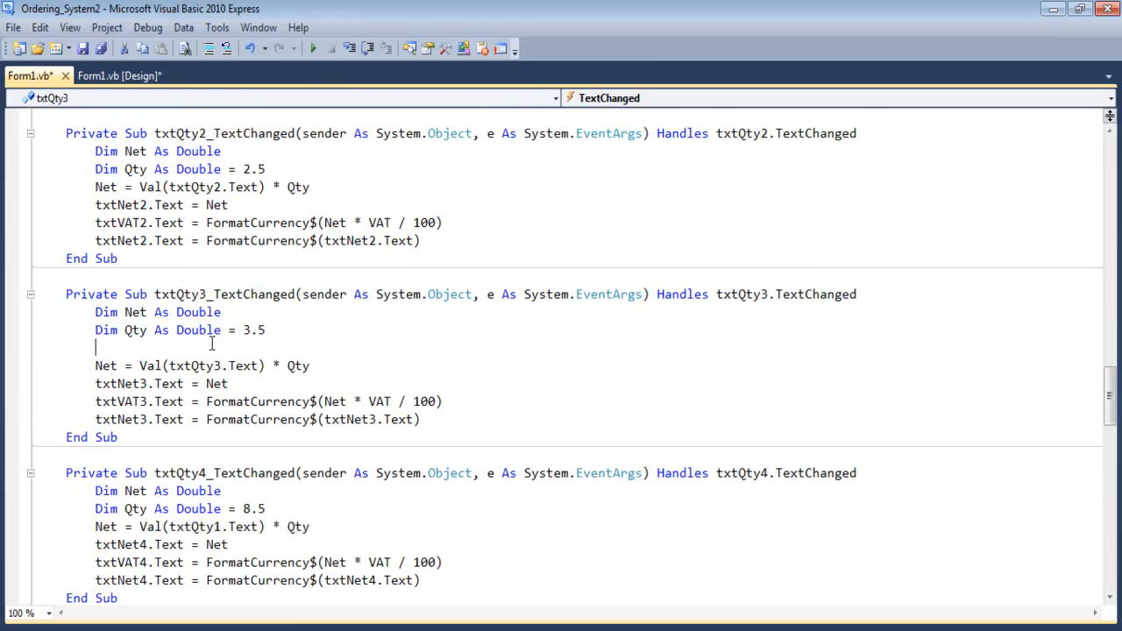
scroll("down", 3)
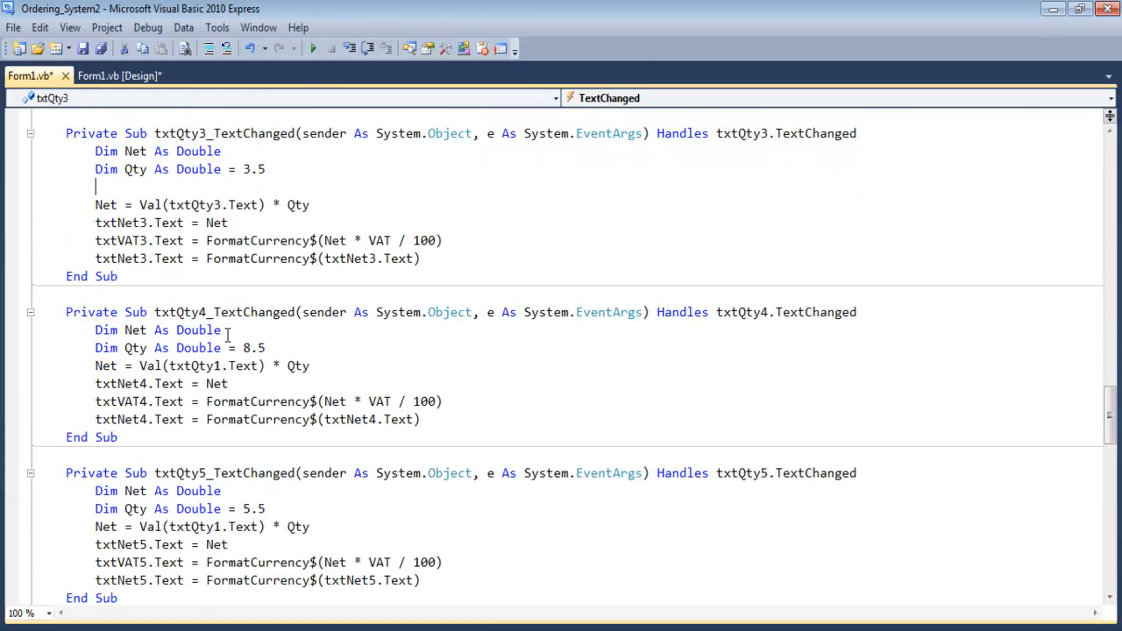
scroll("down", 3)
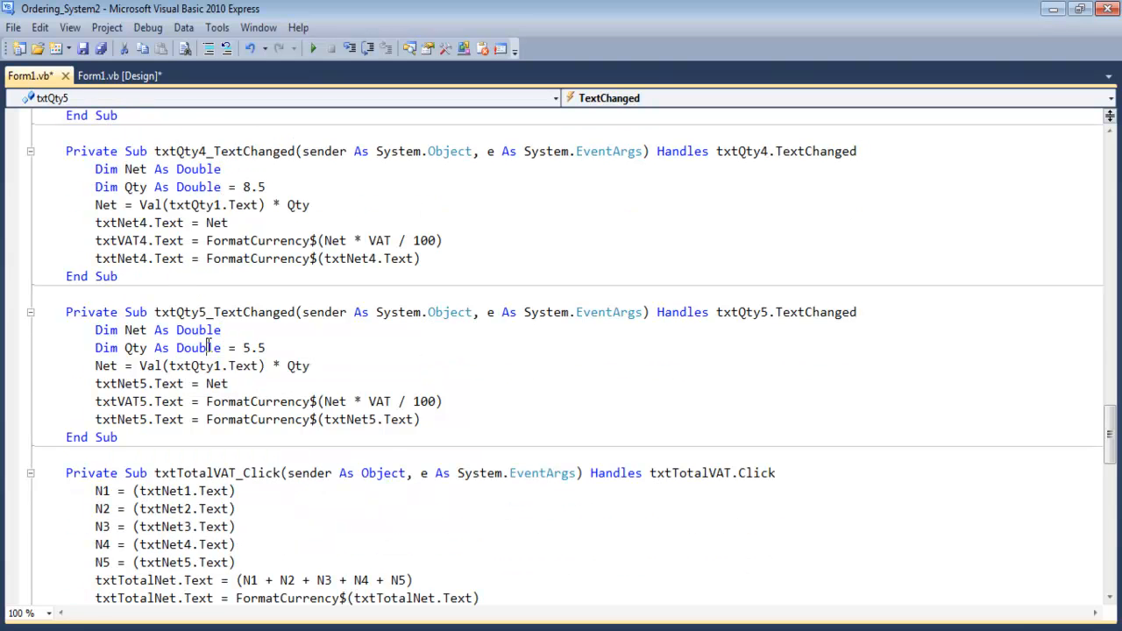
left_click(120, 75)
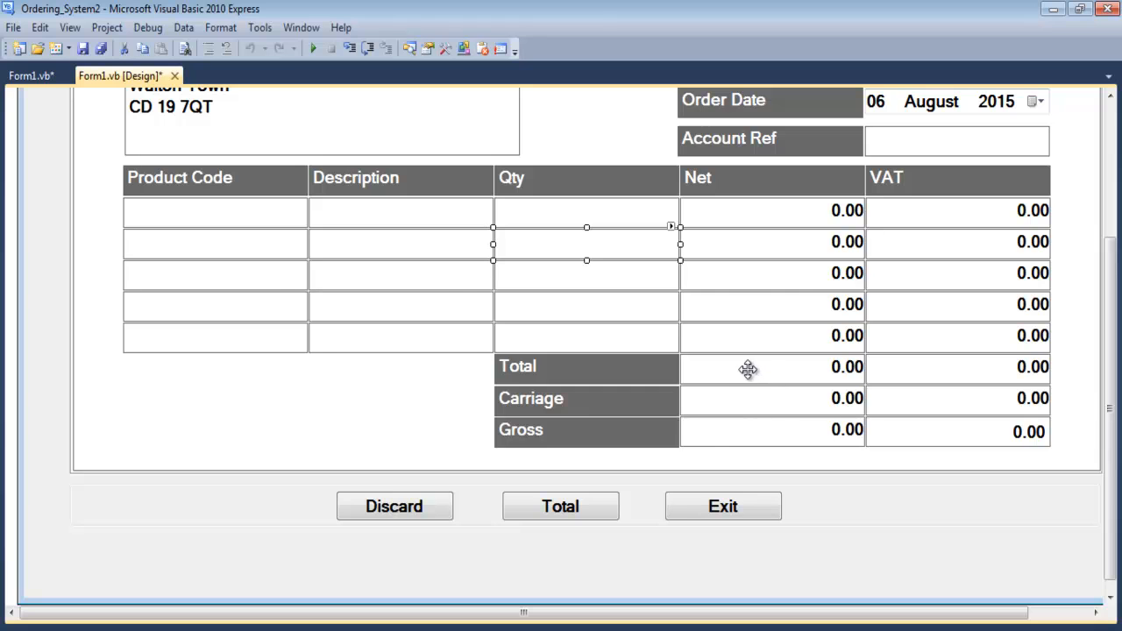
Step: Pick txtTotalVAT and its Click event from the code dropdowns to reach txtTotalVAT_Click
left_click(26, 75)
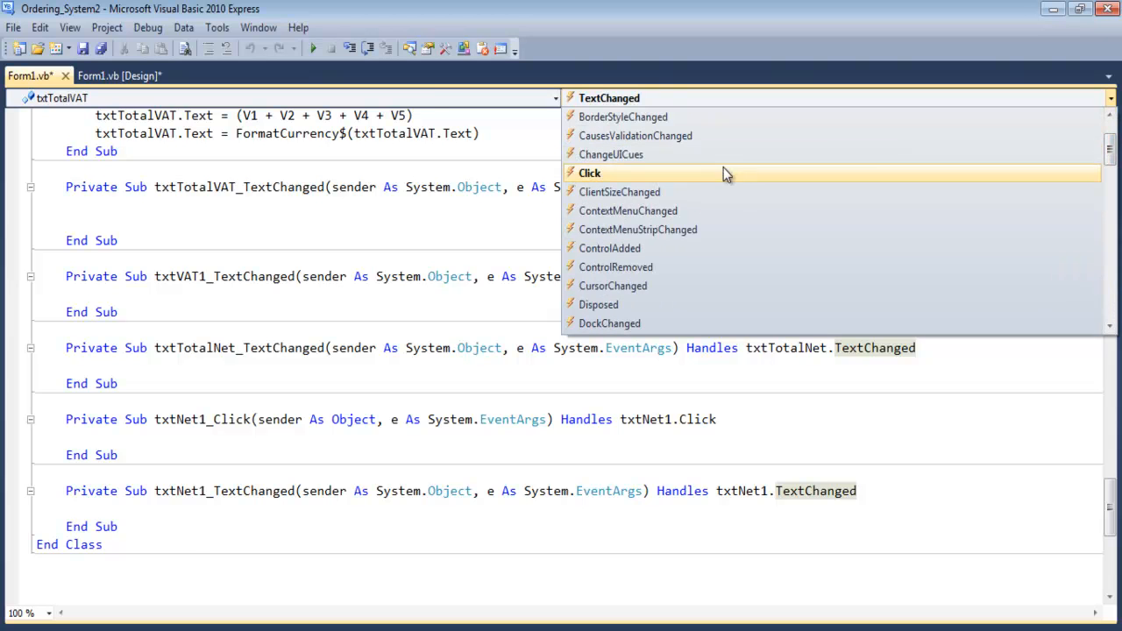
left_click(589, 172)
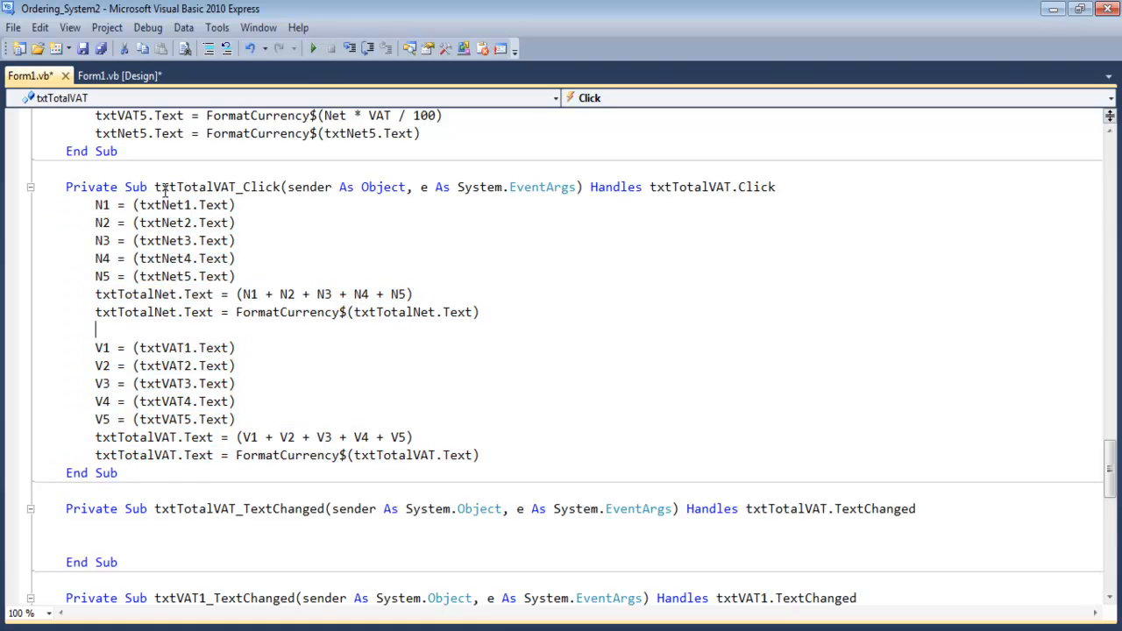
mouse_move(178, 187)
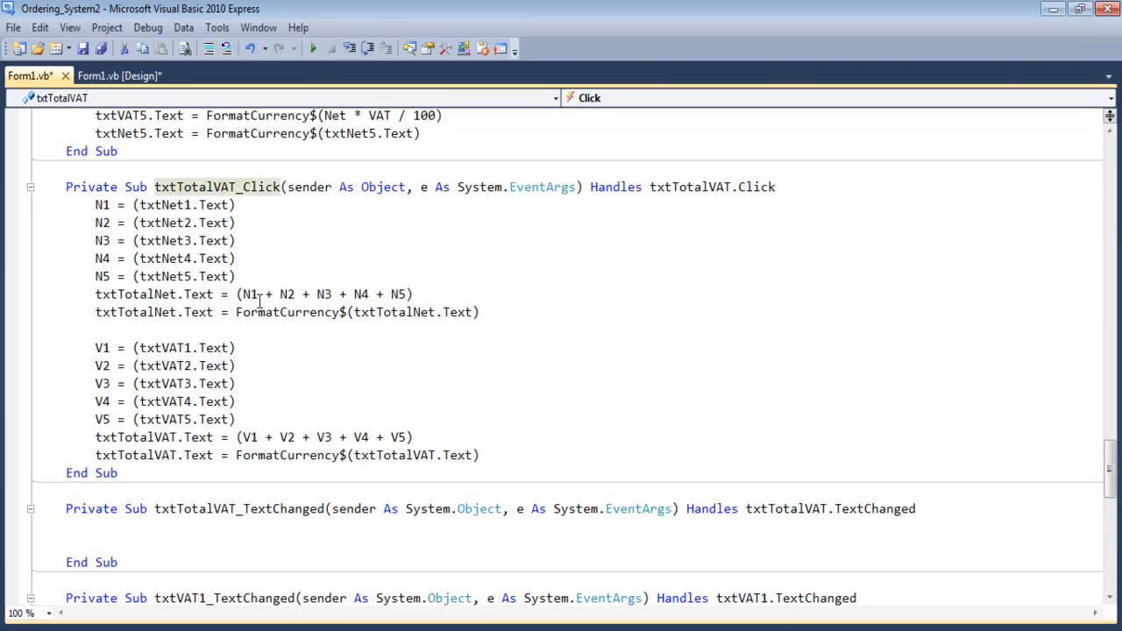
left_click(123, 75)
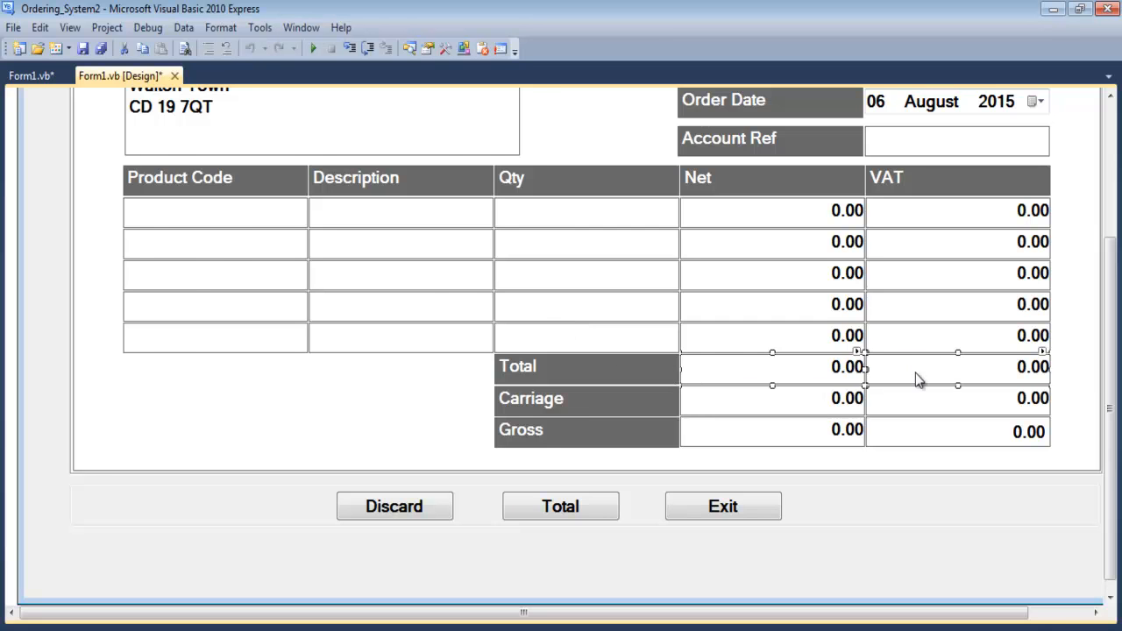
left_click(30, 75)
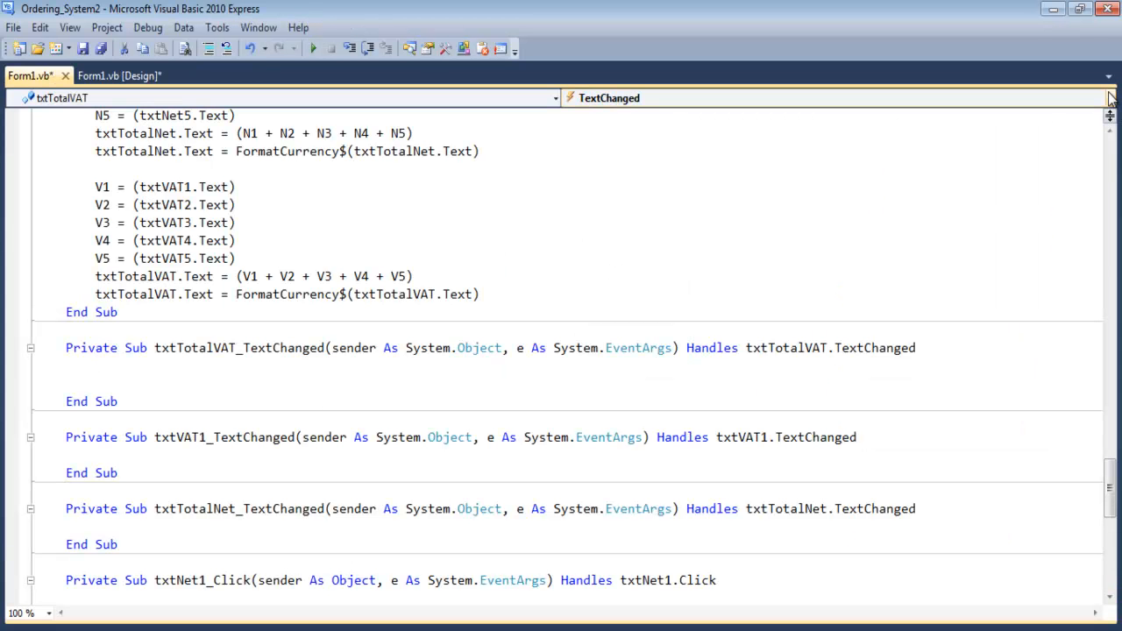
left_click(1111, 97)
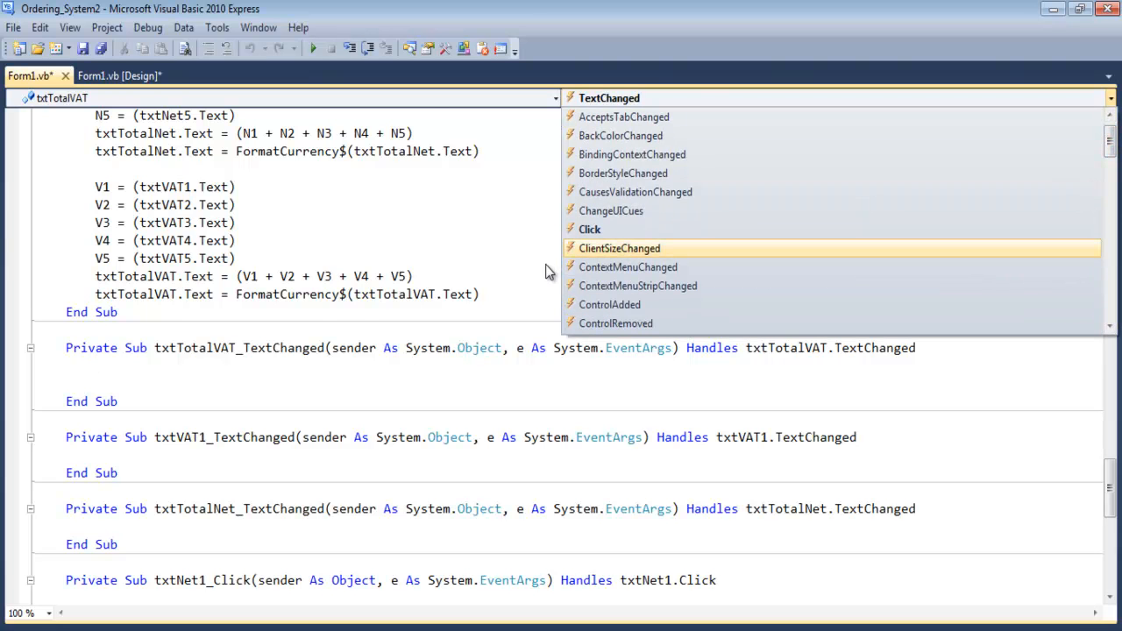
left_click(588, 229)
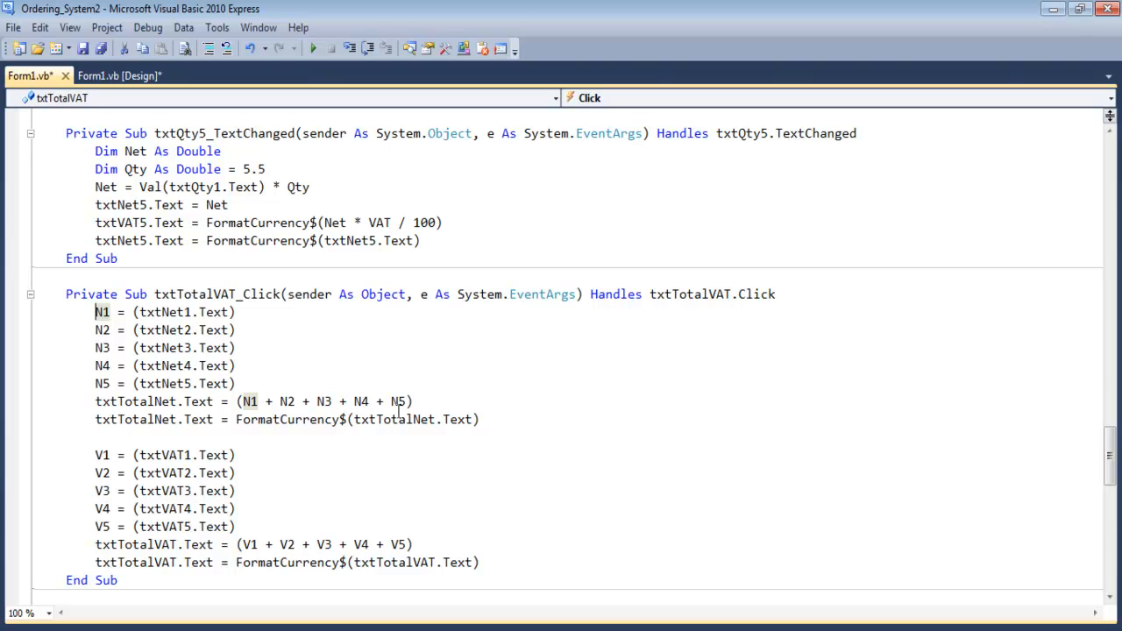
mouse_move(439, 472)
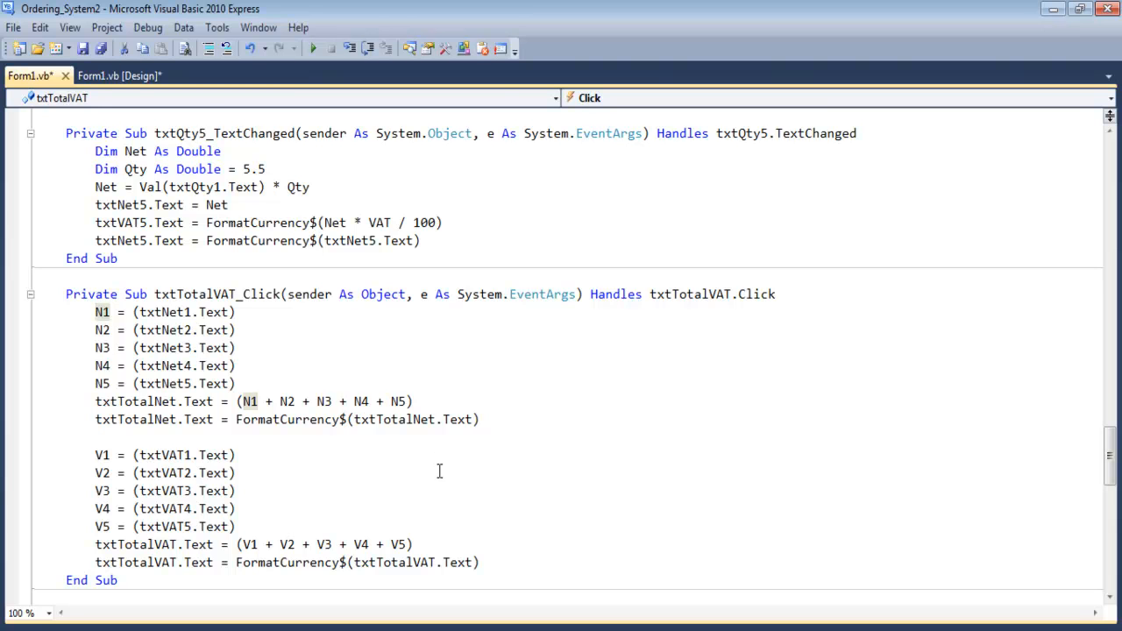
Step: Comment the reset routine and label btnTotal_Click with a 'Total Codes comment
scroll("down", 3)
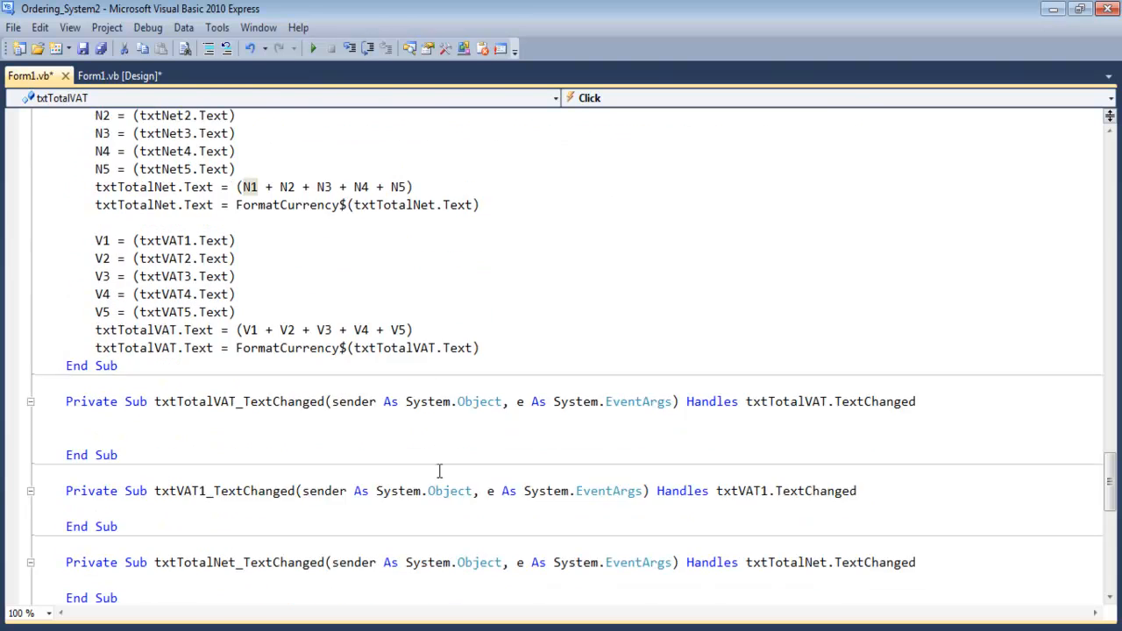
mouse_move(979, 461)
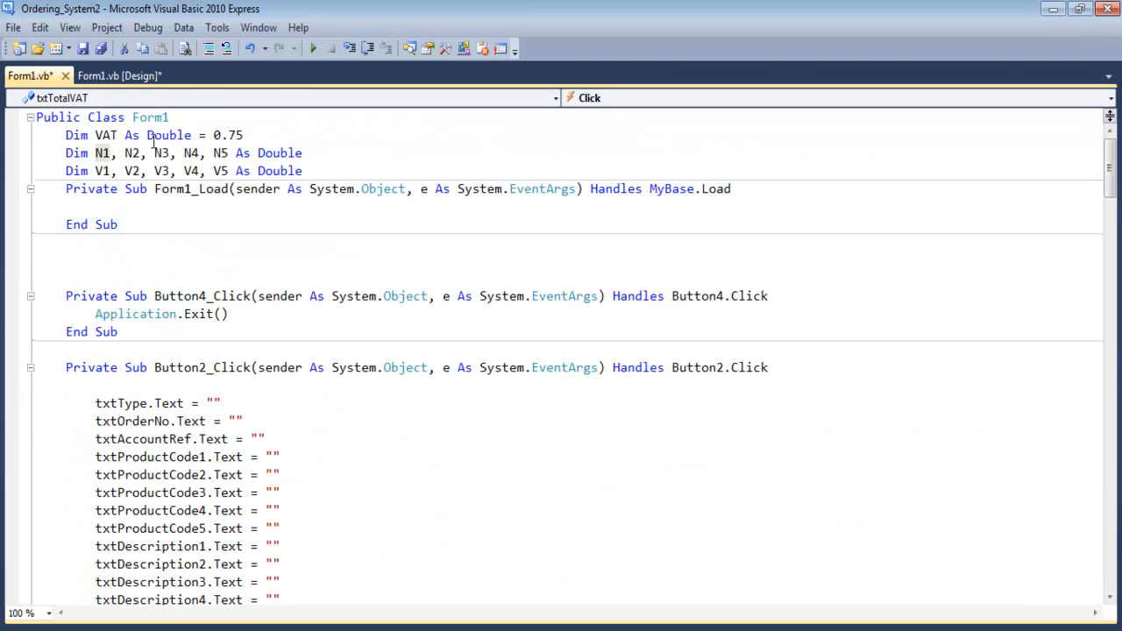
scroll("down", 3)
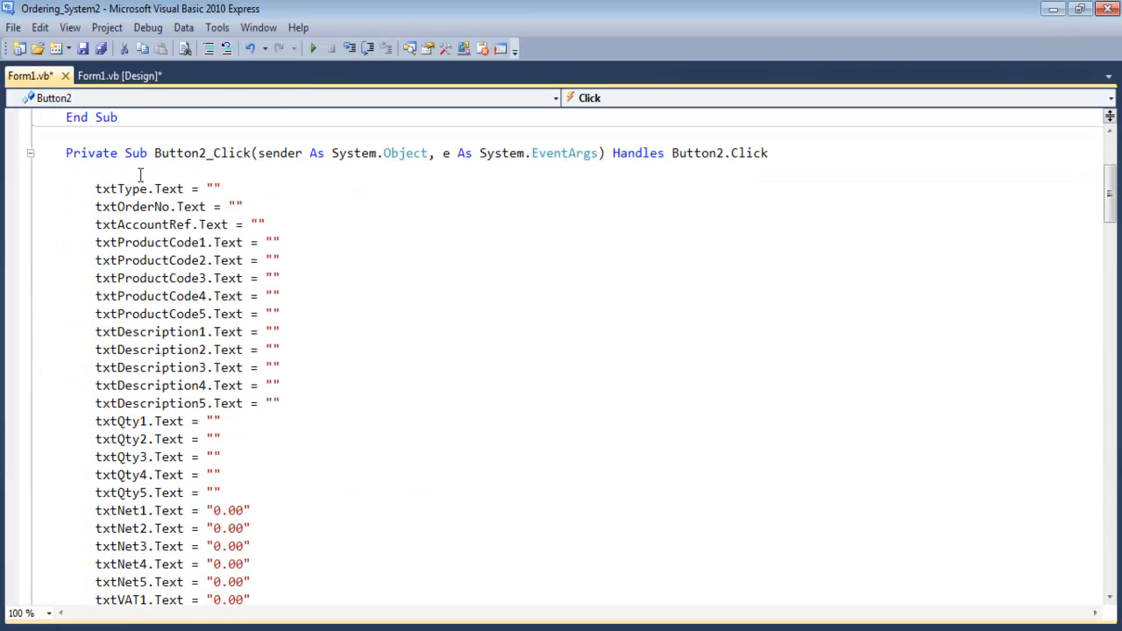
type("'Reset cod")
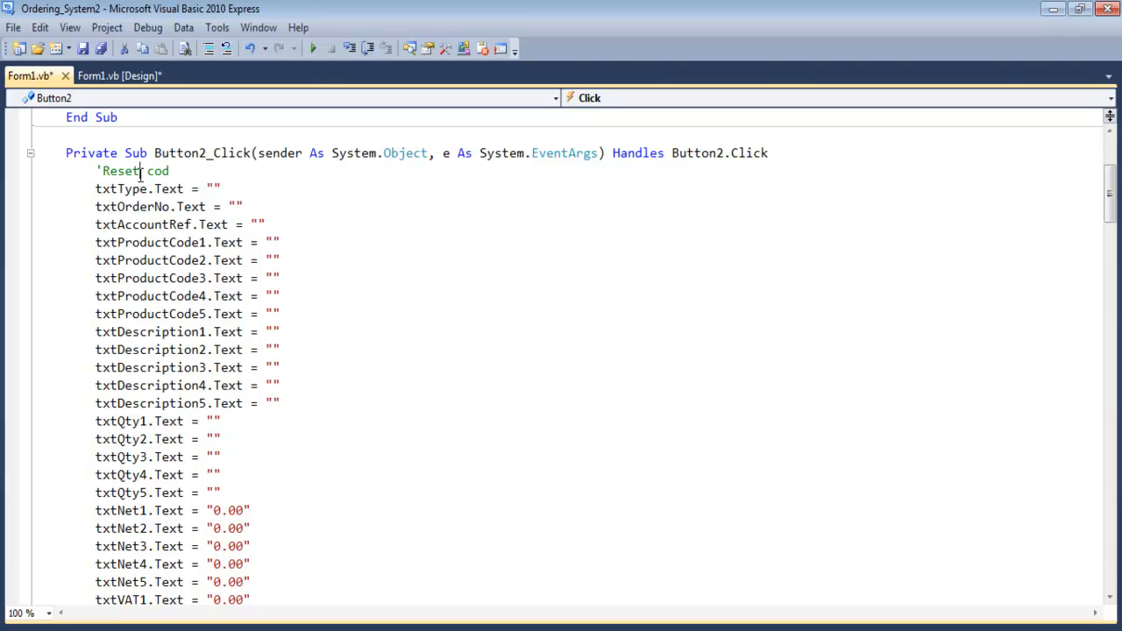
scroll("down", 3)
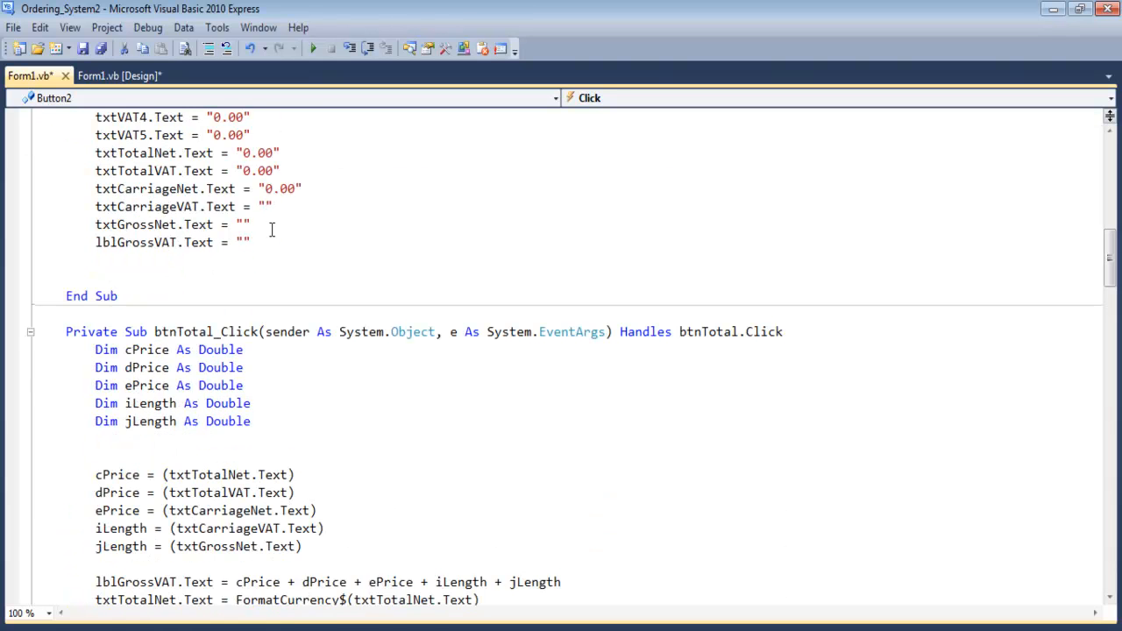
scroll("down", 3)
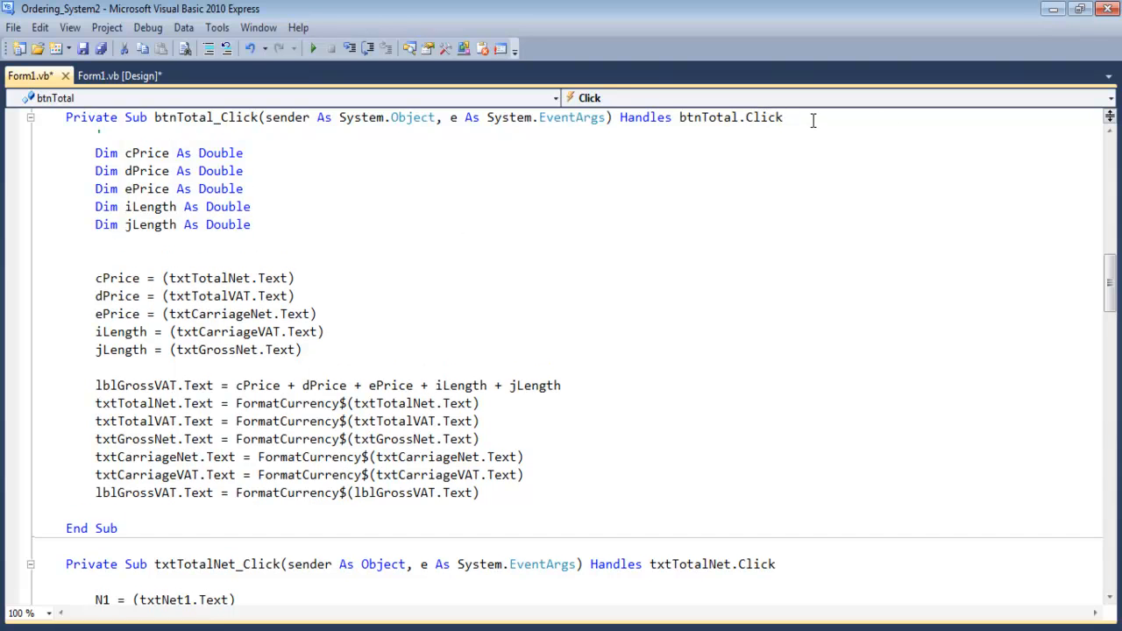
type("'Total Codes")
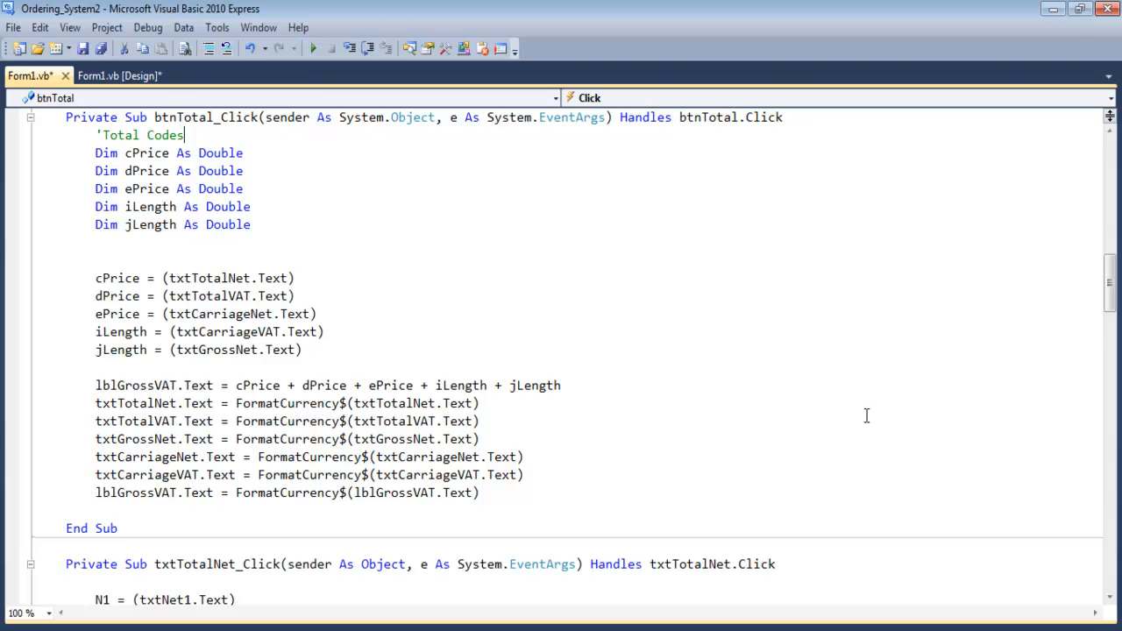
Step: Add 'Component Codes comments to txtTotalNet_Click and txtQty1_TextChanged
scroll("down", 3)
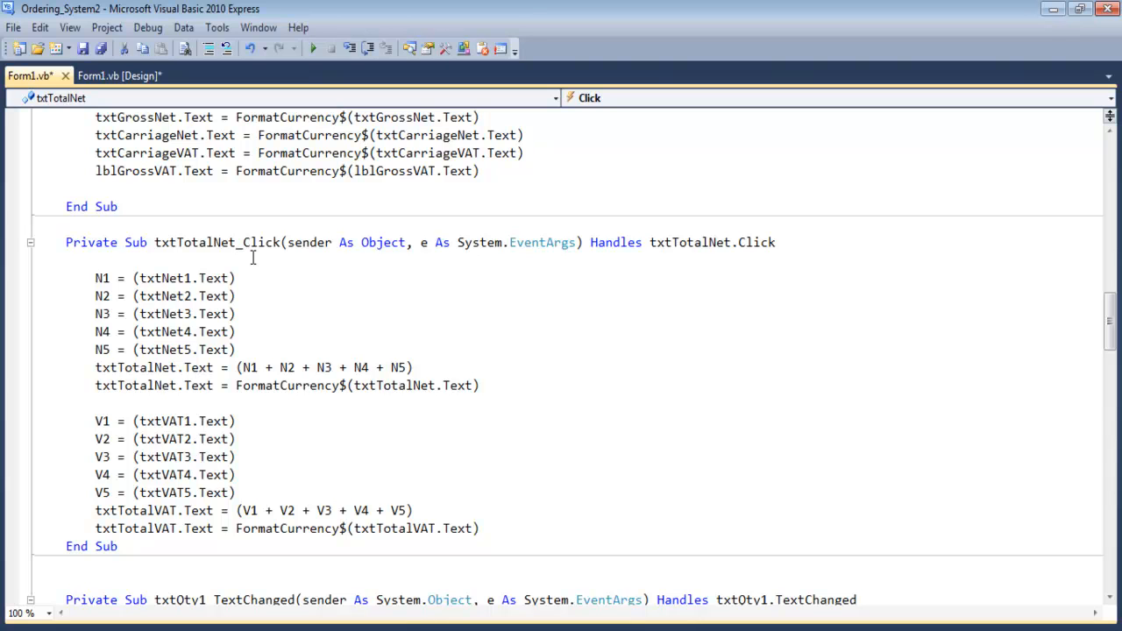
type("'Component")
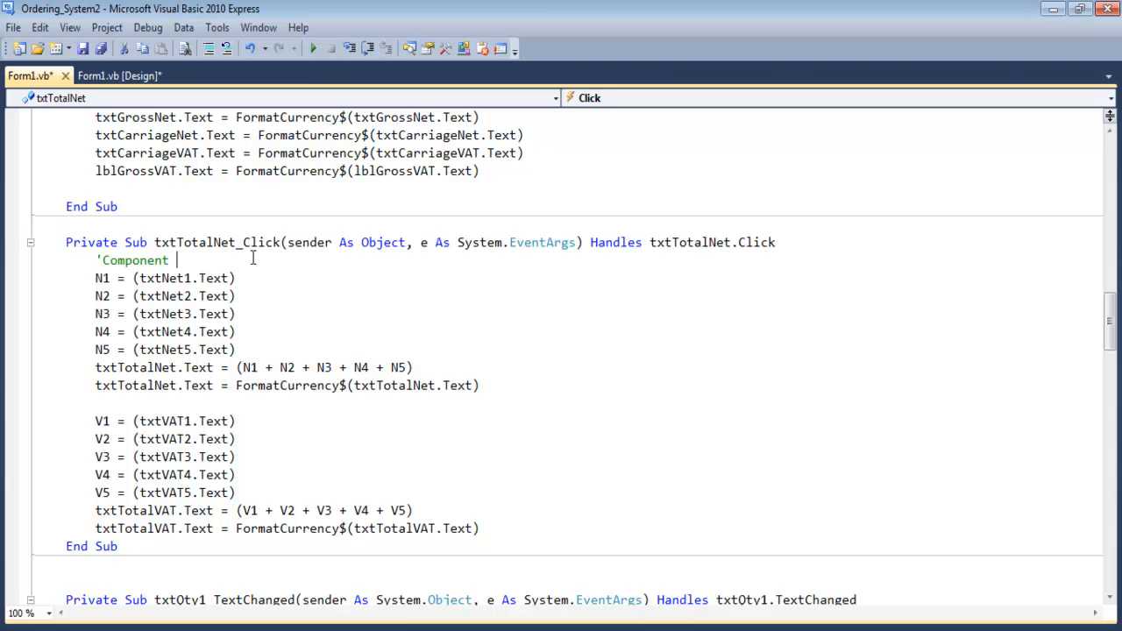
type("Codes")
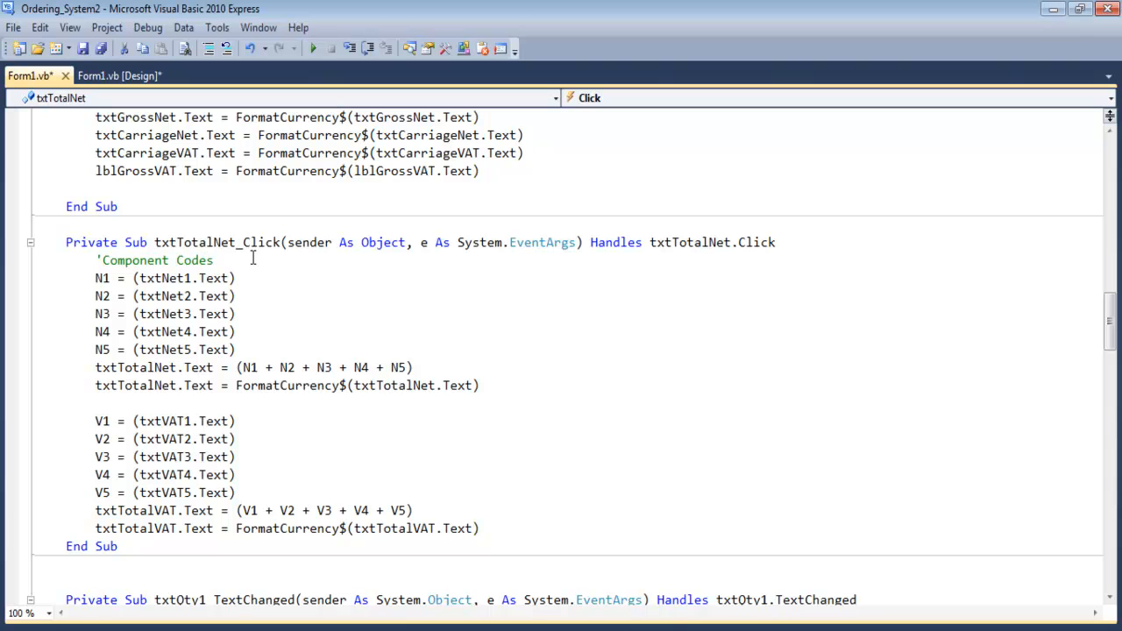
double_click(154, 260)
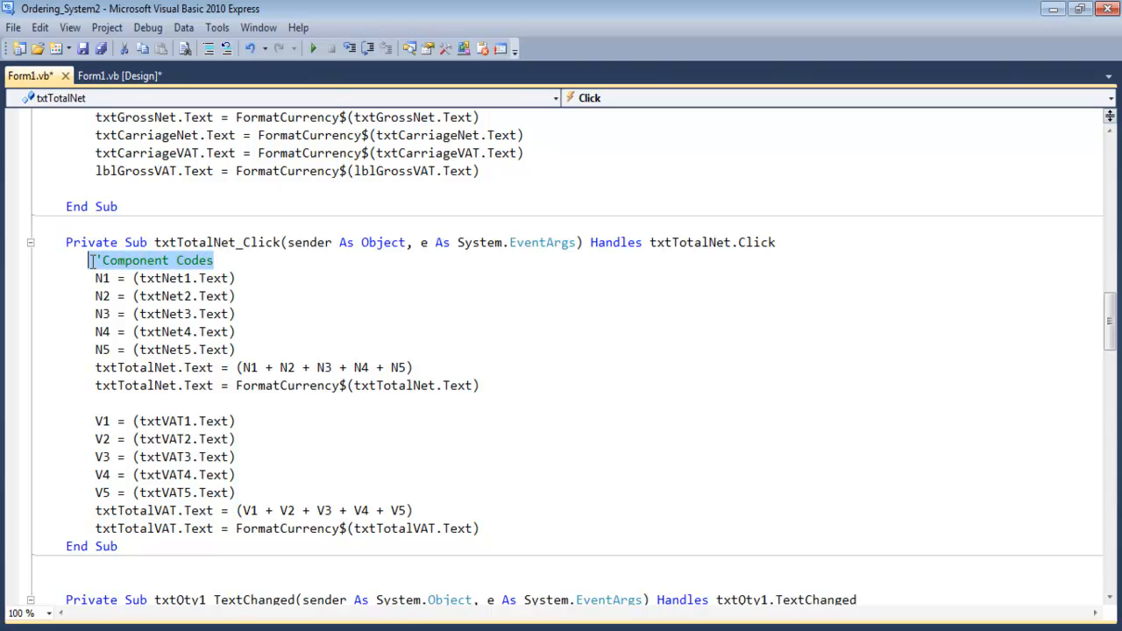
scroll("down", 3)
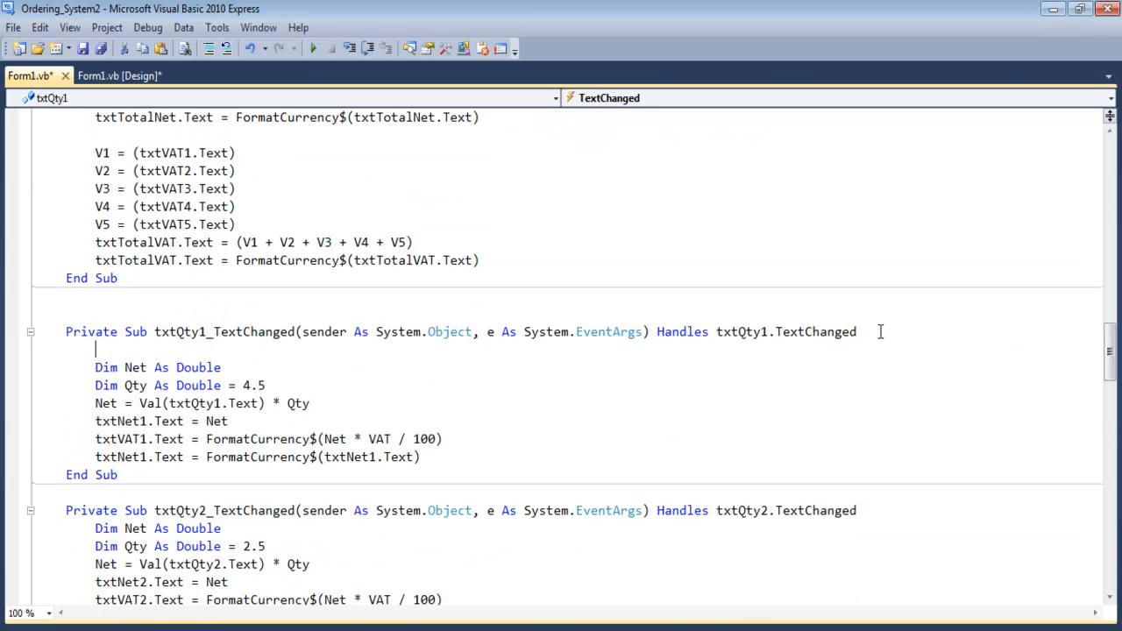
type("'Component Codes")
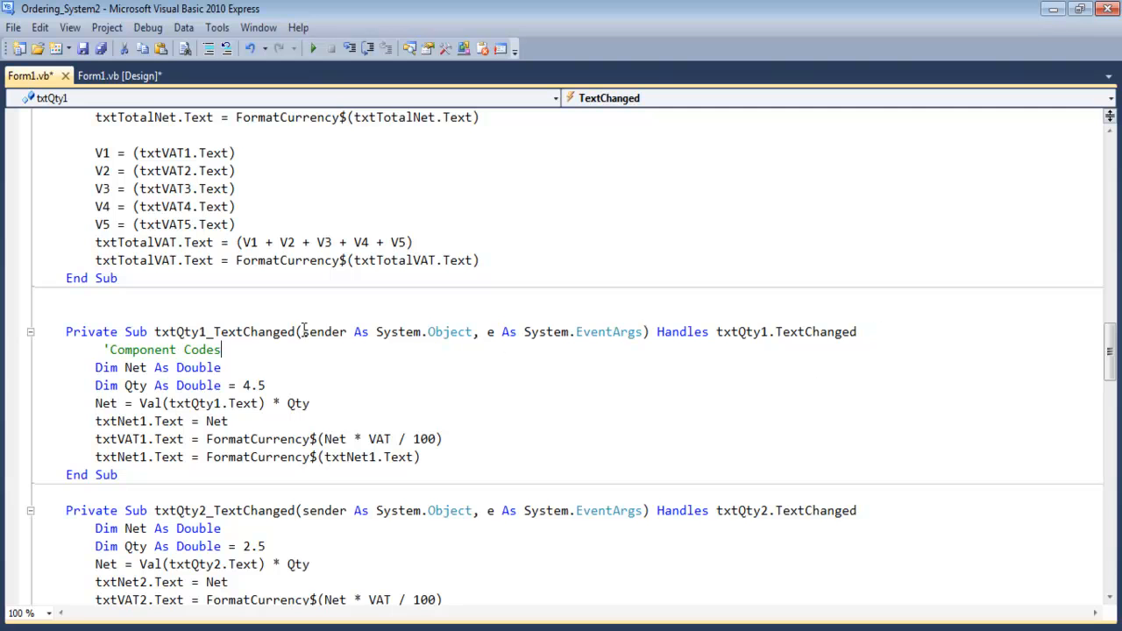
double_click(255, 331)
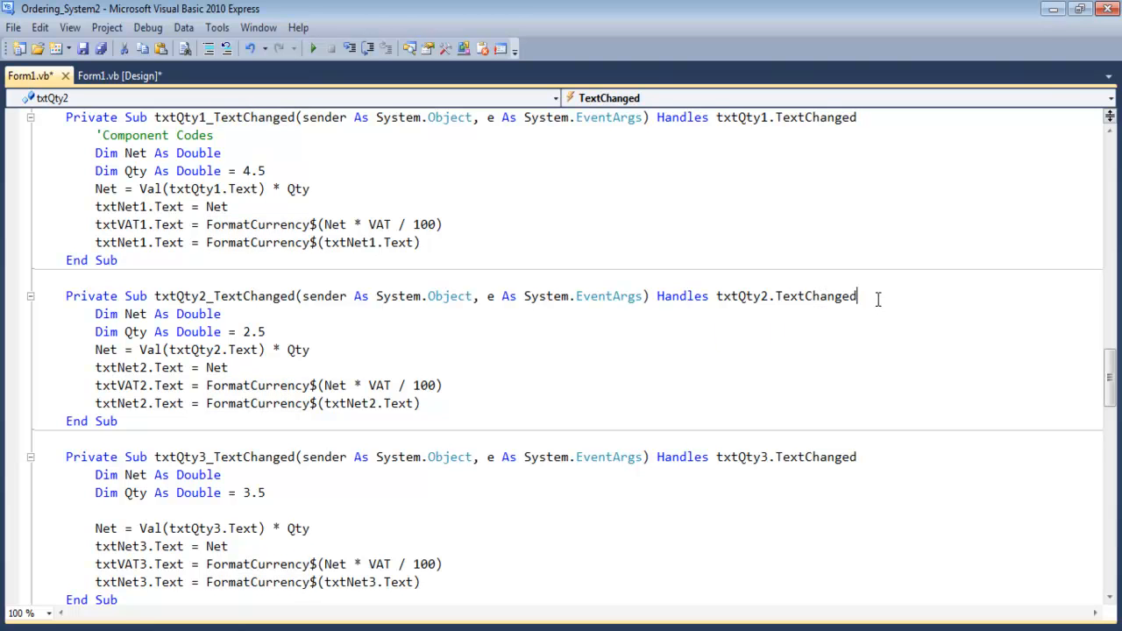
type("'Component Codes")
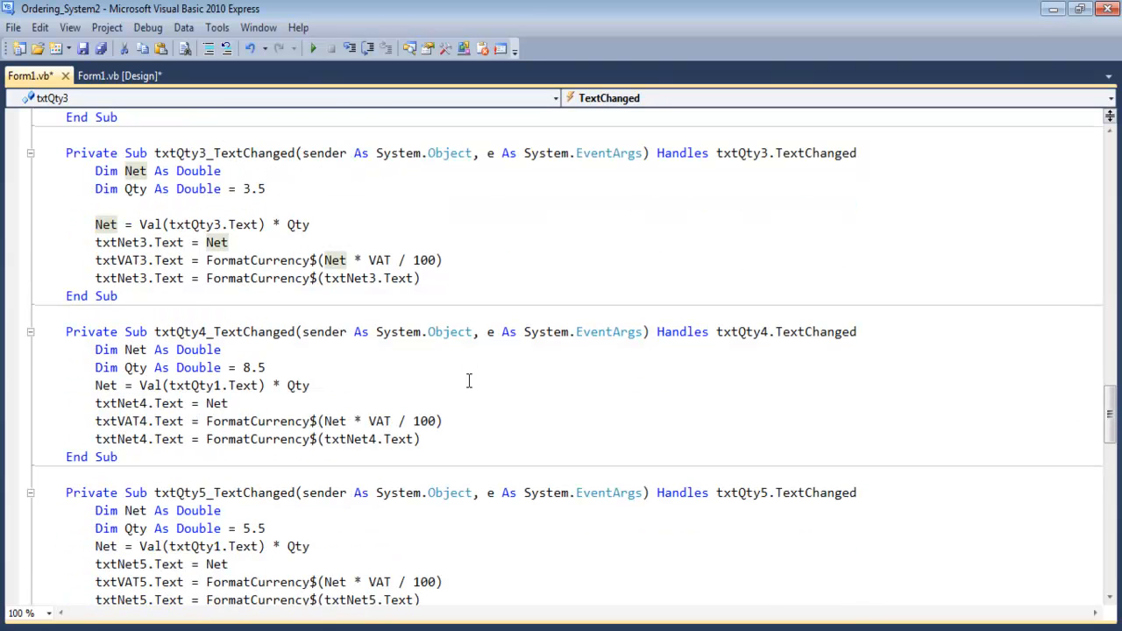
scroll("down", 3)
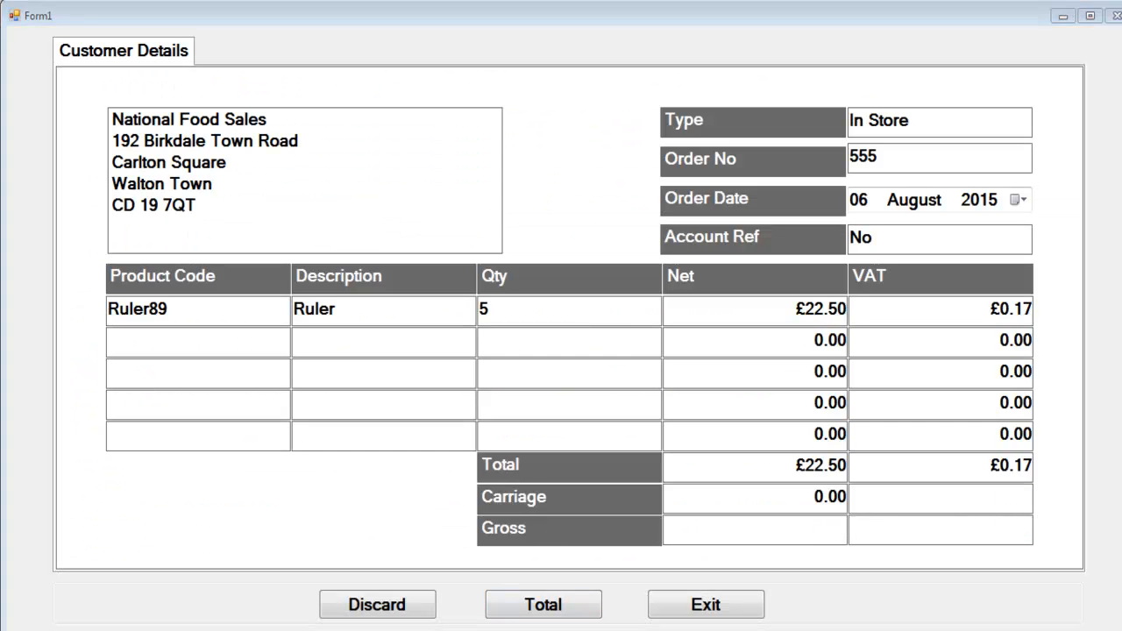
Step: Clear the form and enter Store order 901 for four Rul86 rulers
left_click(376, 604)
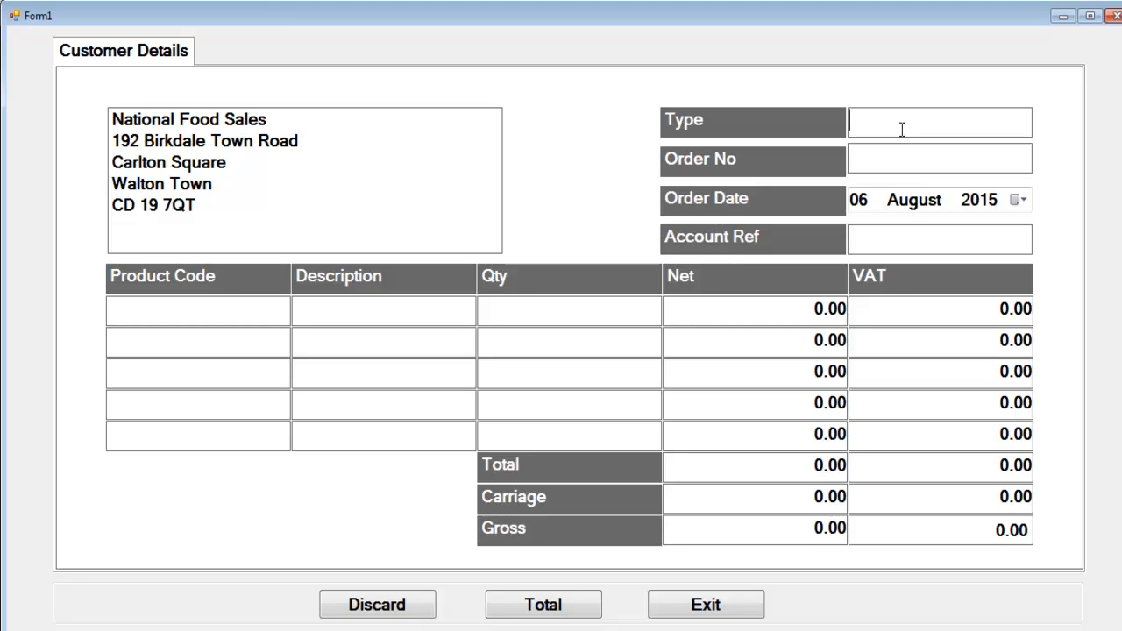
type("St")
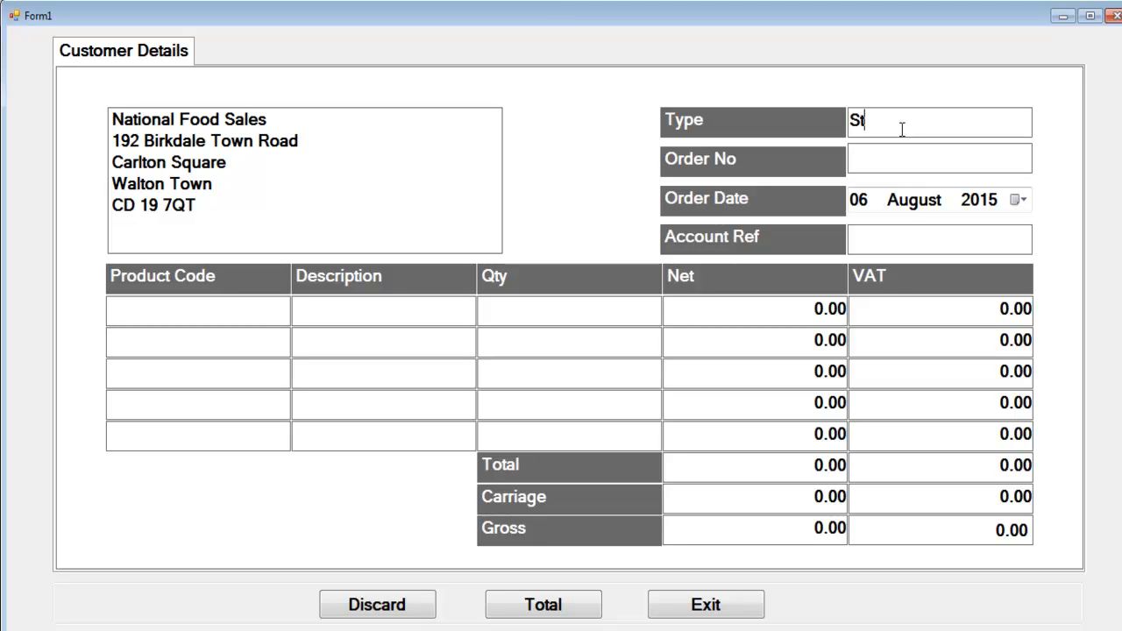
type("901")
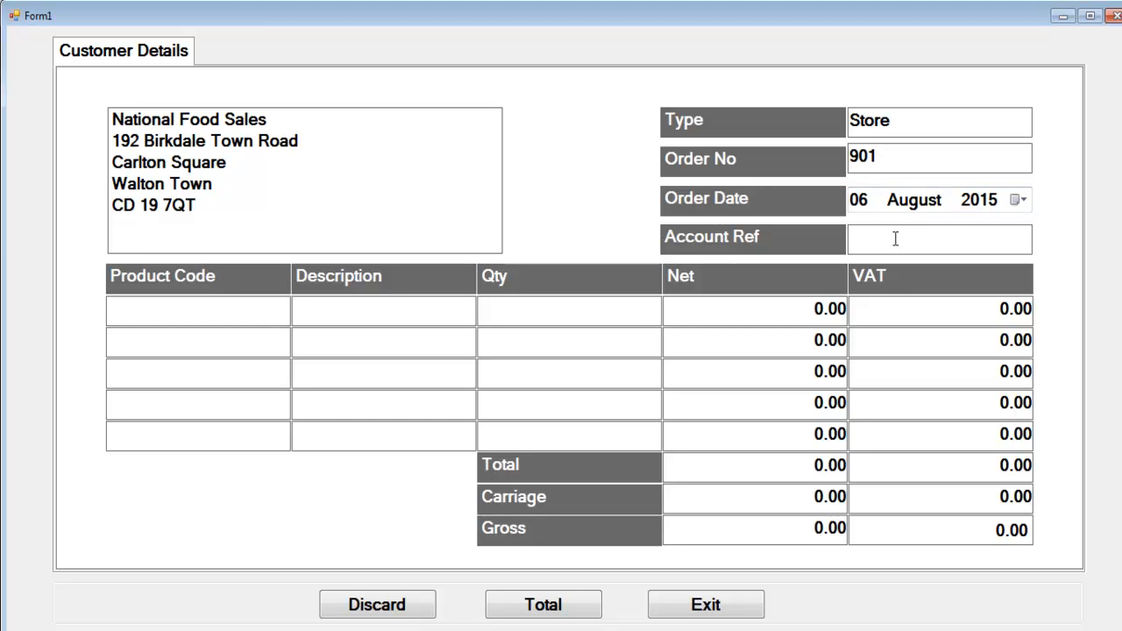
type("No")
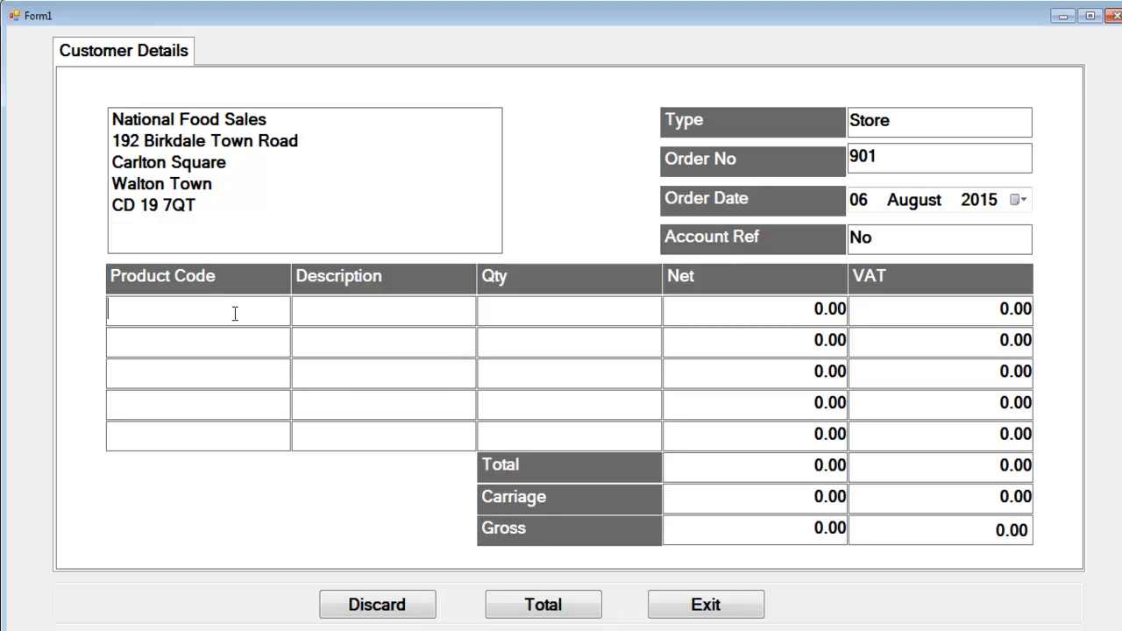
type("R")
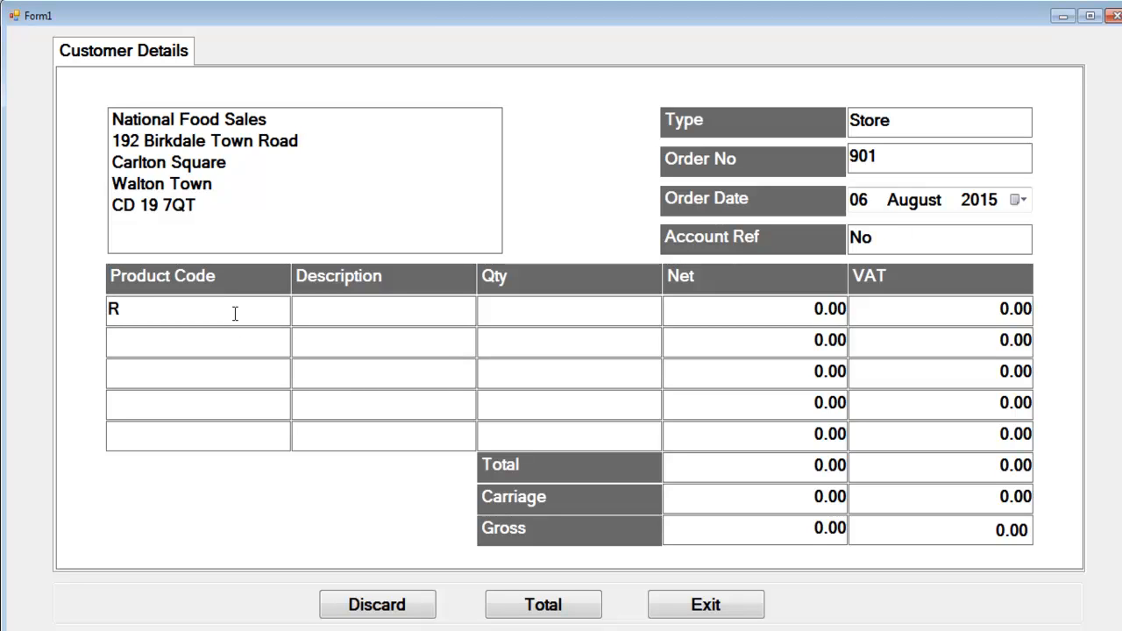
type("ul86")
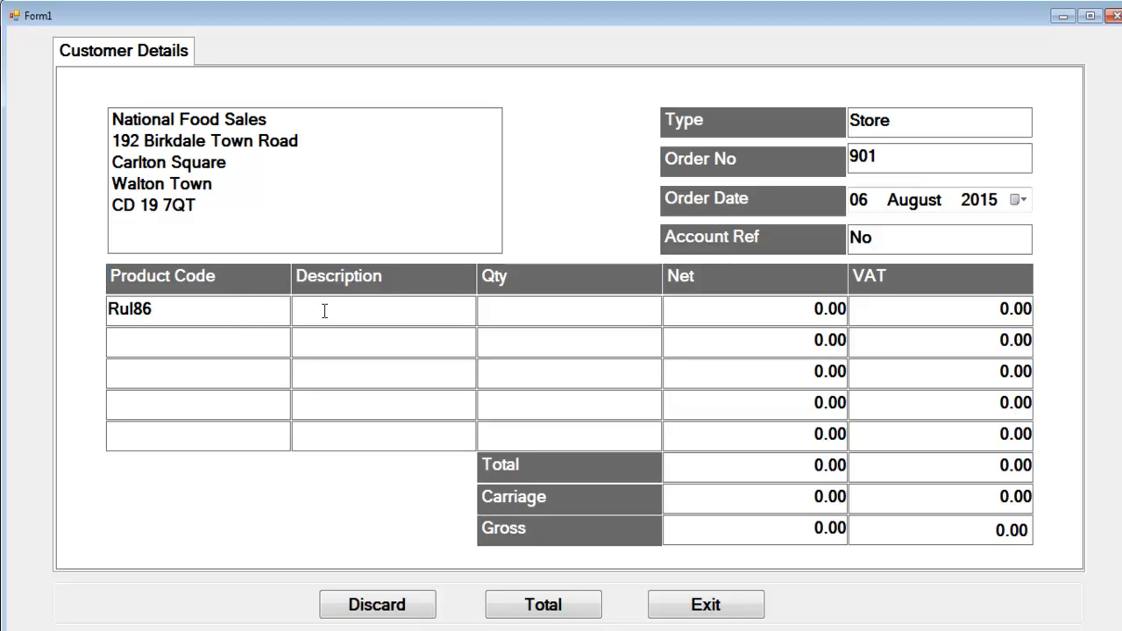
type("Ruler")
left_click(569, 309)
type("4")
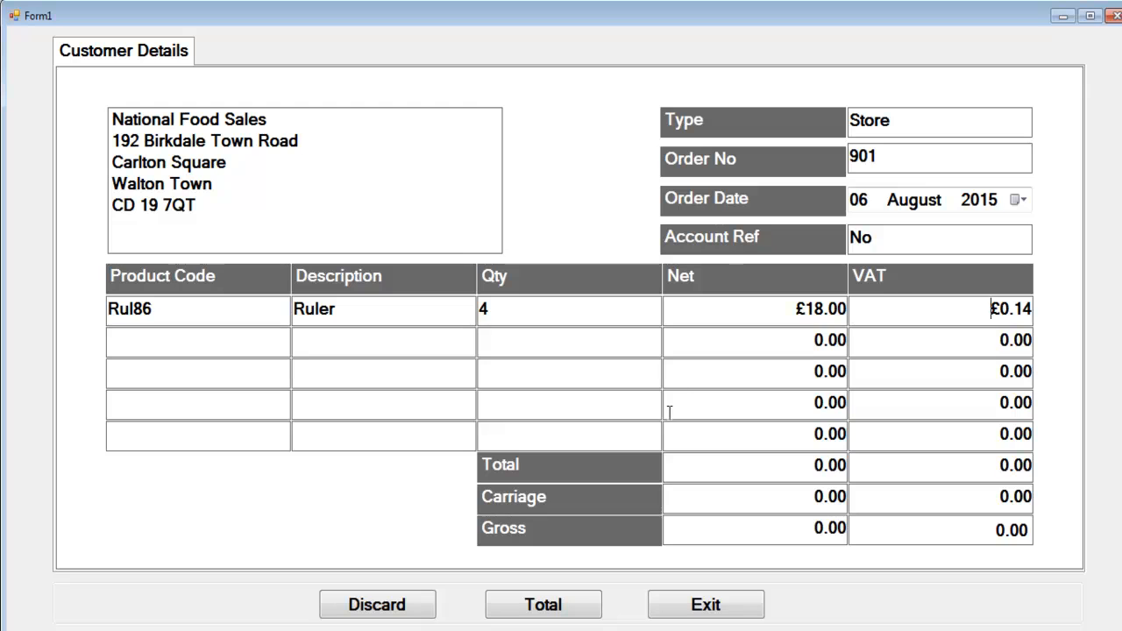
mouse_move(689, 349)
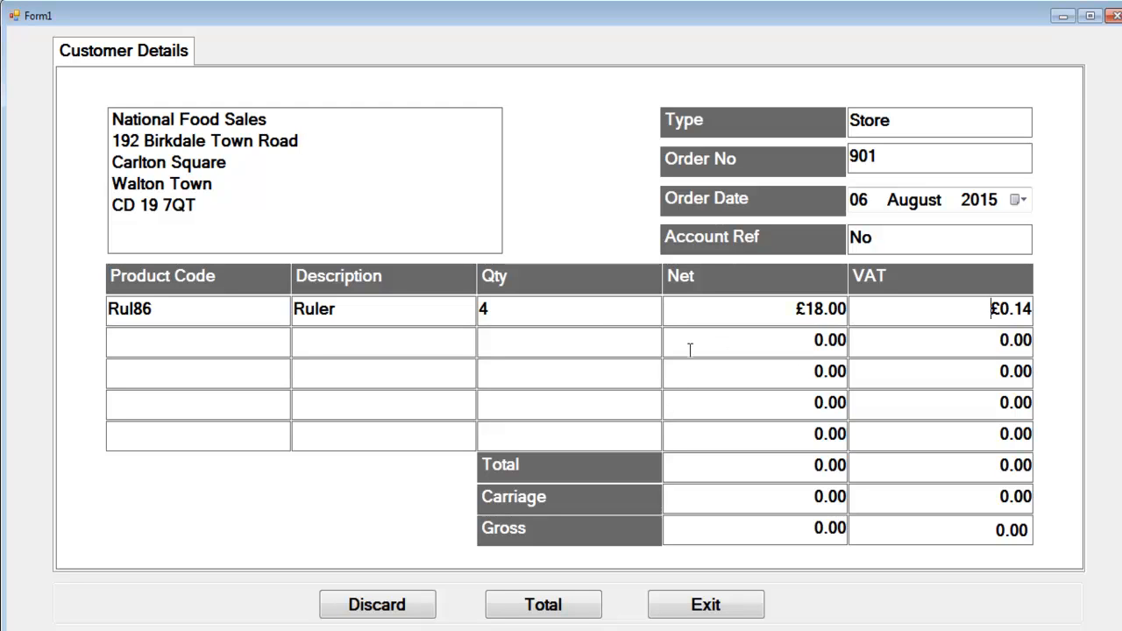
mouse_move(738, 489)
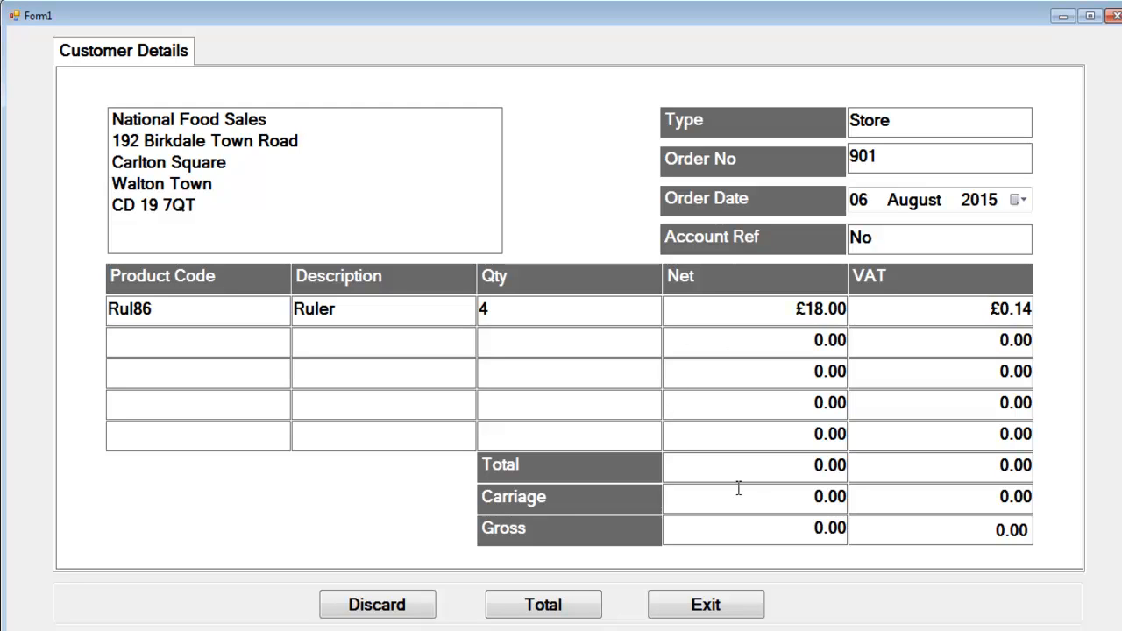
Step: Calculate the order totals to £18.14 gross, then discard the order
left_click(542, 604)
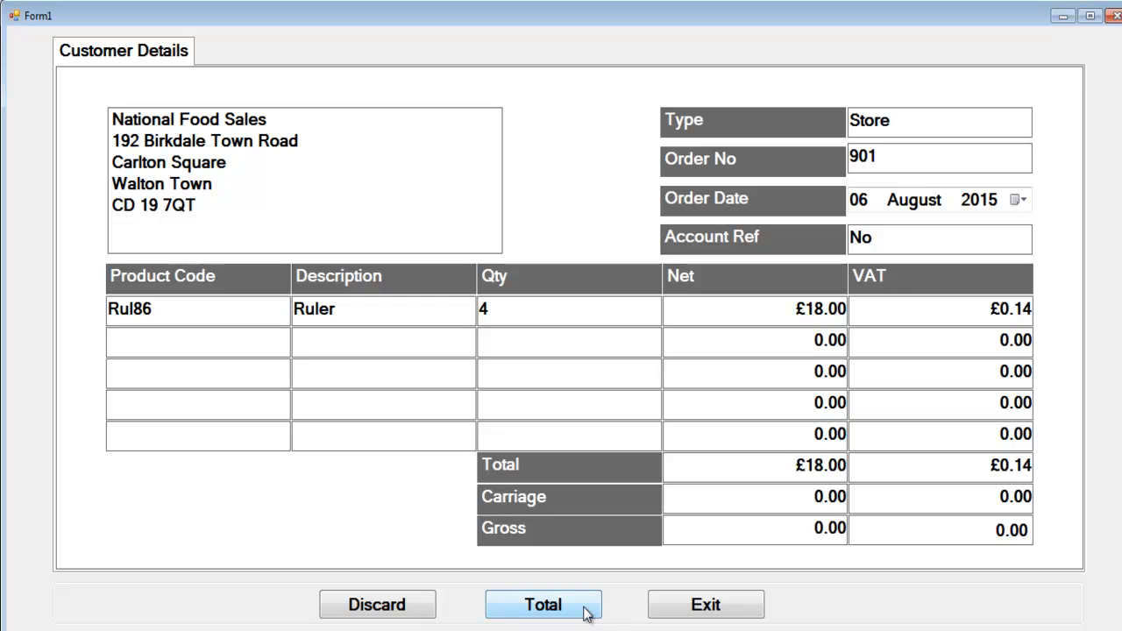
left_click(544, 604)
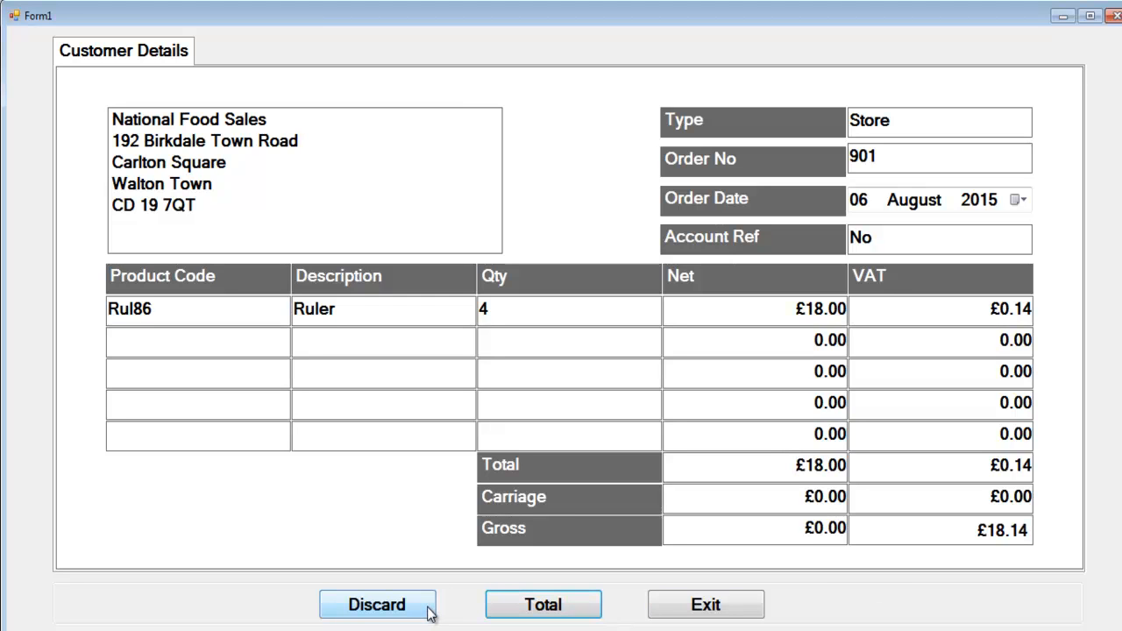
left_click(375, 604)
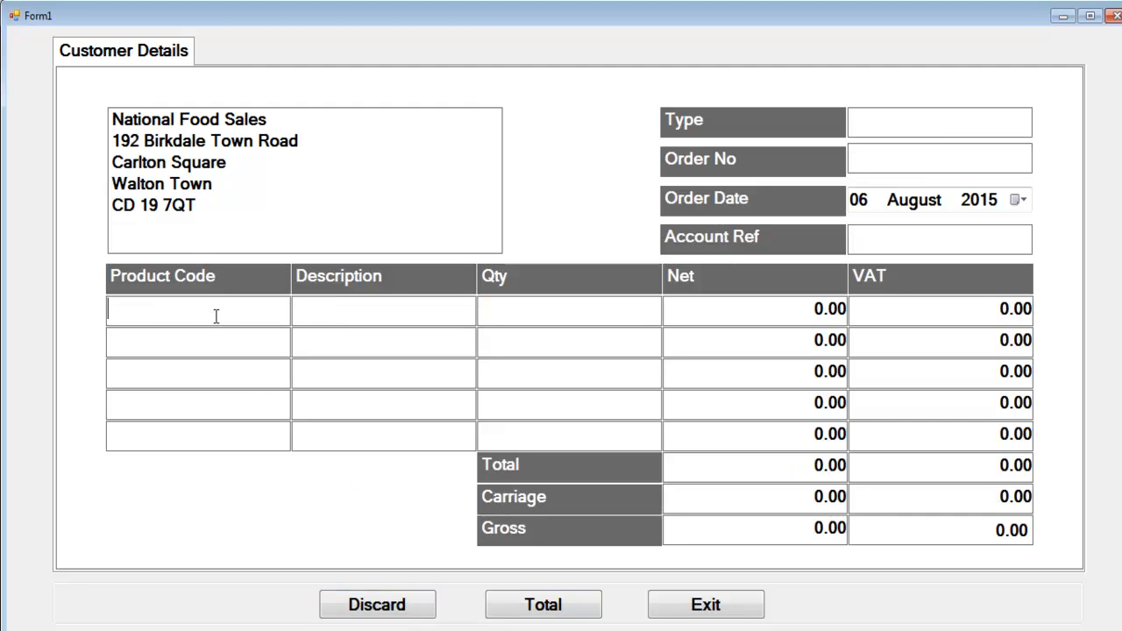
Step: Enter three Pen73 pens and total them: £13.50 net, £0.10 VAT, £13.60 gross
type("Pen7")
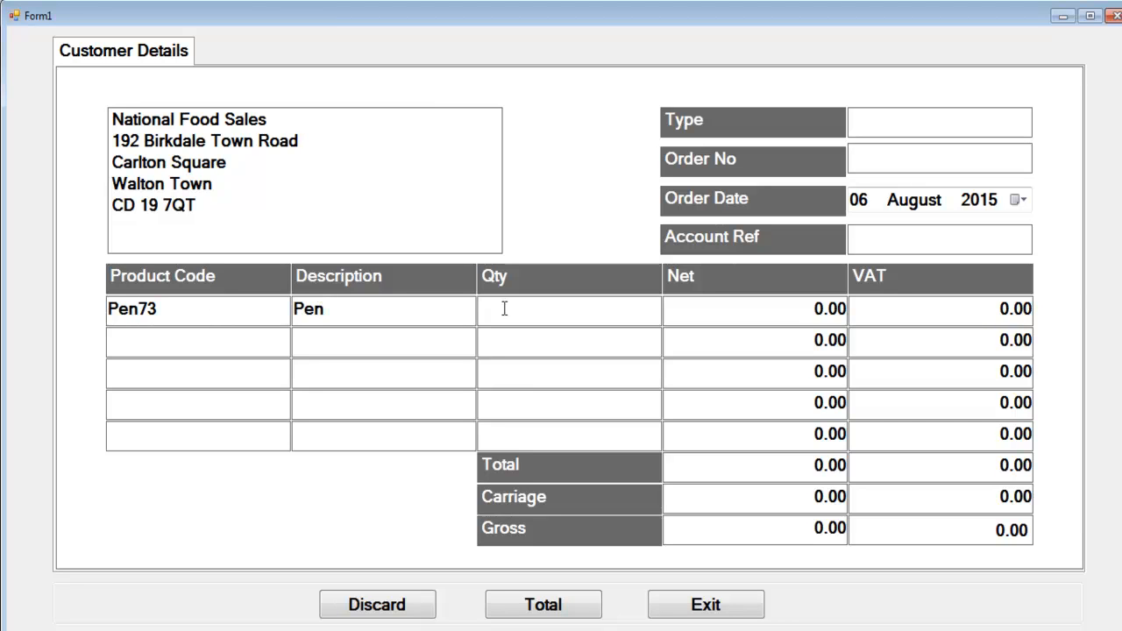
type("3")
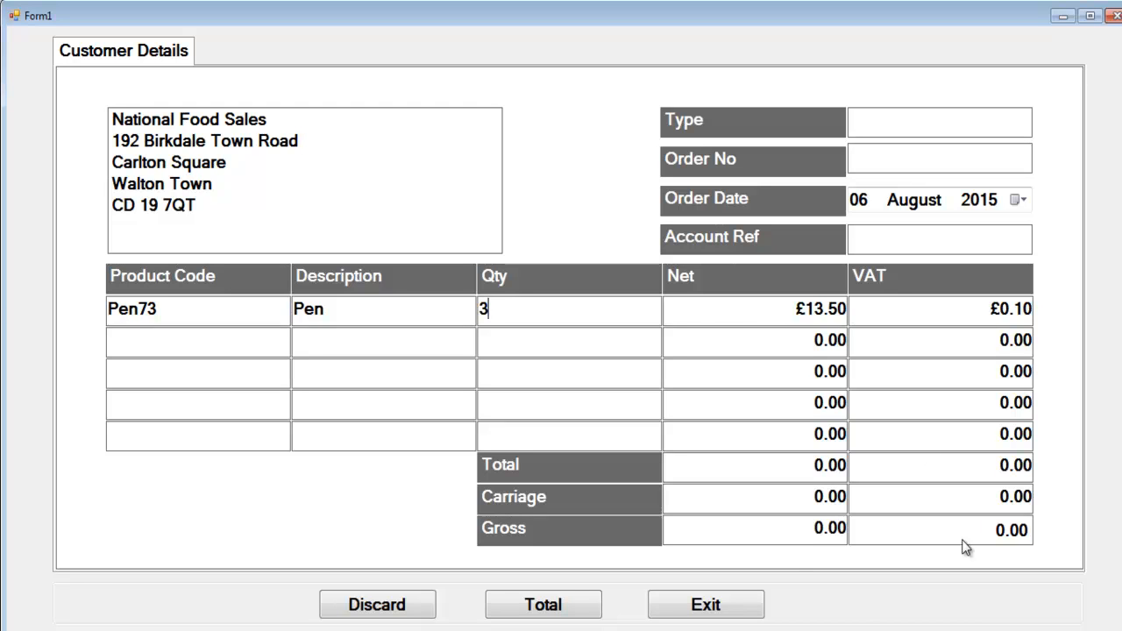
mouse_move(774, 463)
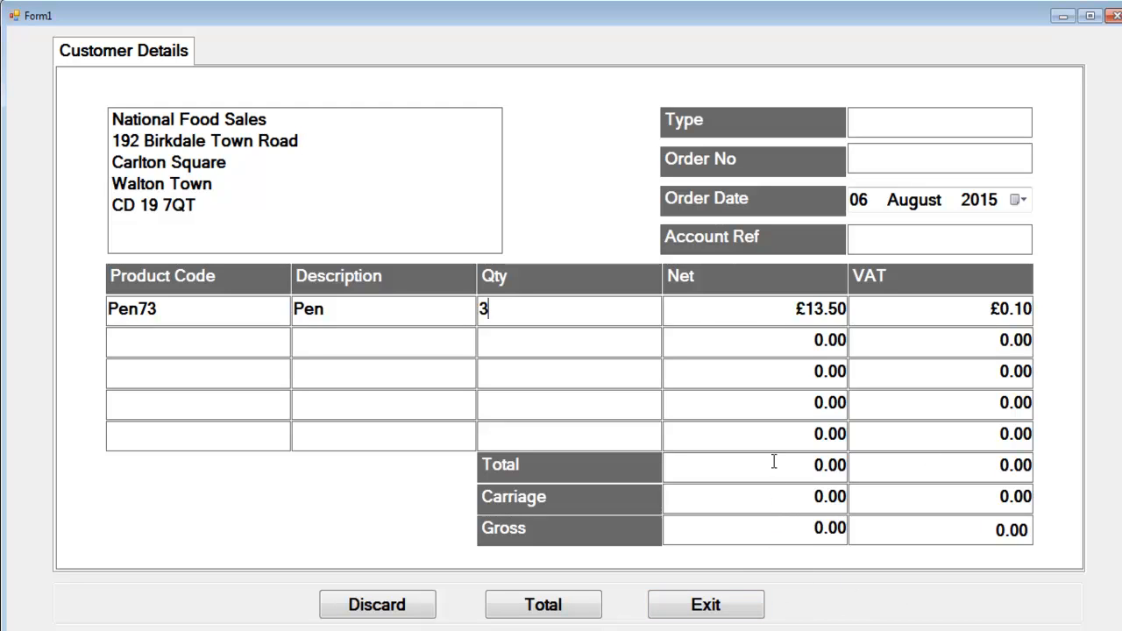
left_click(541, 603)
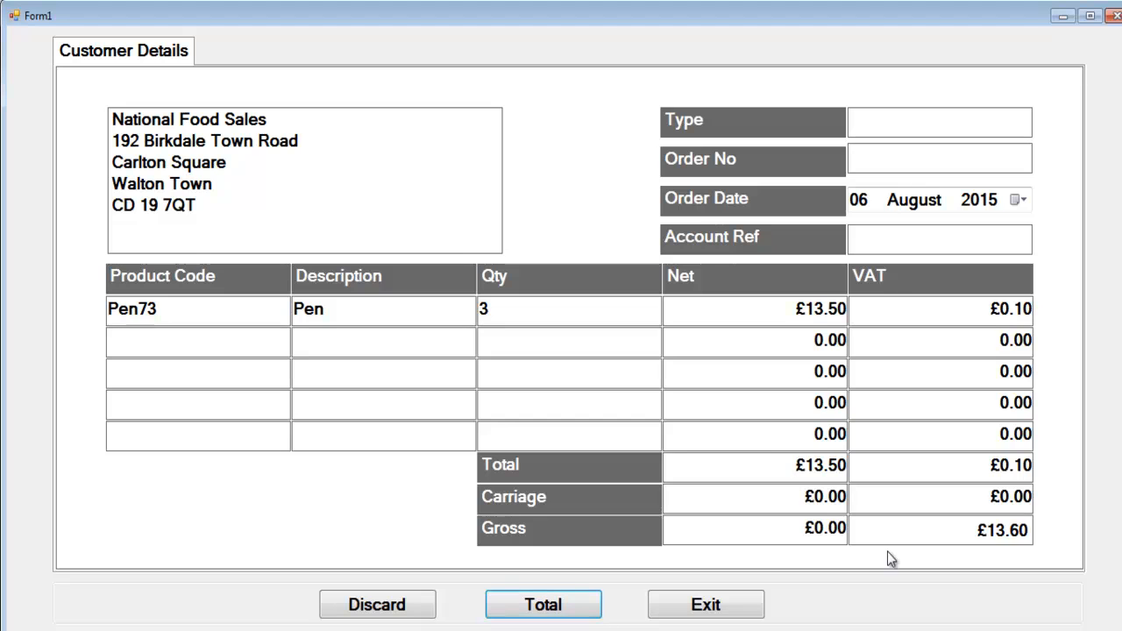
mouse_move(890, 557)
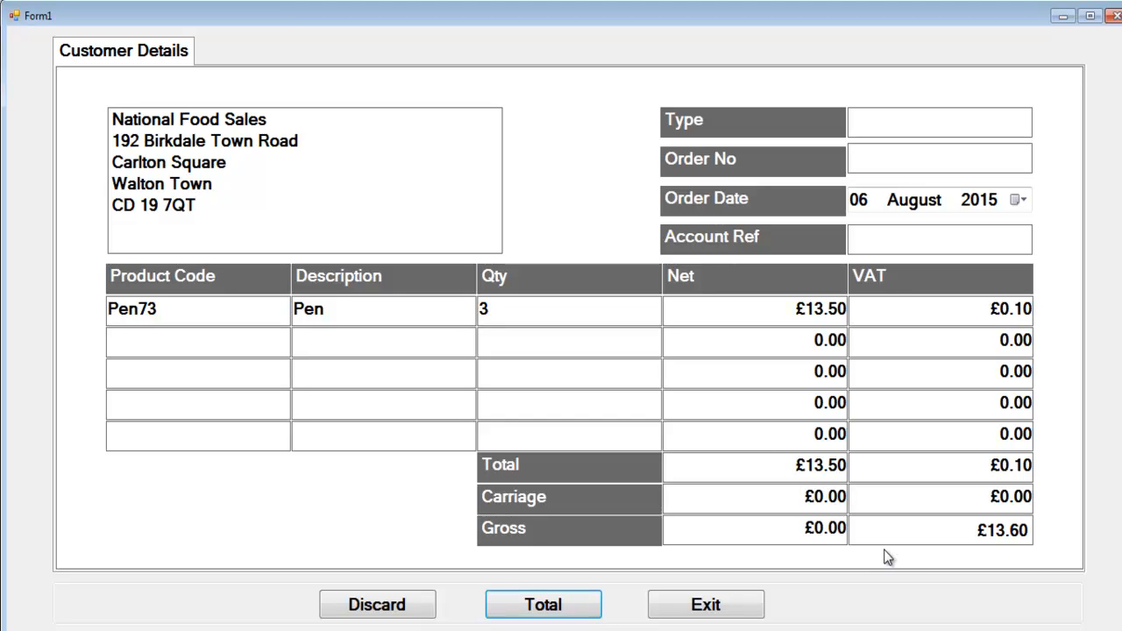